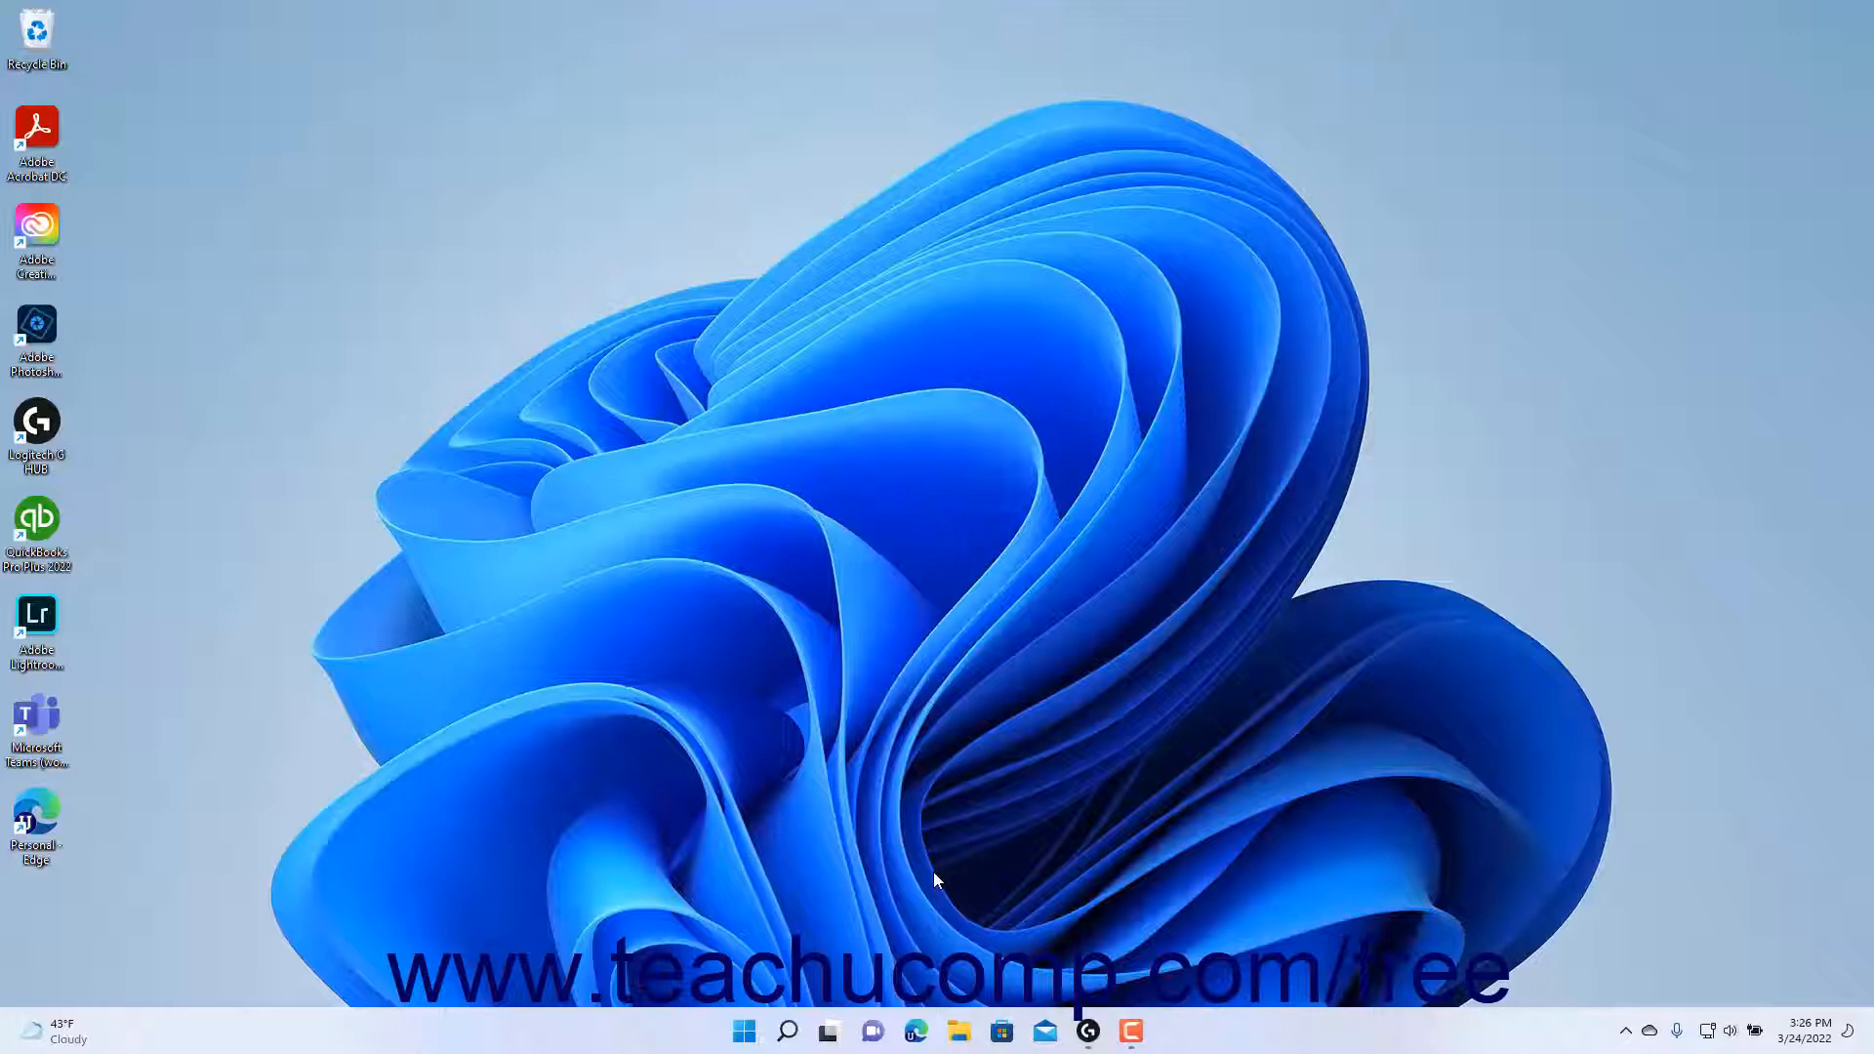
mouse_move(890, 878)
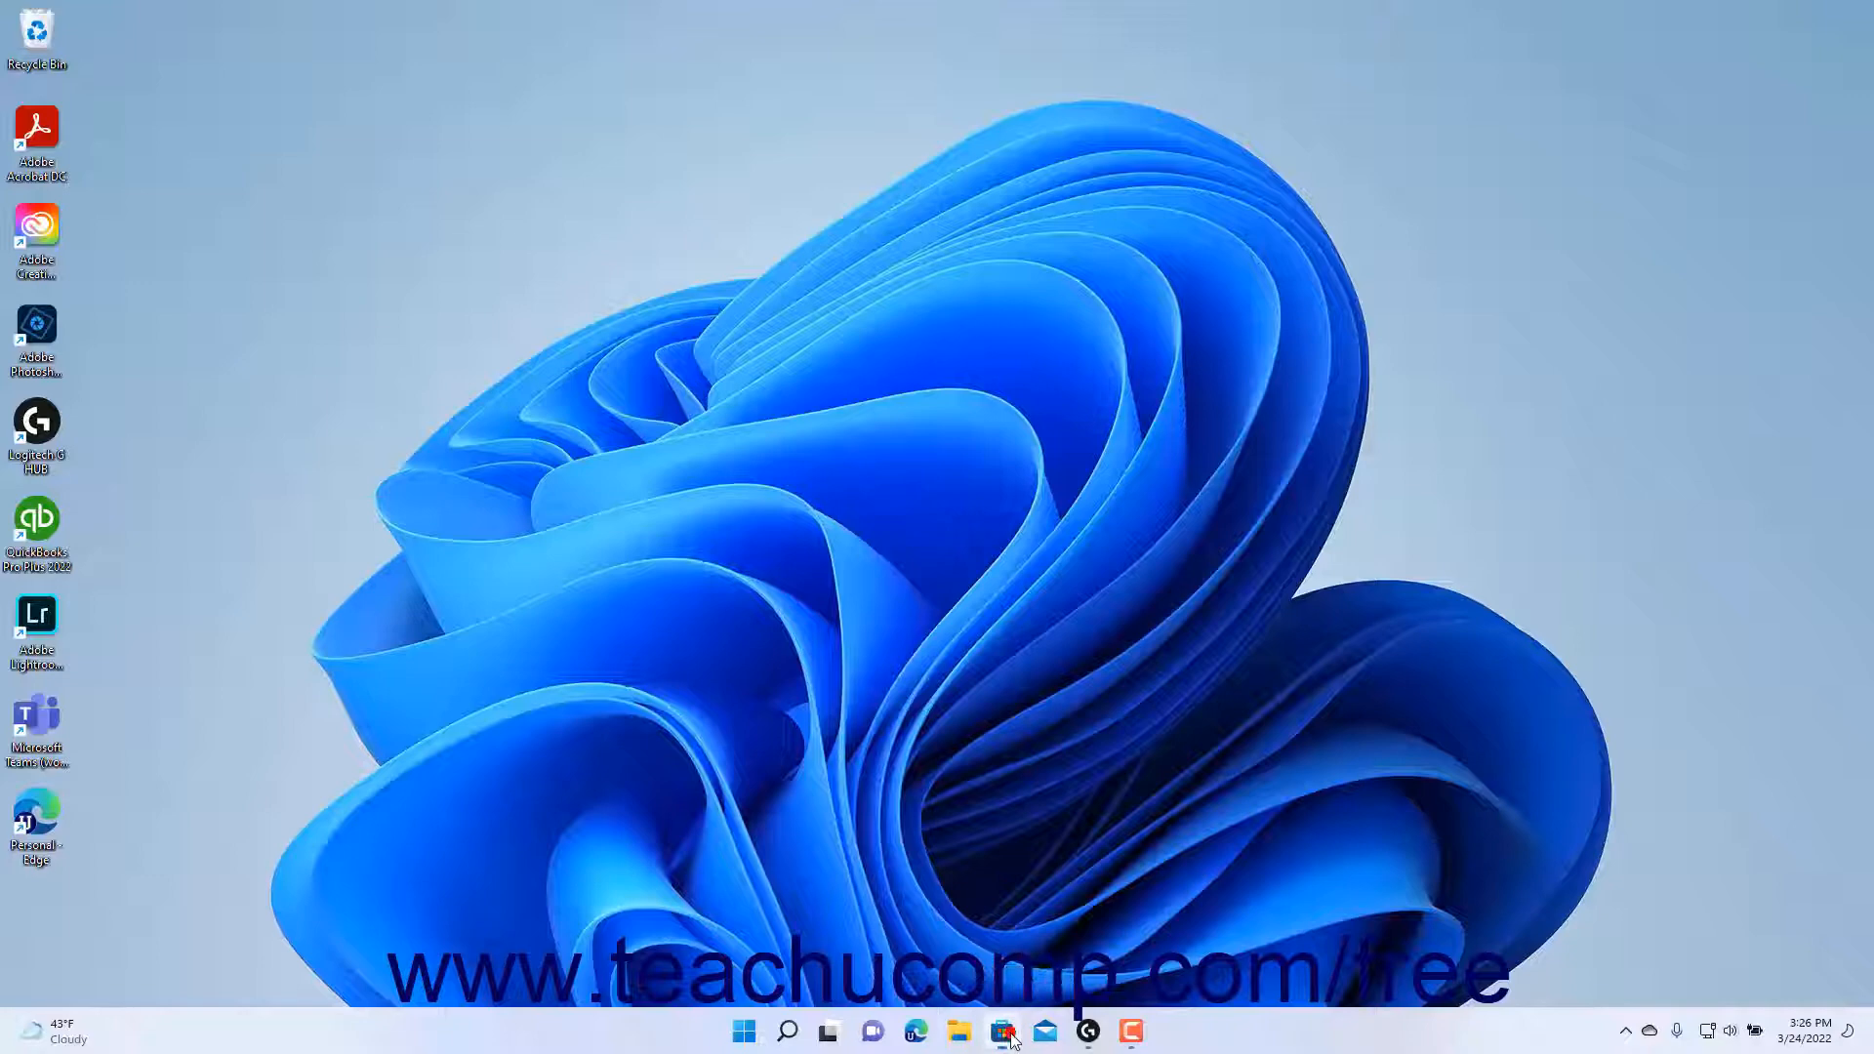
Step: Launch Microsoft Store from the taskbar and close it again
click(1001, 1031)
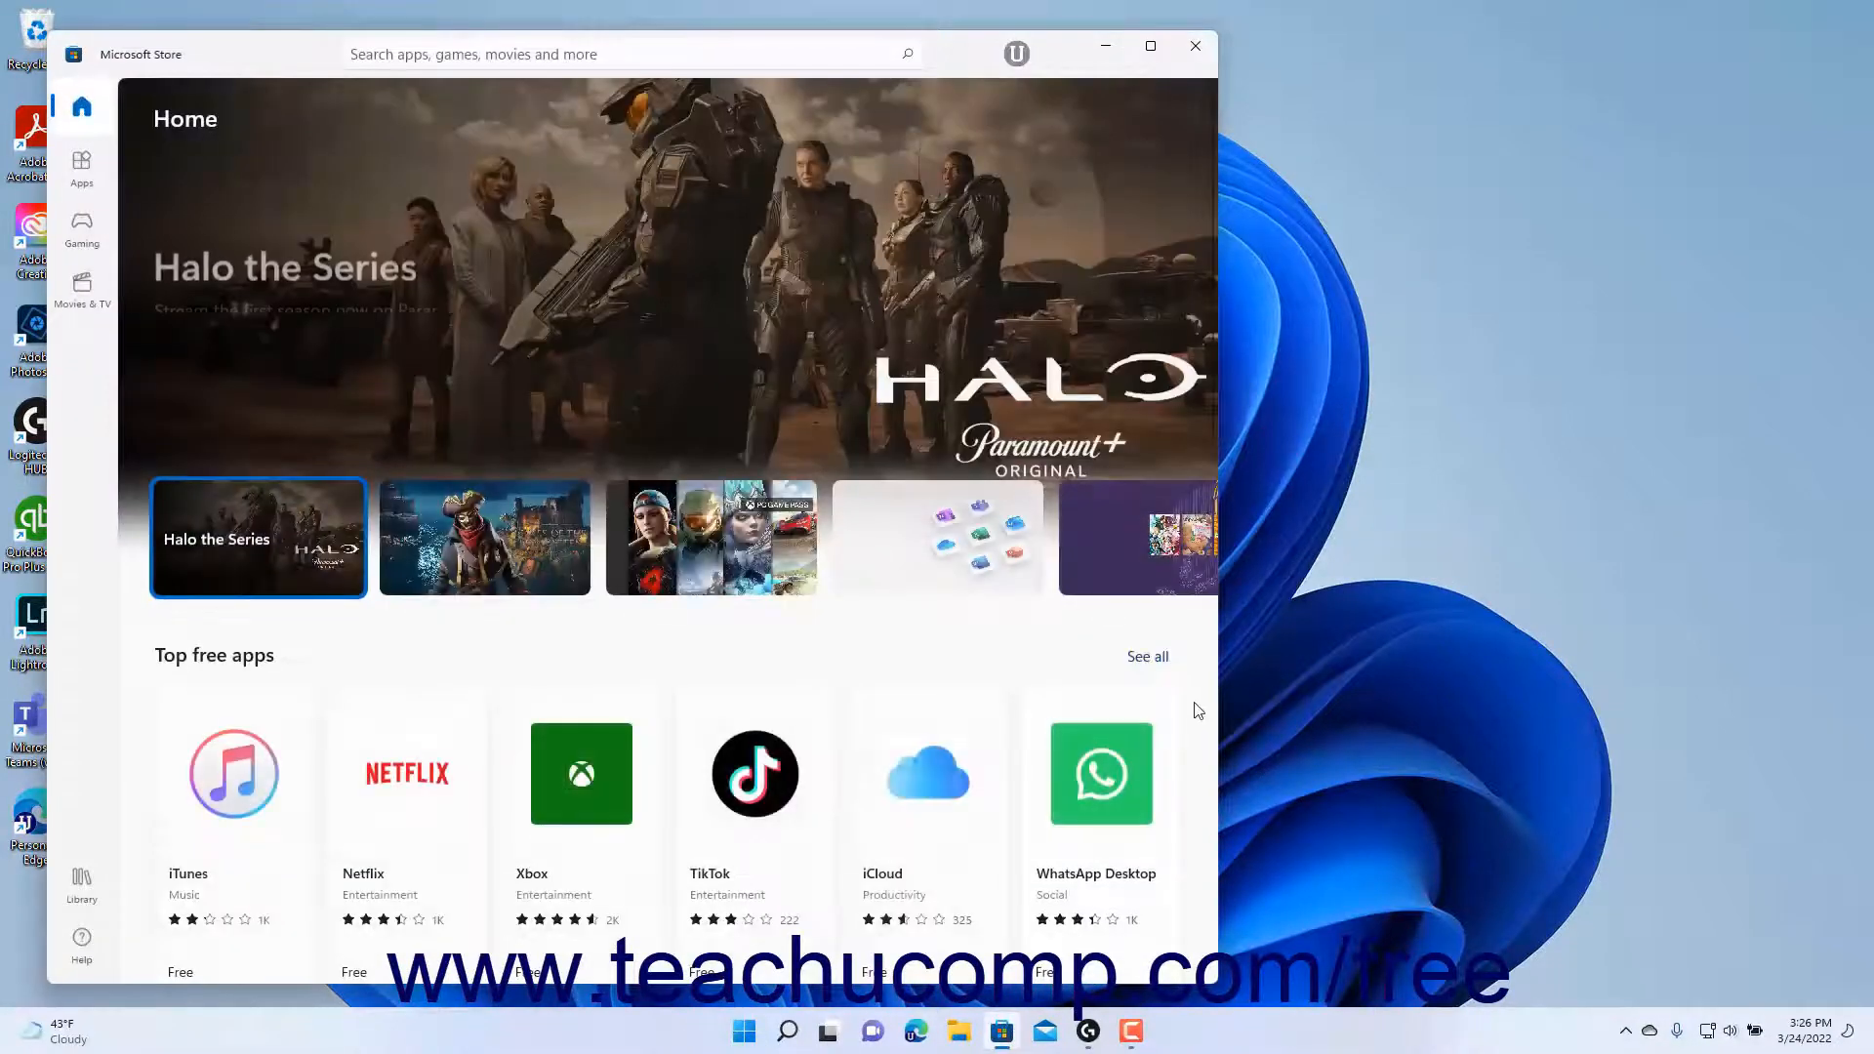
click(1192, 45)
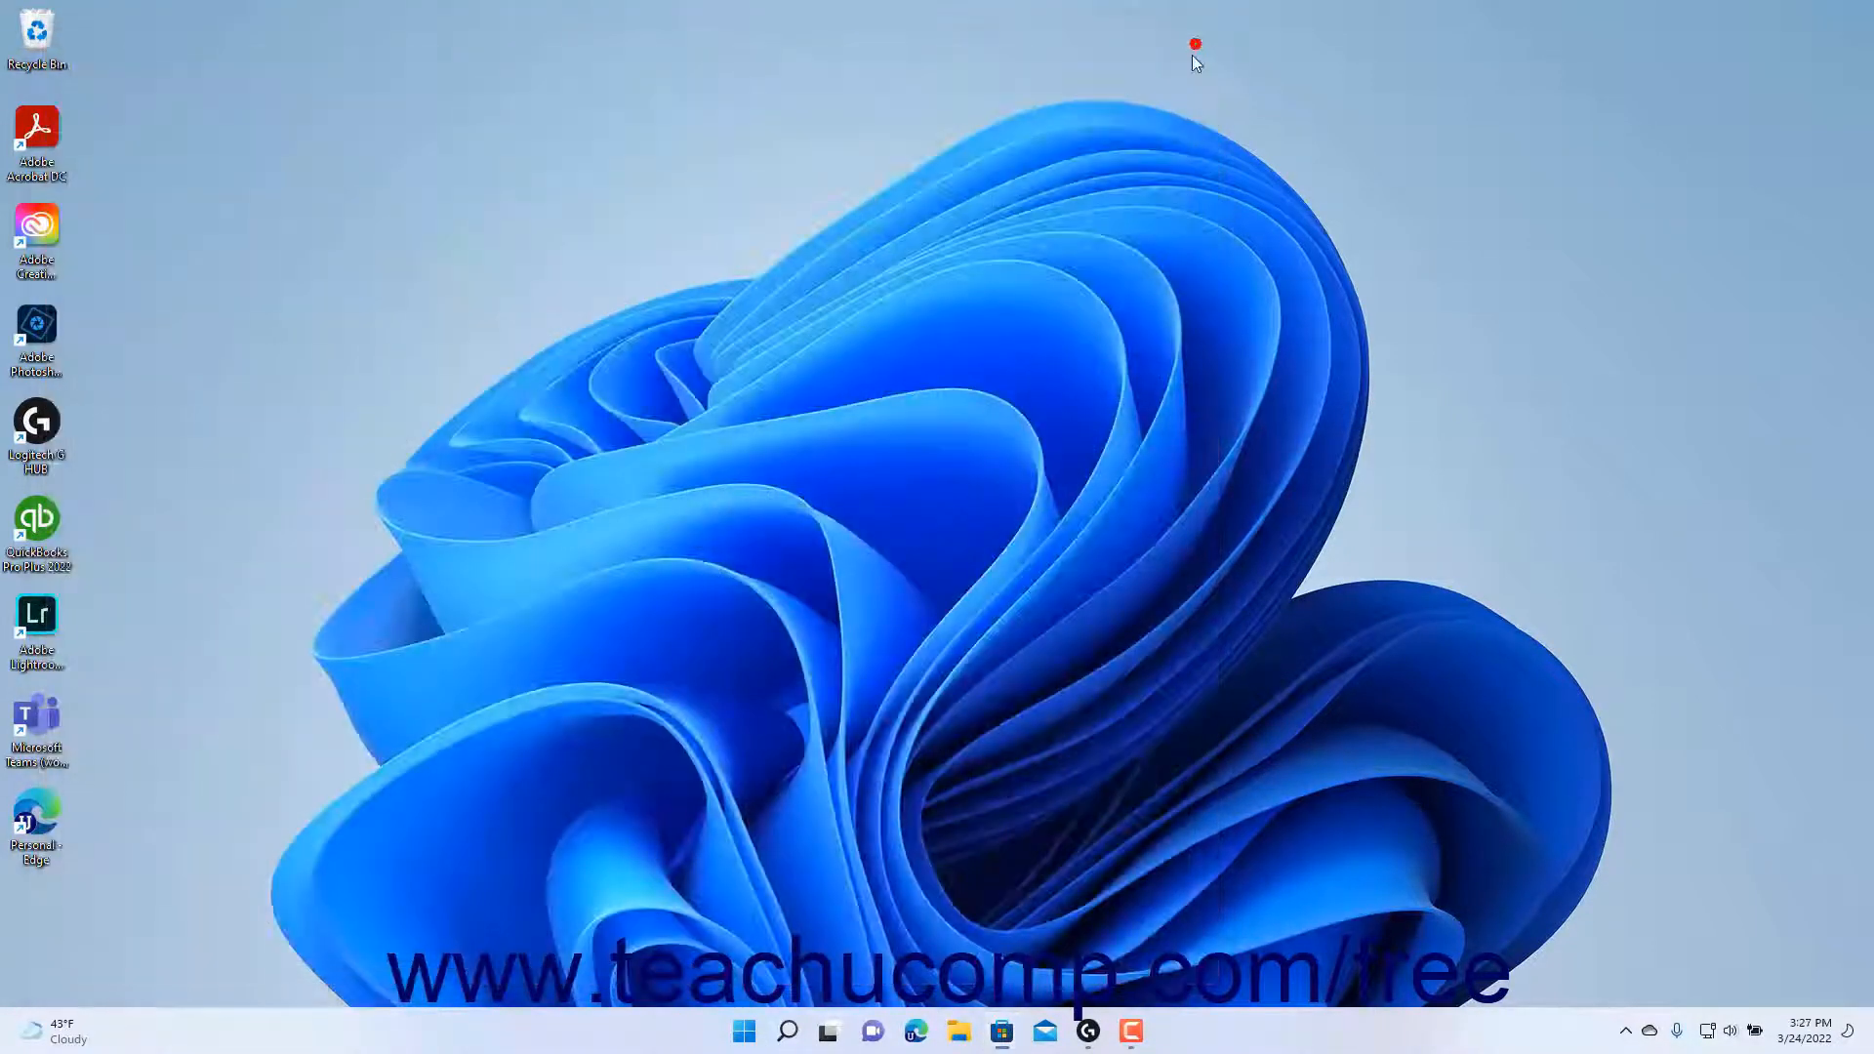
mouse_move(744, 1031)
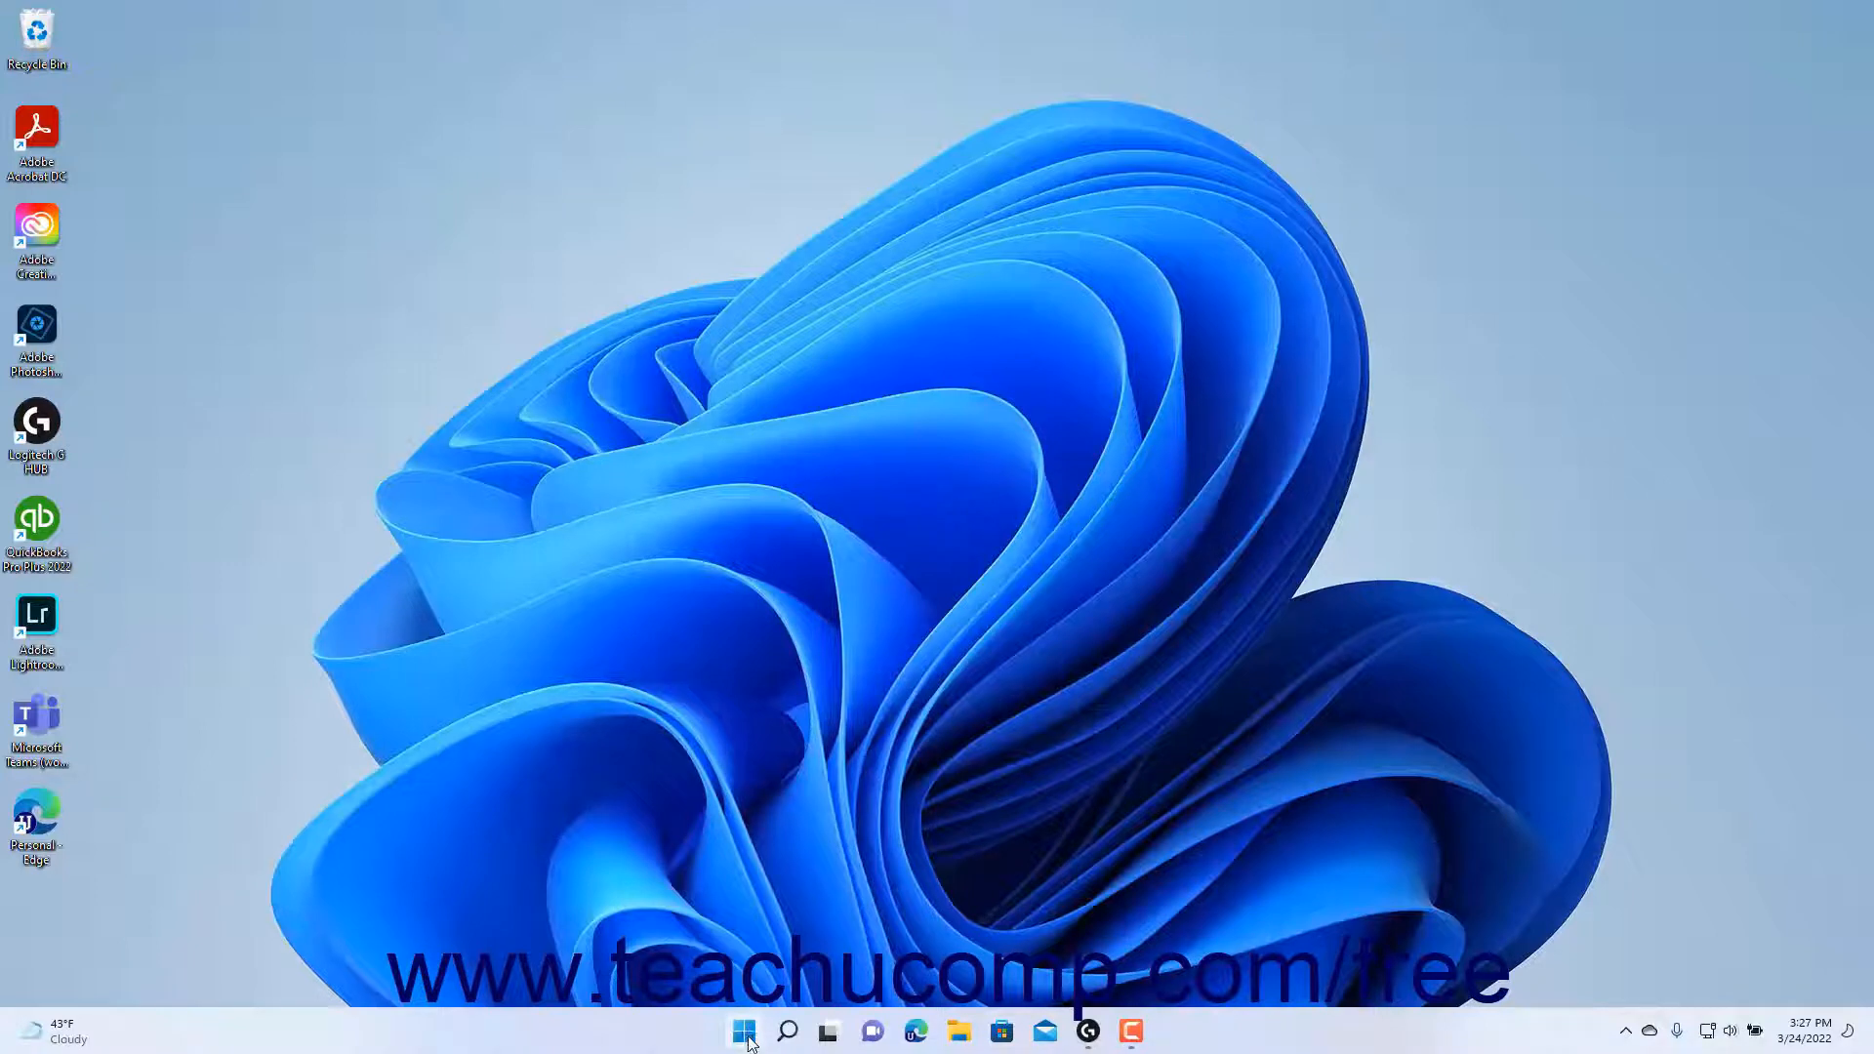
Step: Show All apps from Start and scroll down to the M section with Microsoft Store
click(742, 1031)
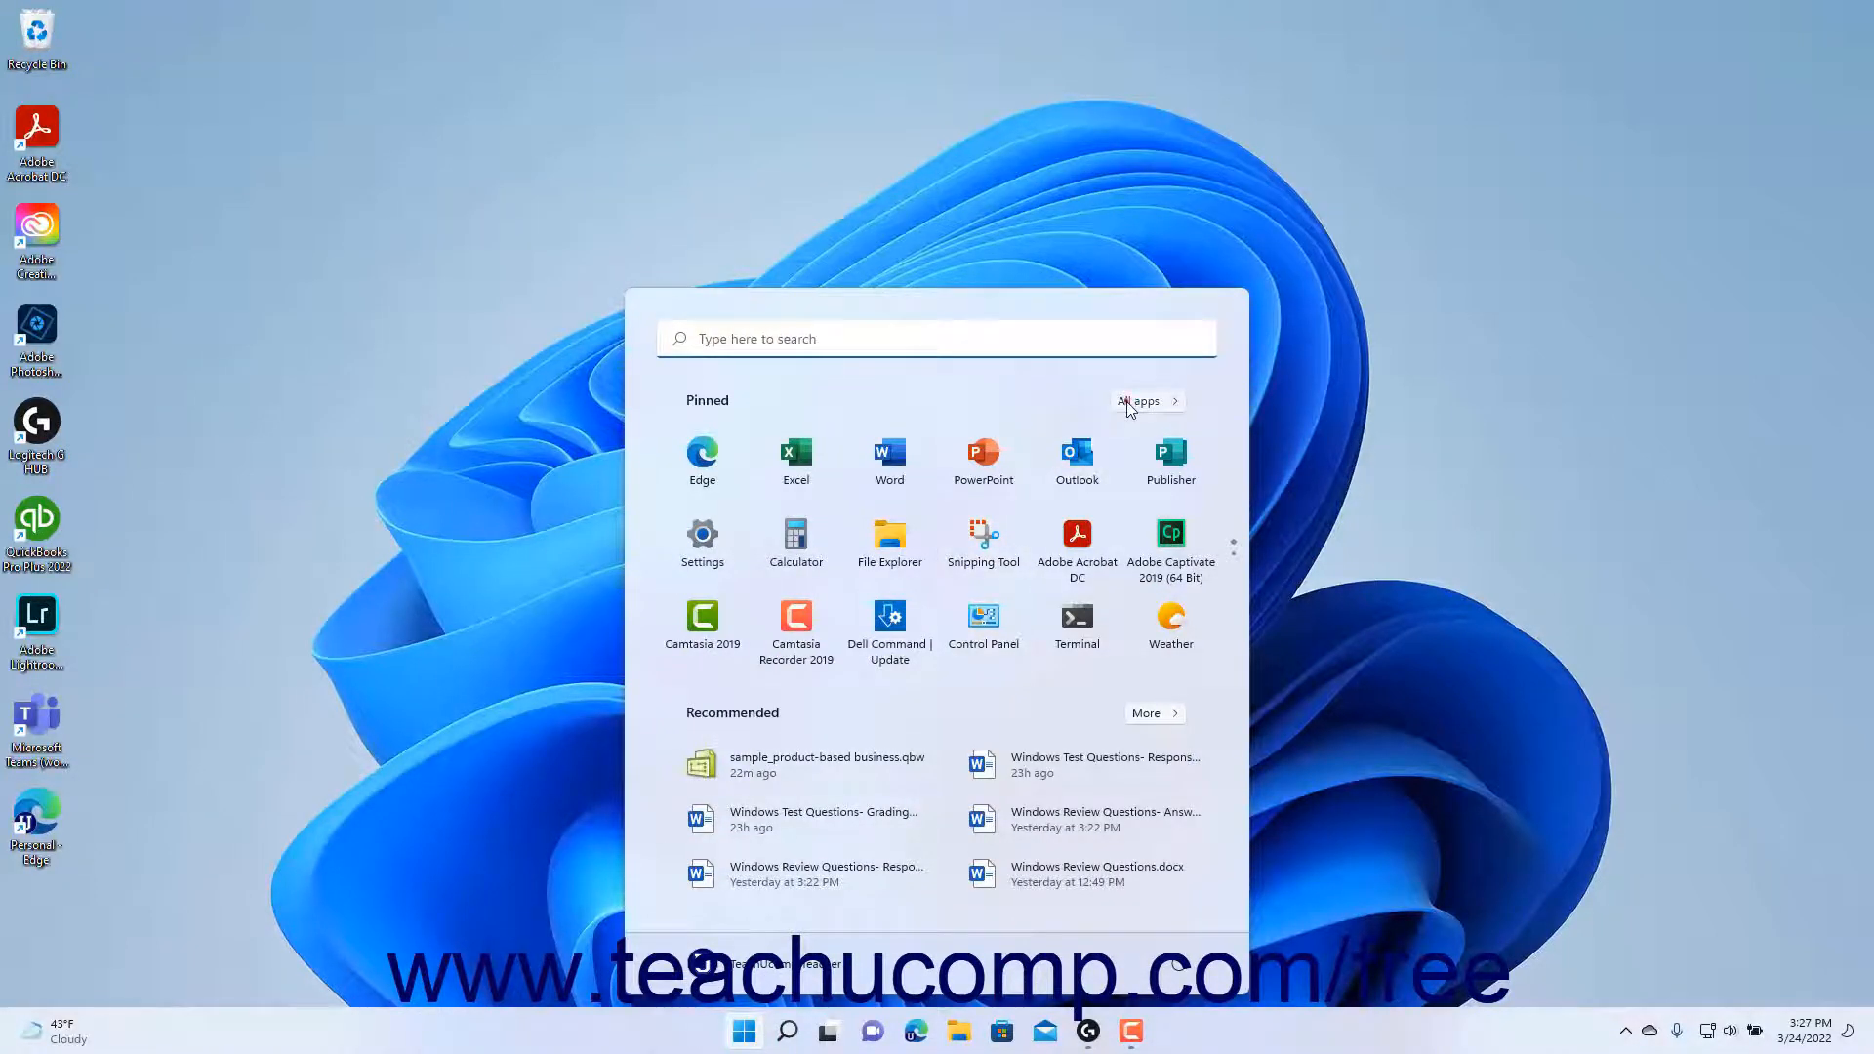
click(1136, 400)
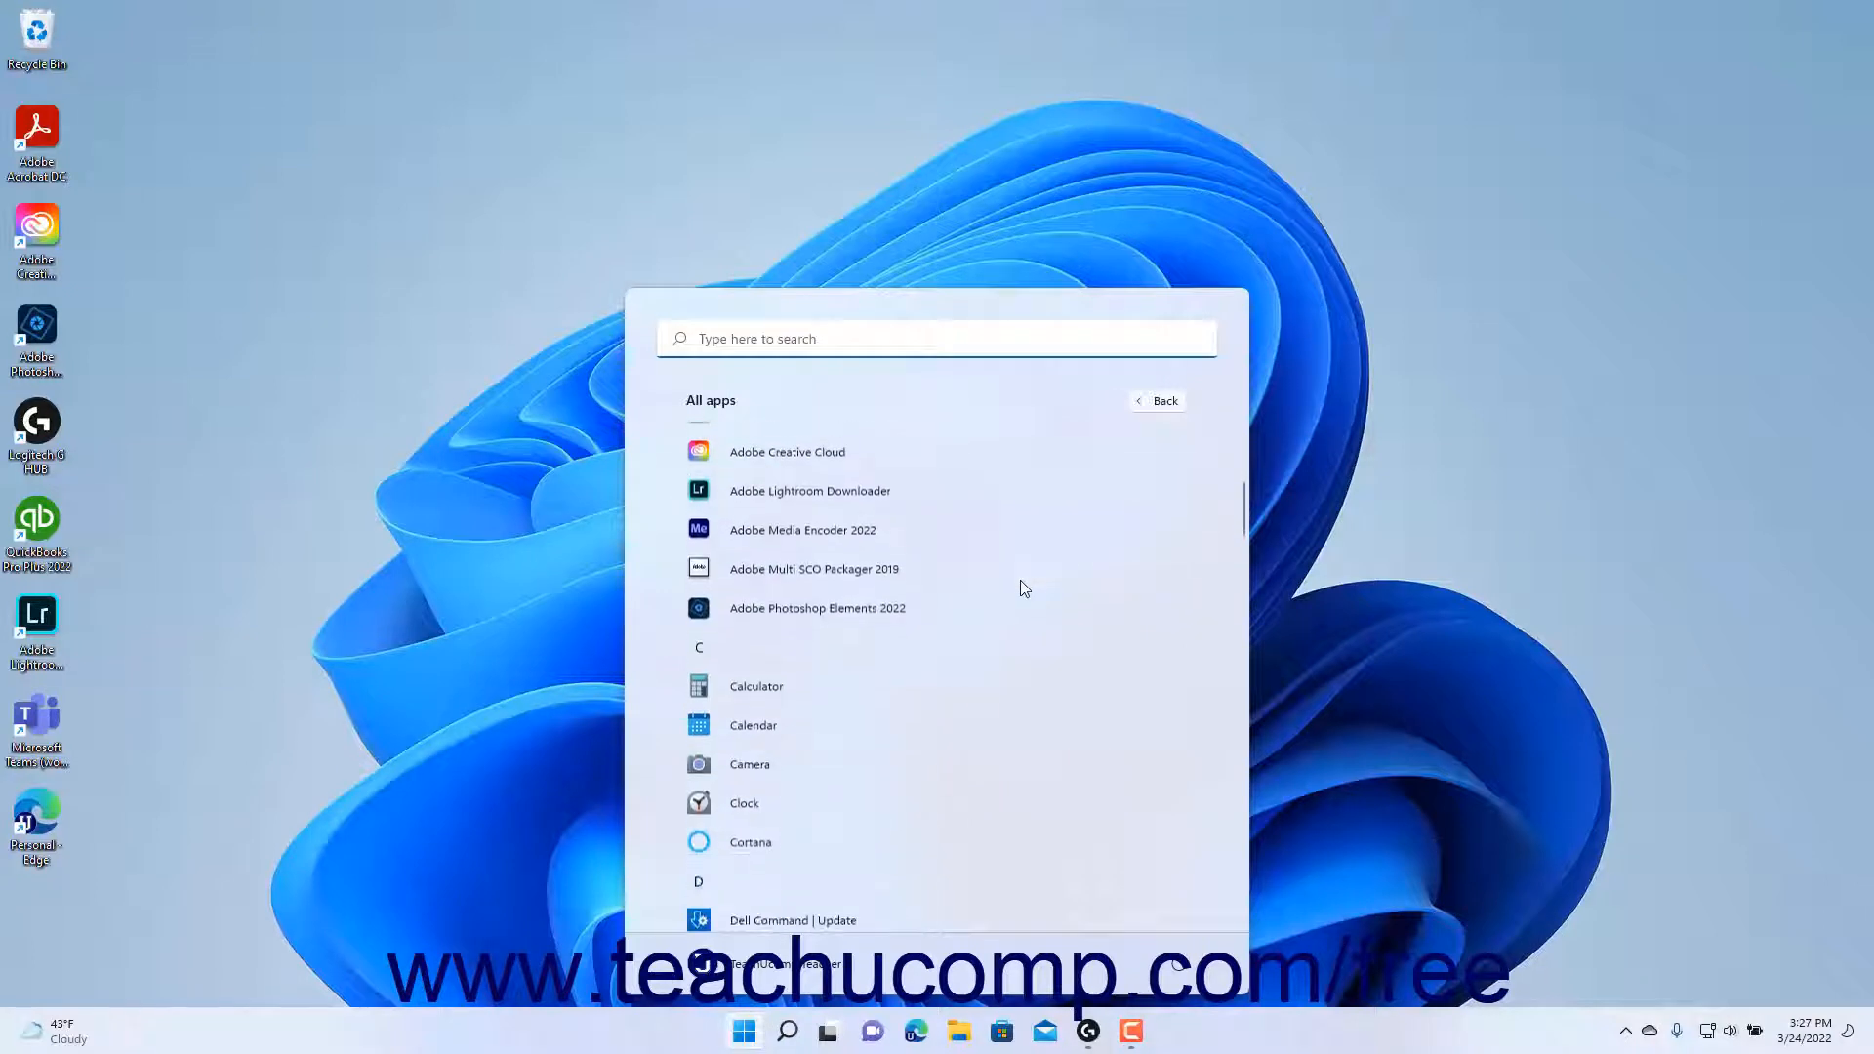
scroll(down, 3)
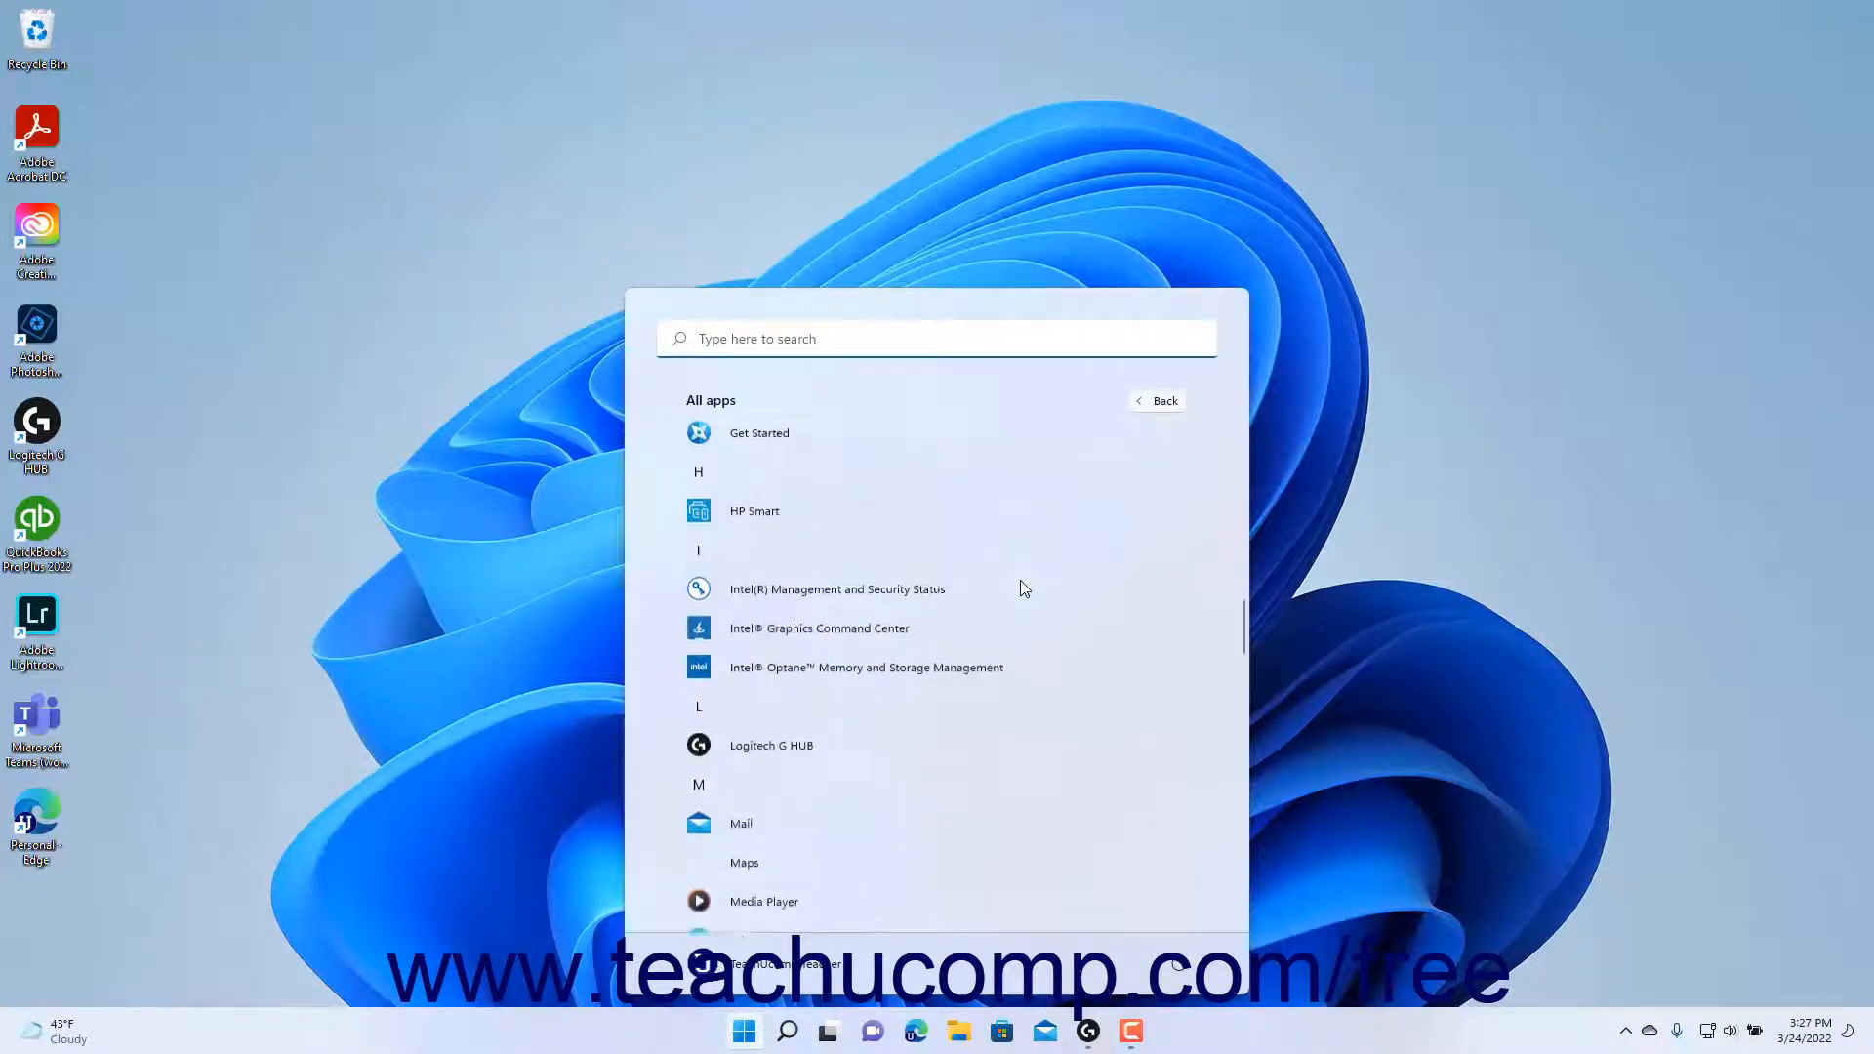
scroll(down, 3)
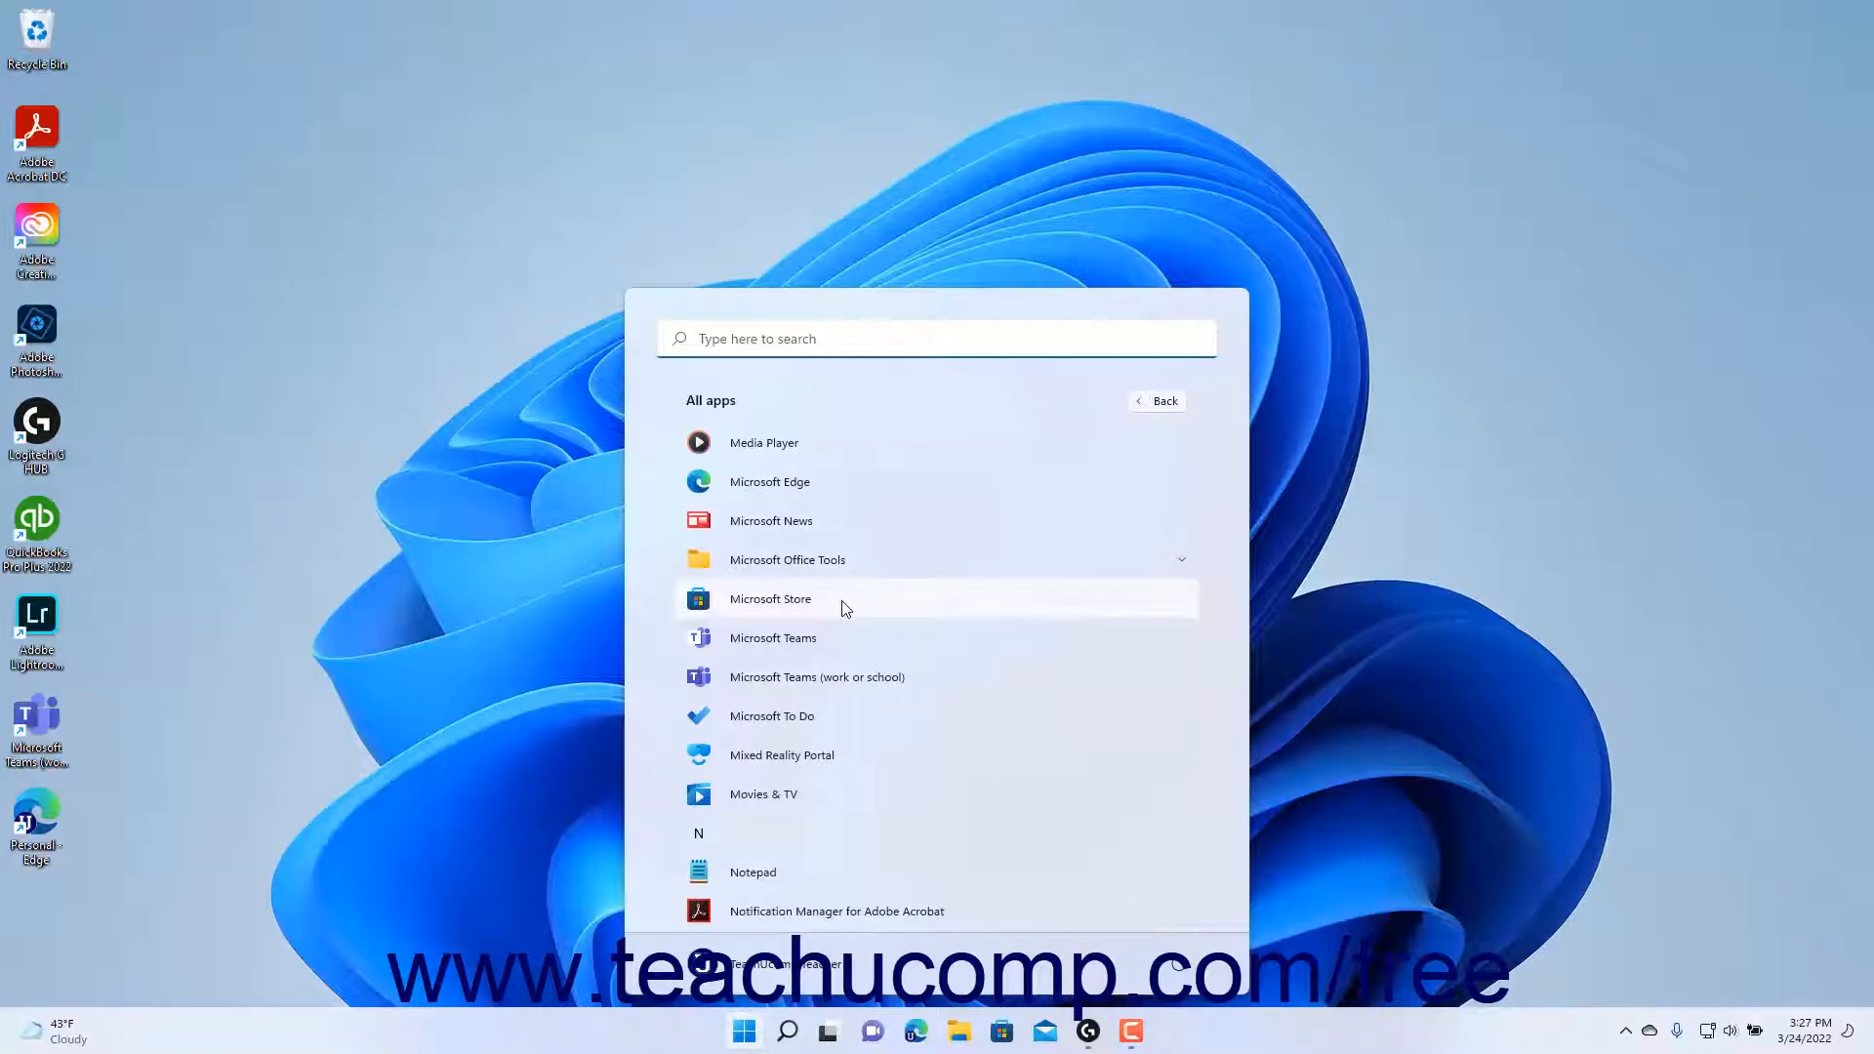
Step: Launch Microsoft Store from All apps and visit the Apps section, returning to Home
click(769, 599)
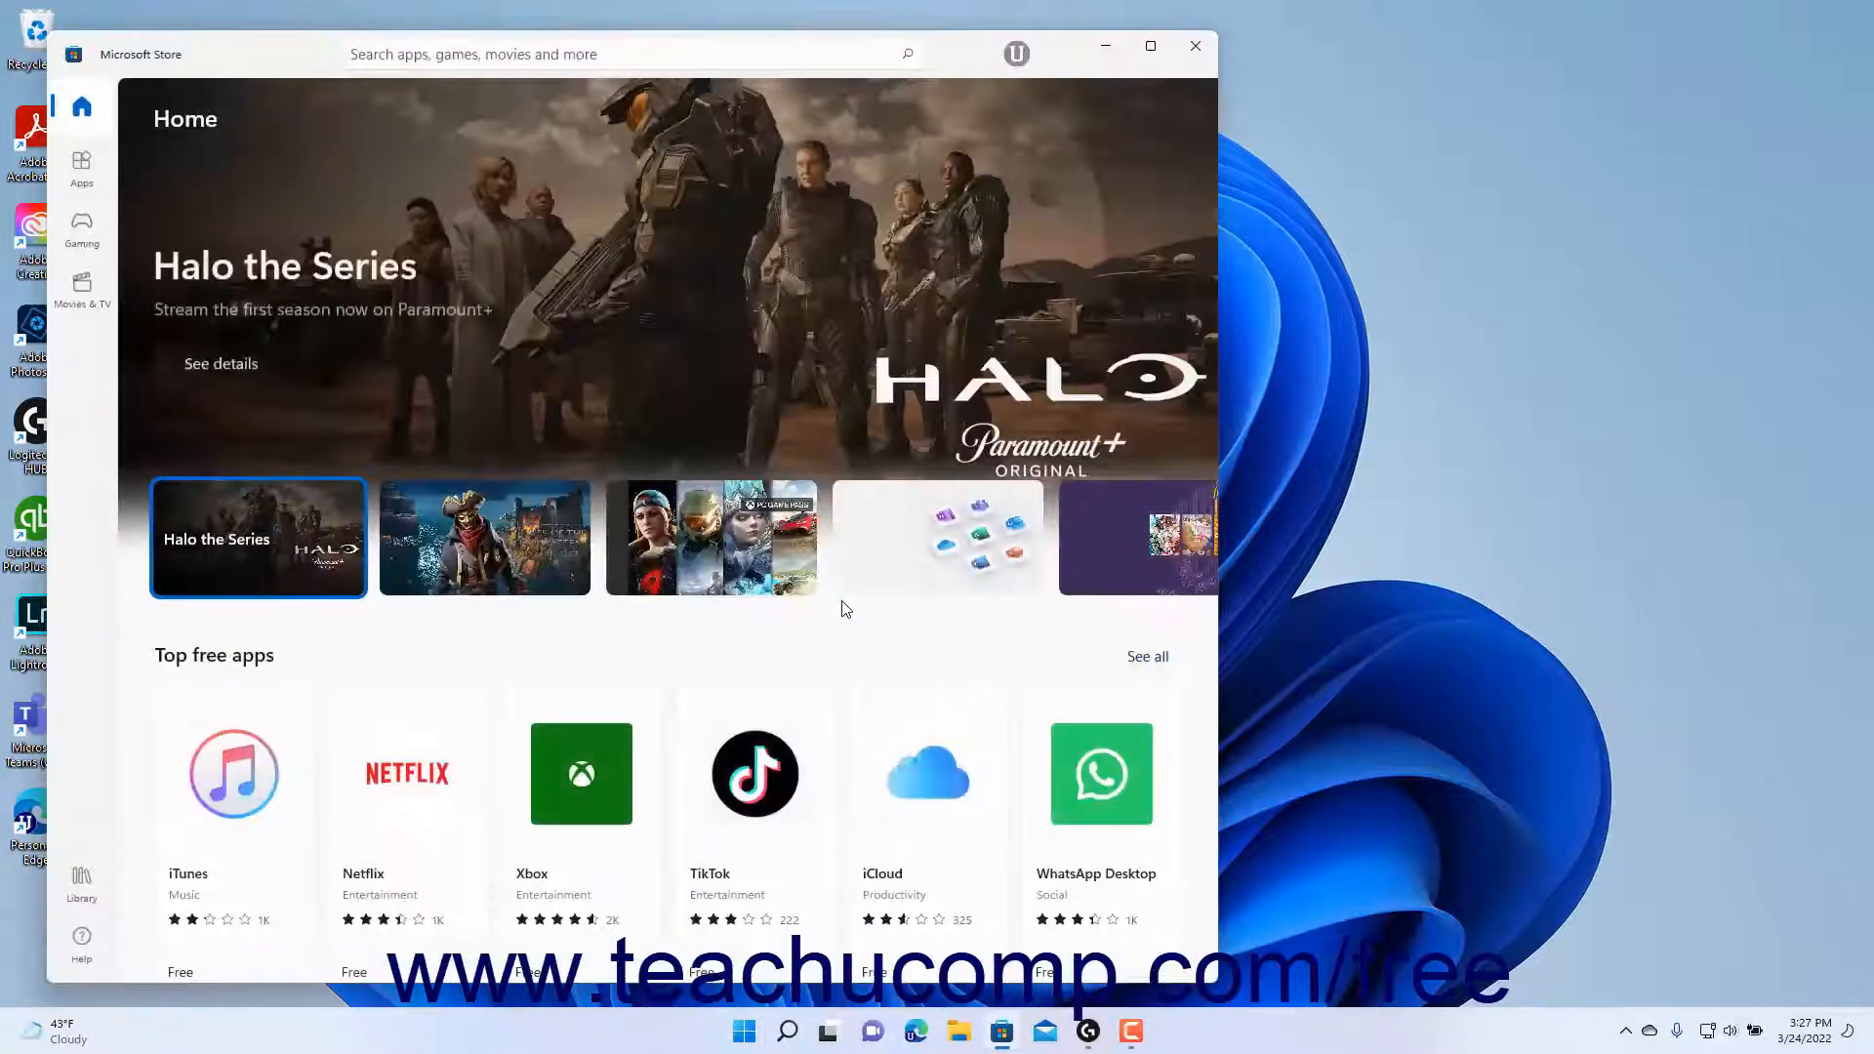
mouse_move(804, 552)
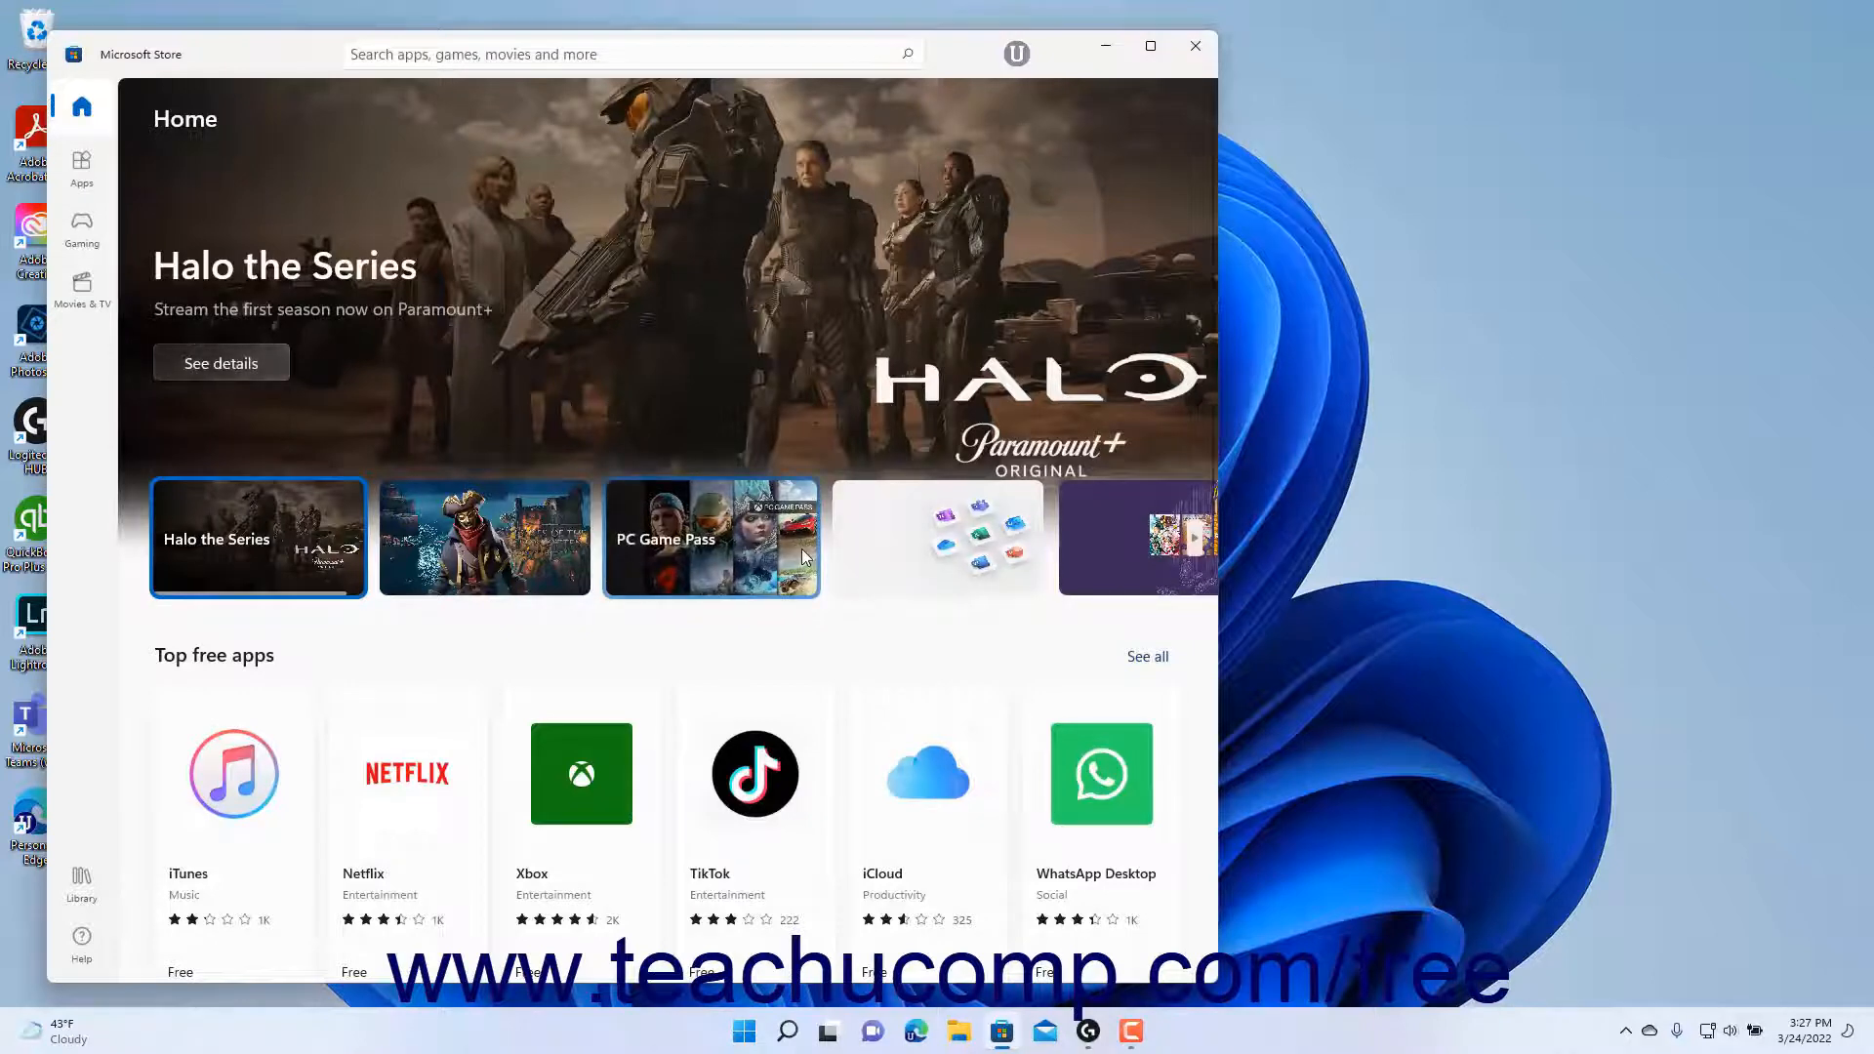
scroll(down, 3)
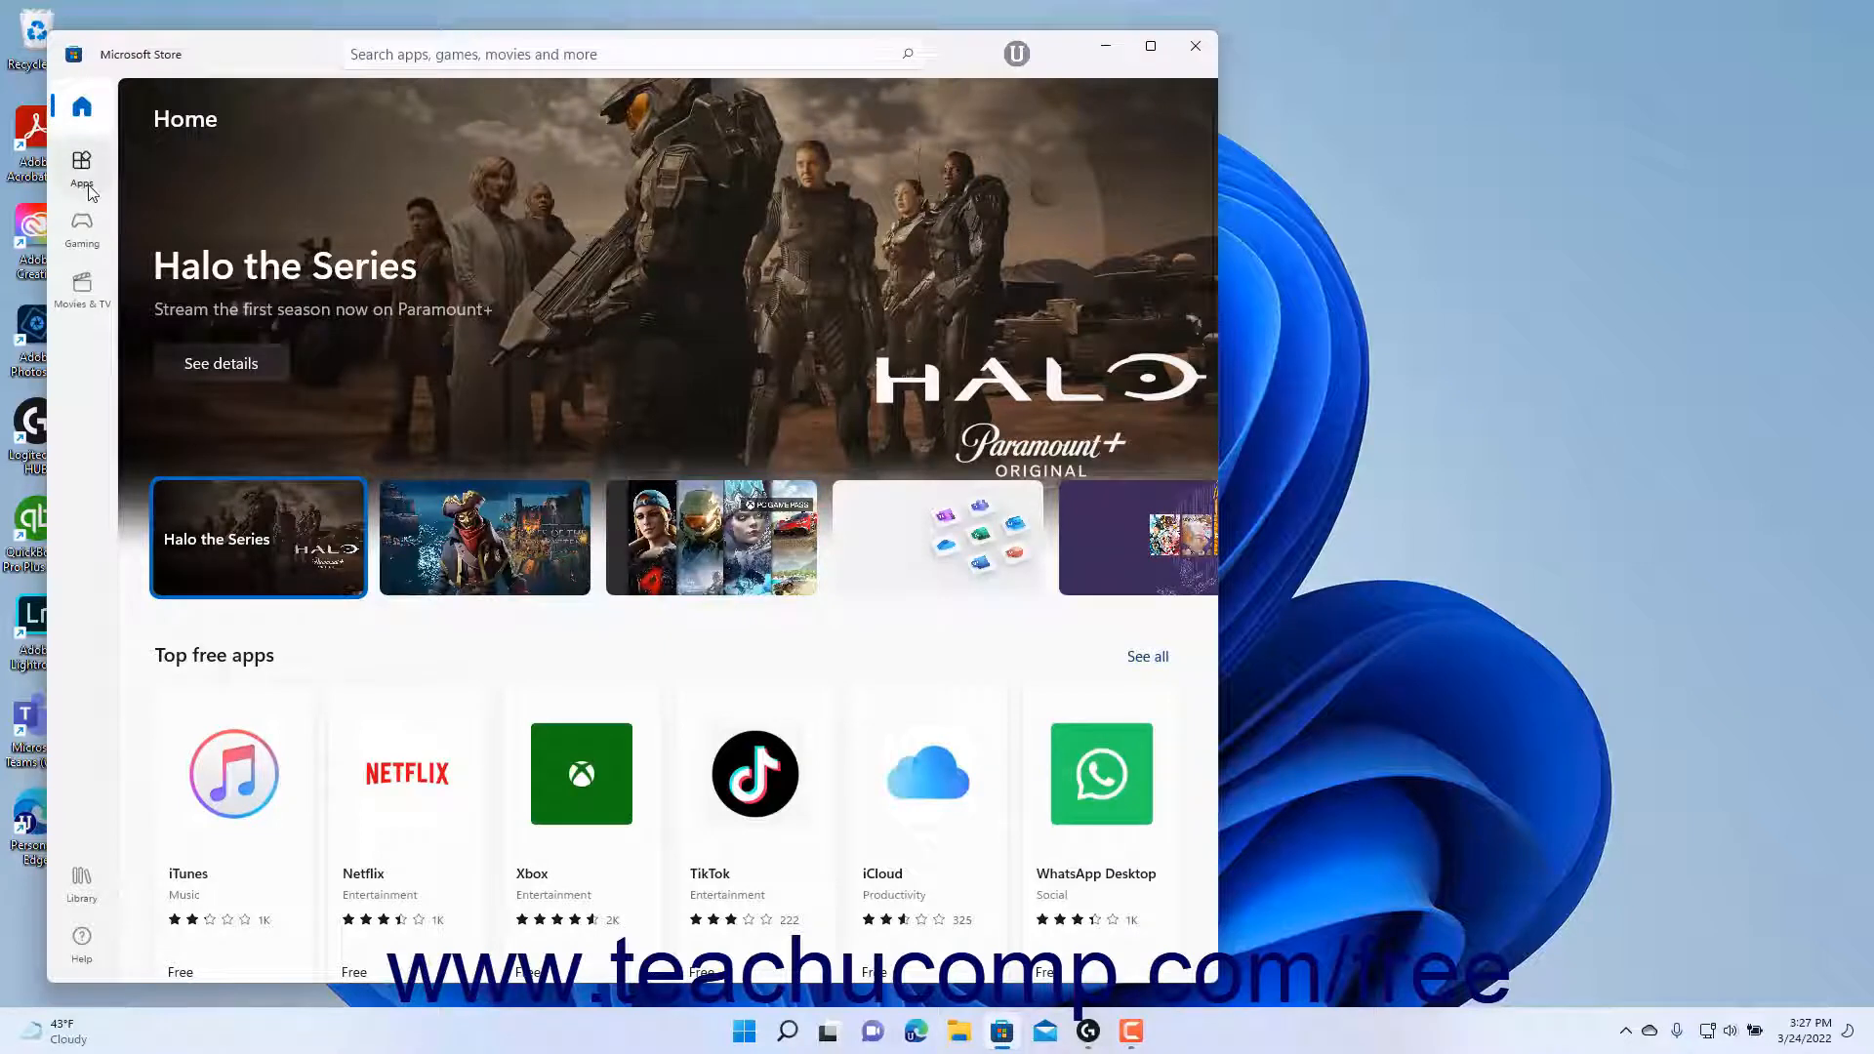
click(82, 164)
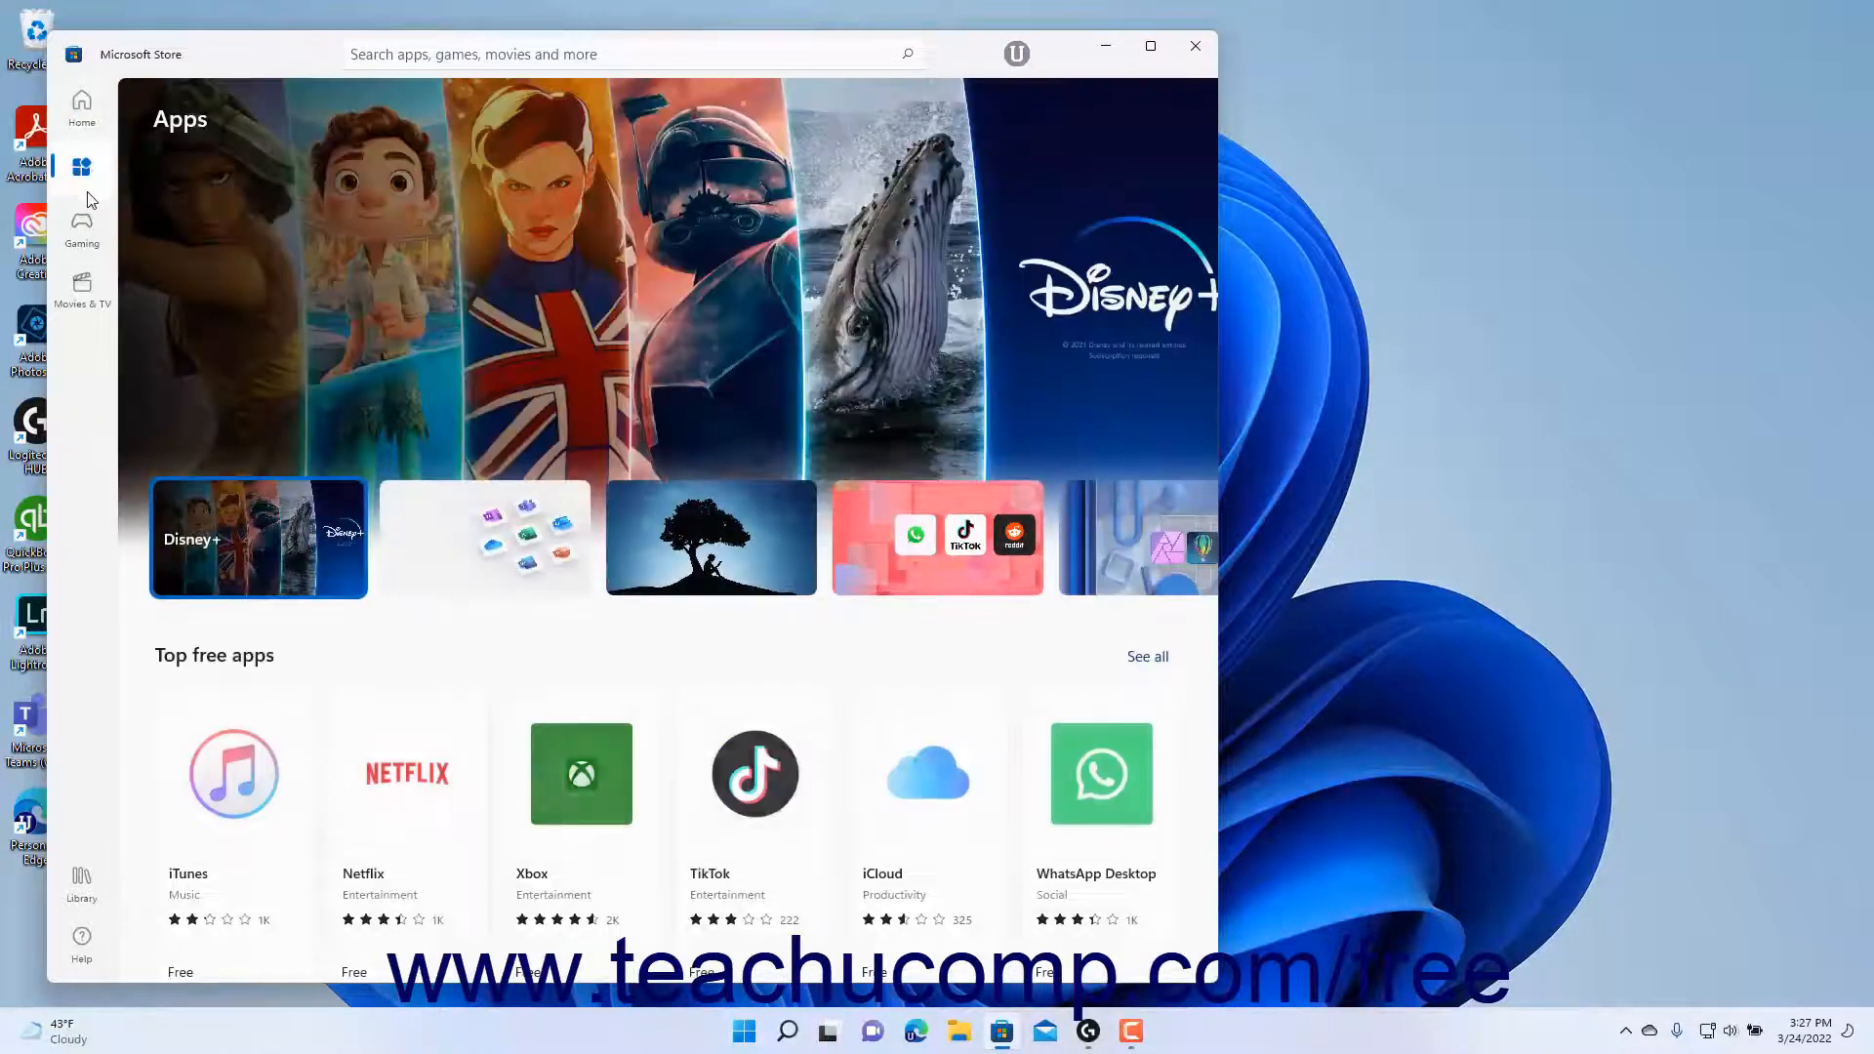
click(82, 105)
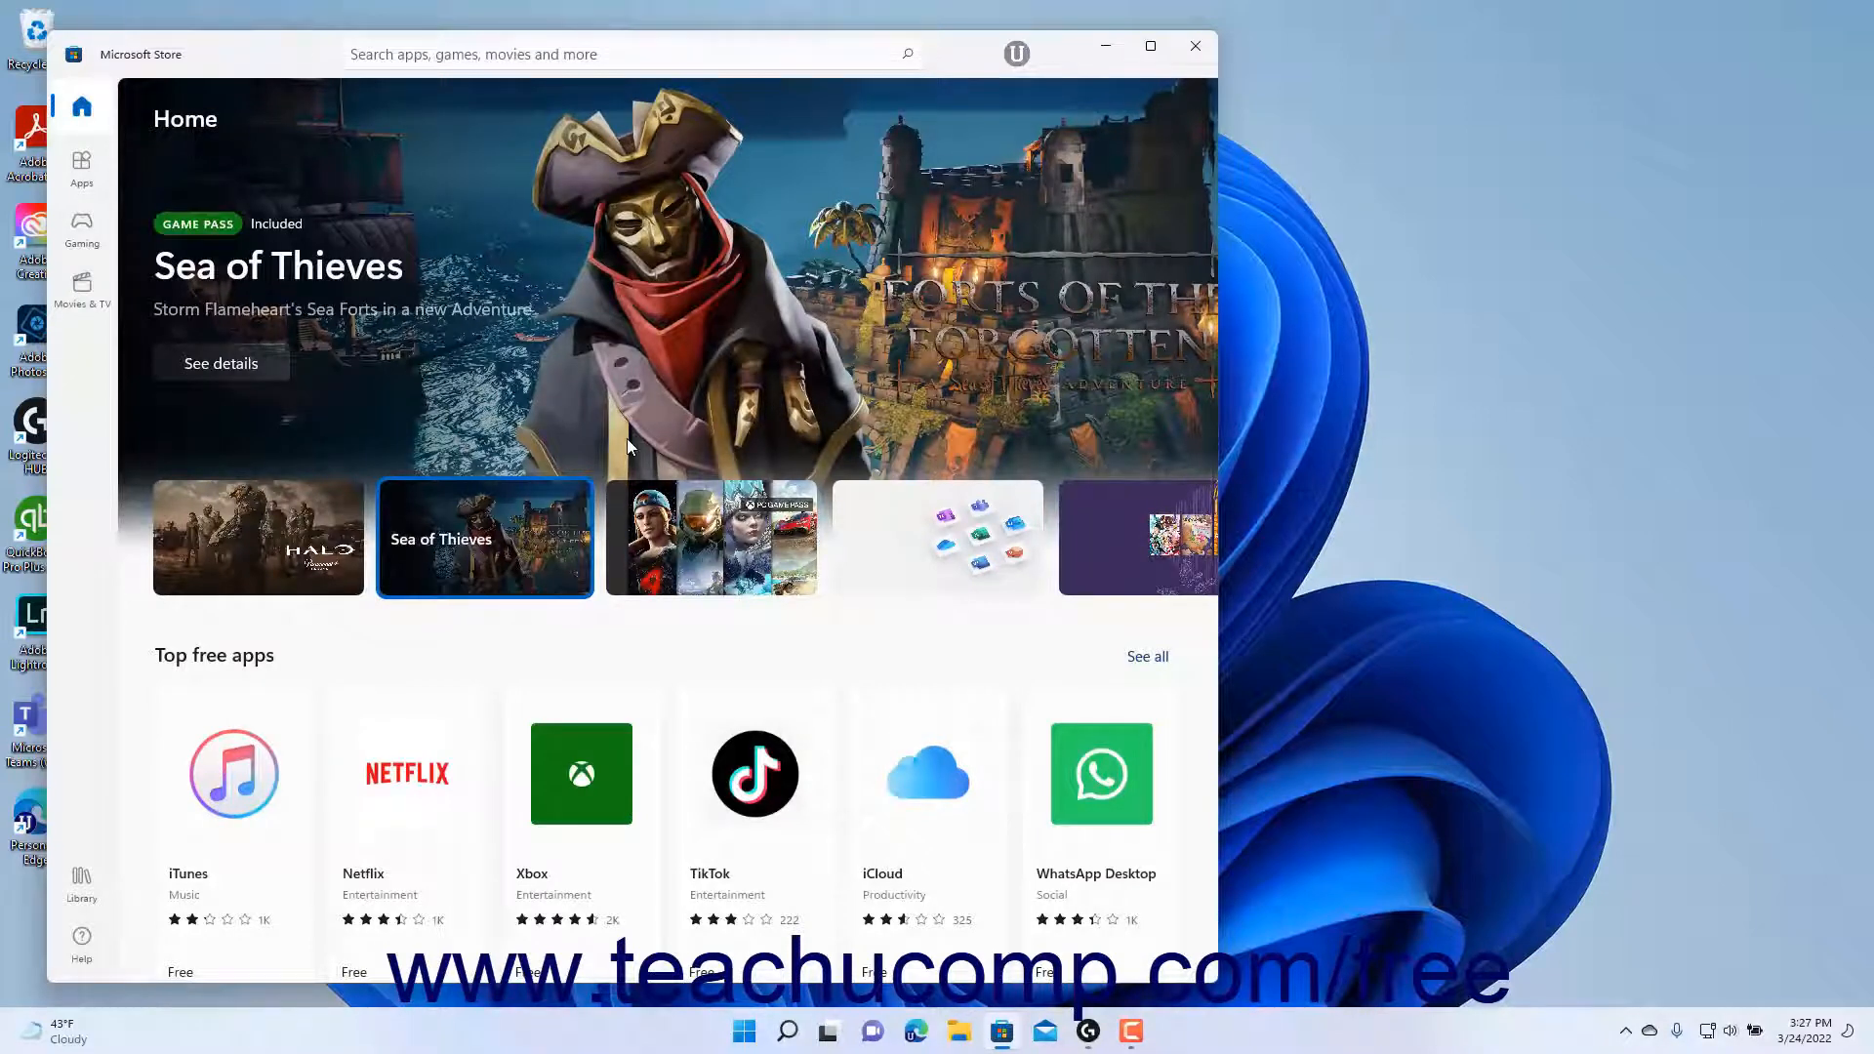
Step: View the PC Game Pass banner and the Xbox app page, then return to Home
click(711, 539)
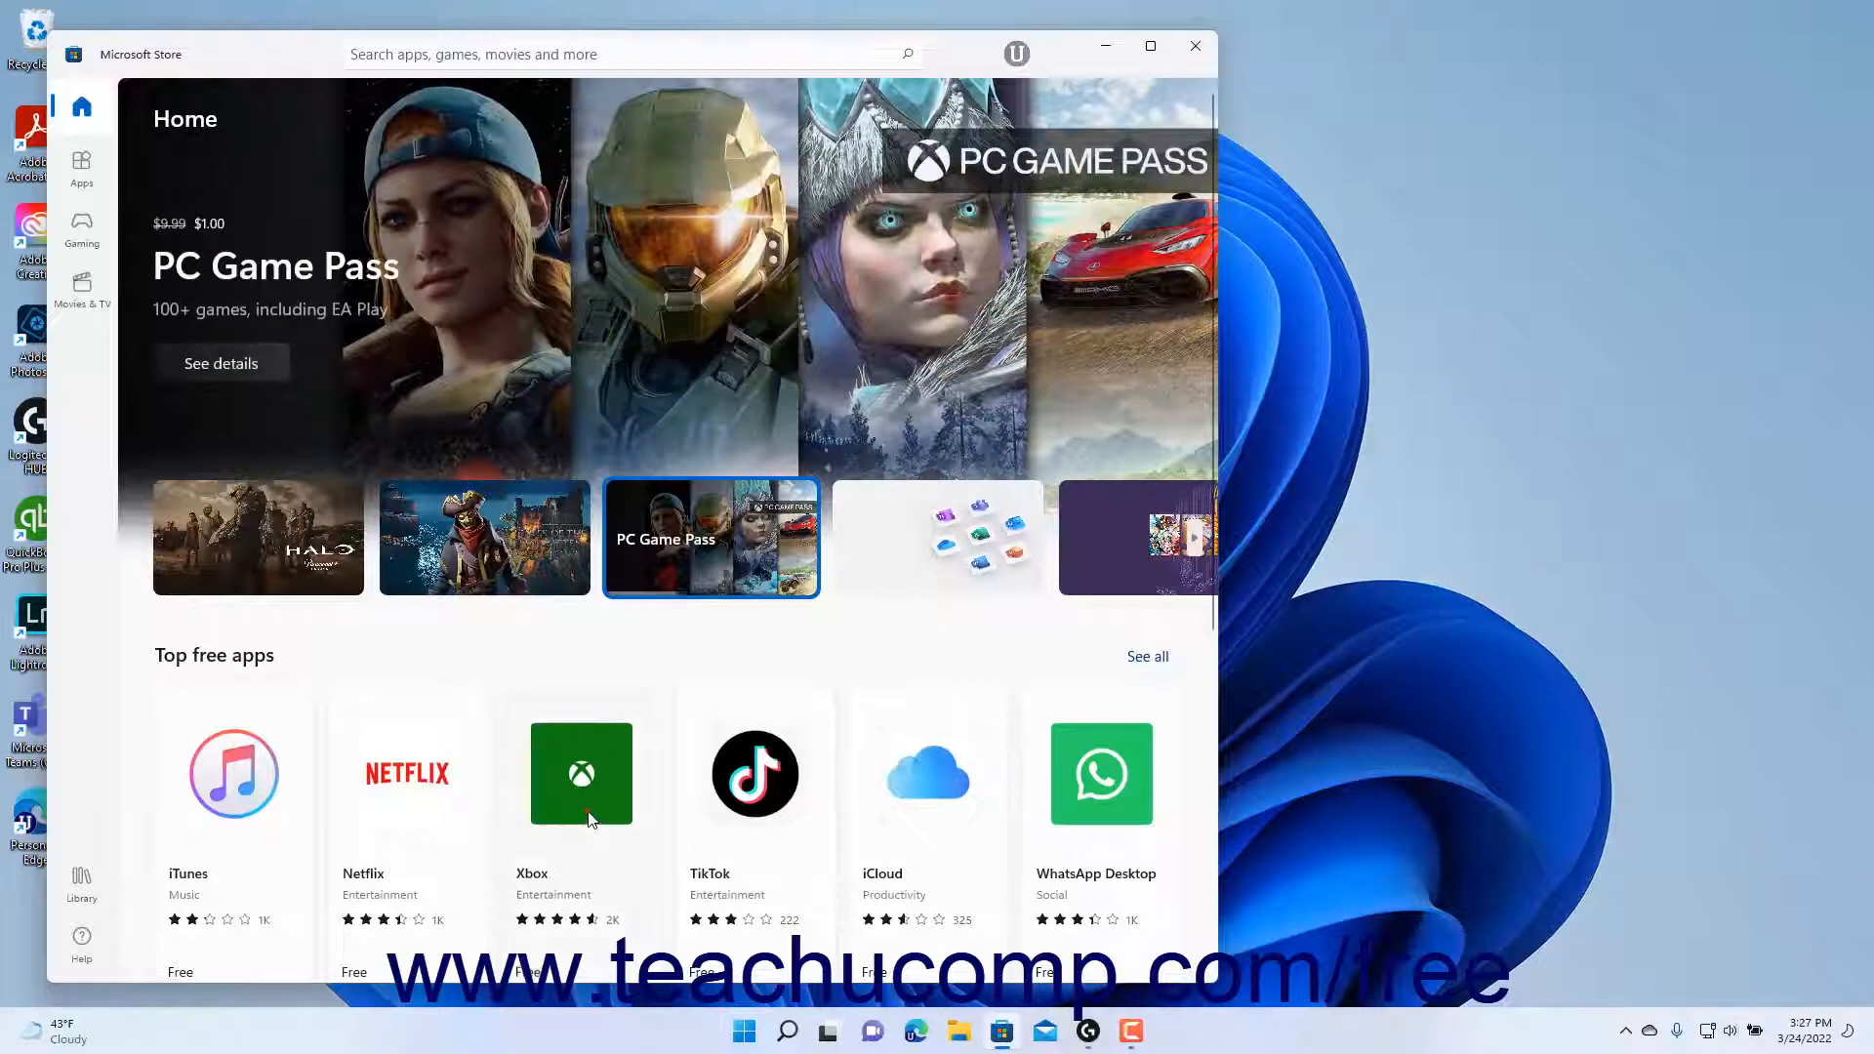
click(581, 773)
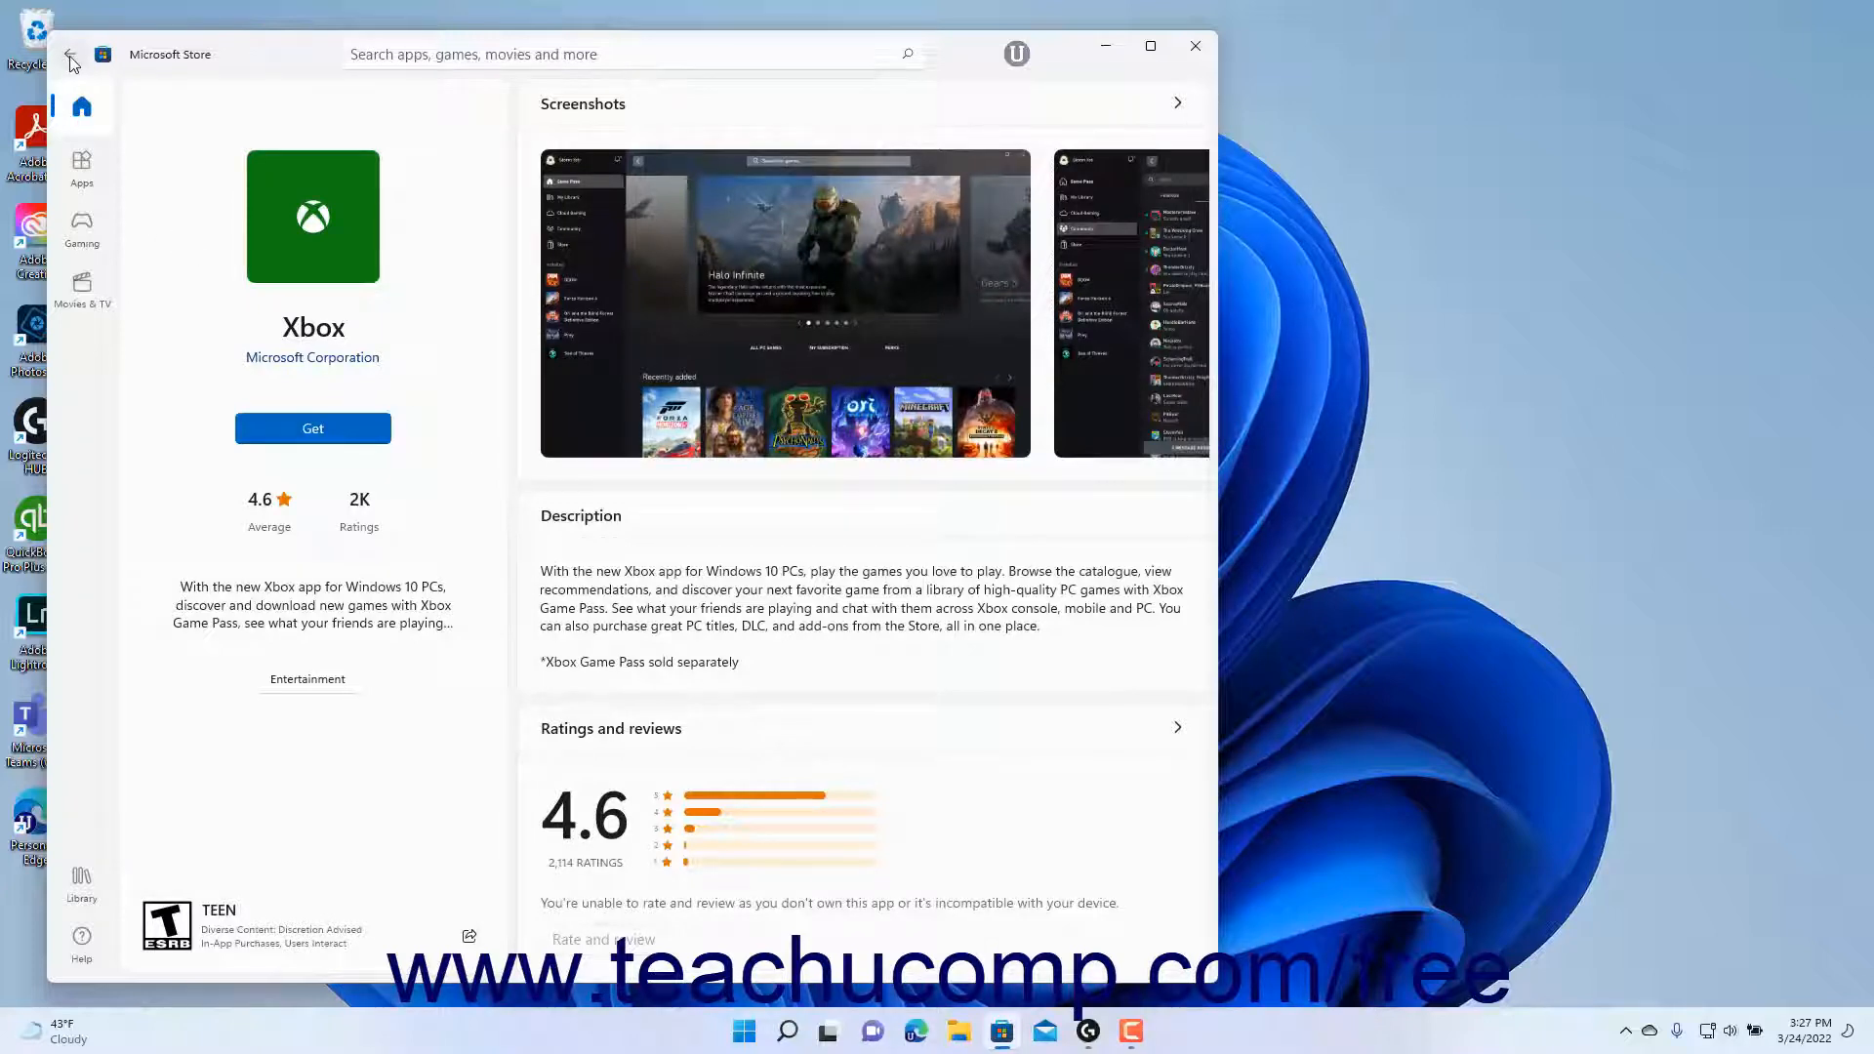
click(70, 54)
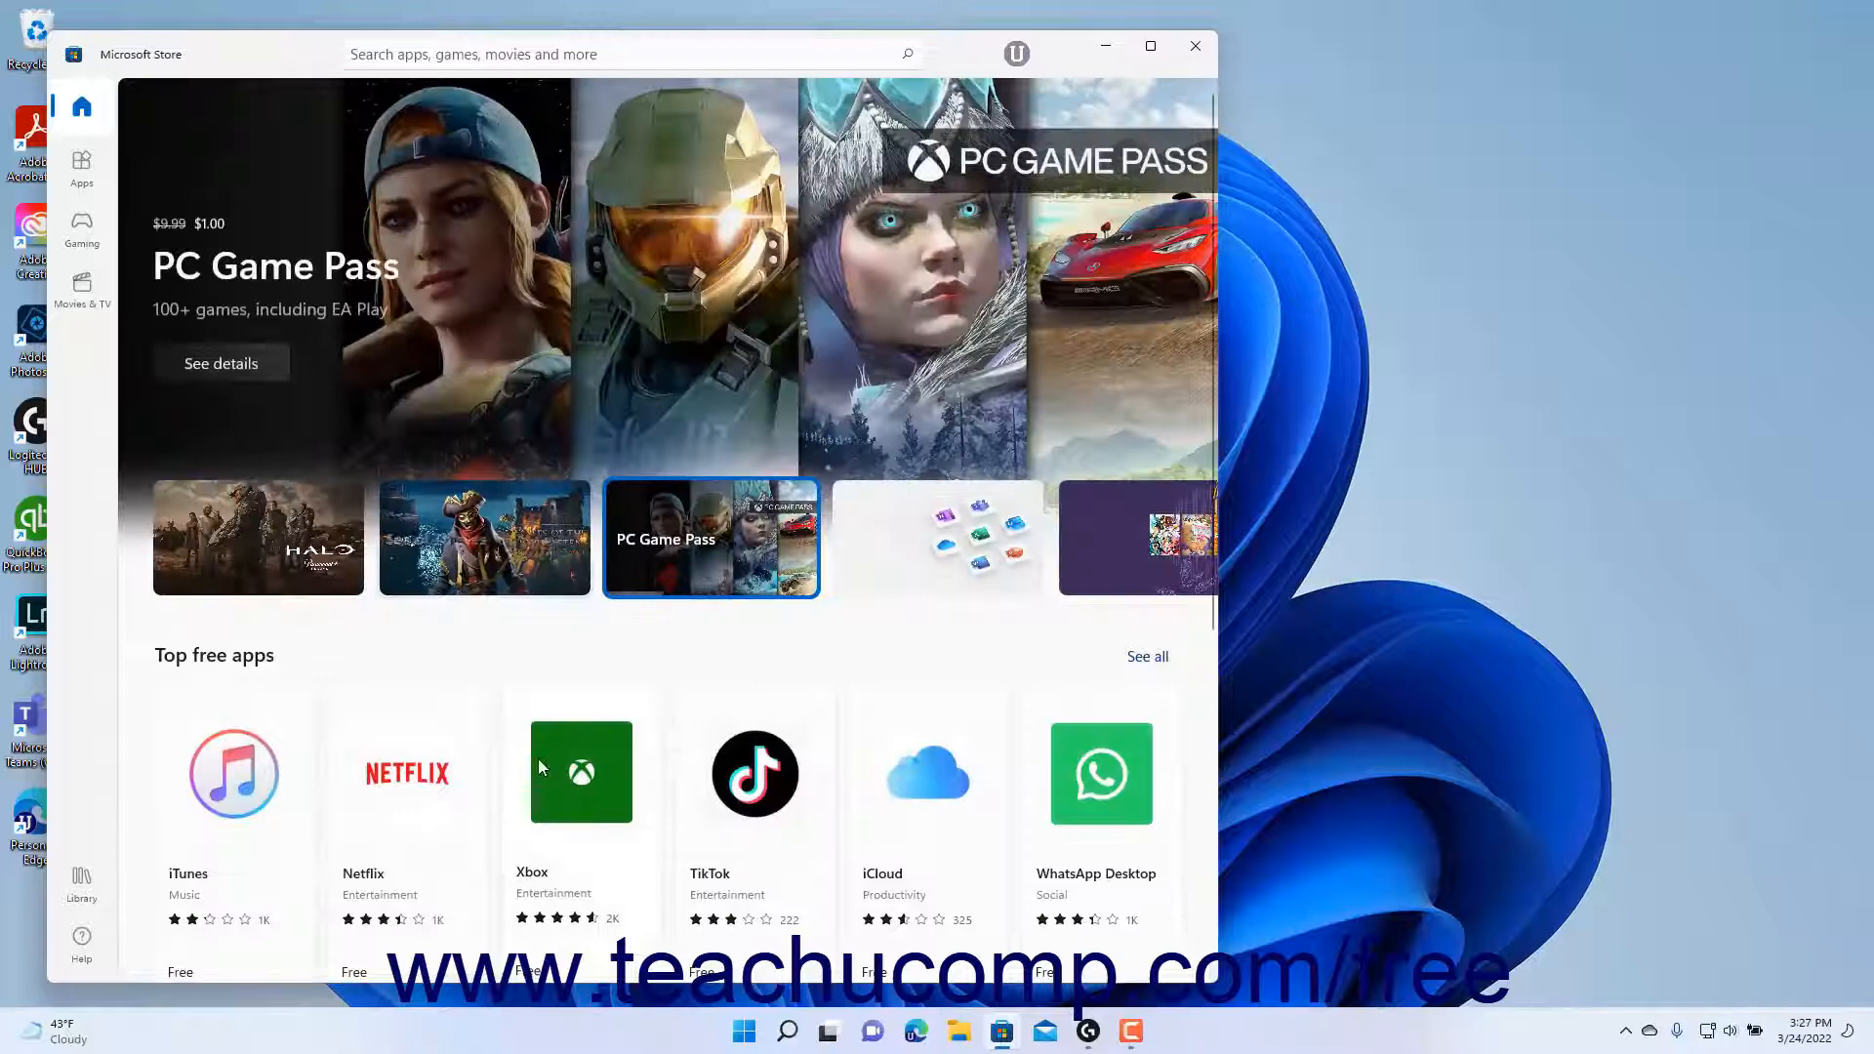
mouse_move(556, 834)
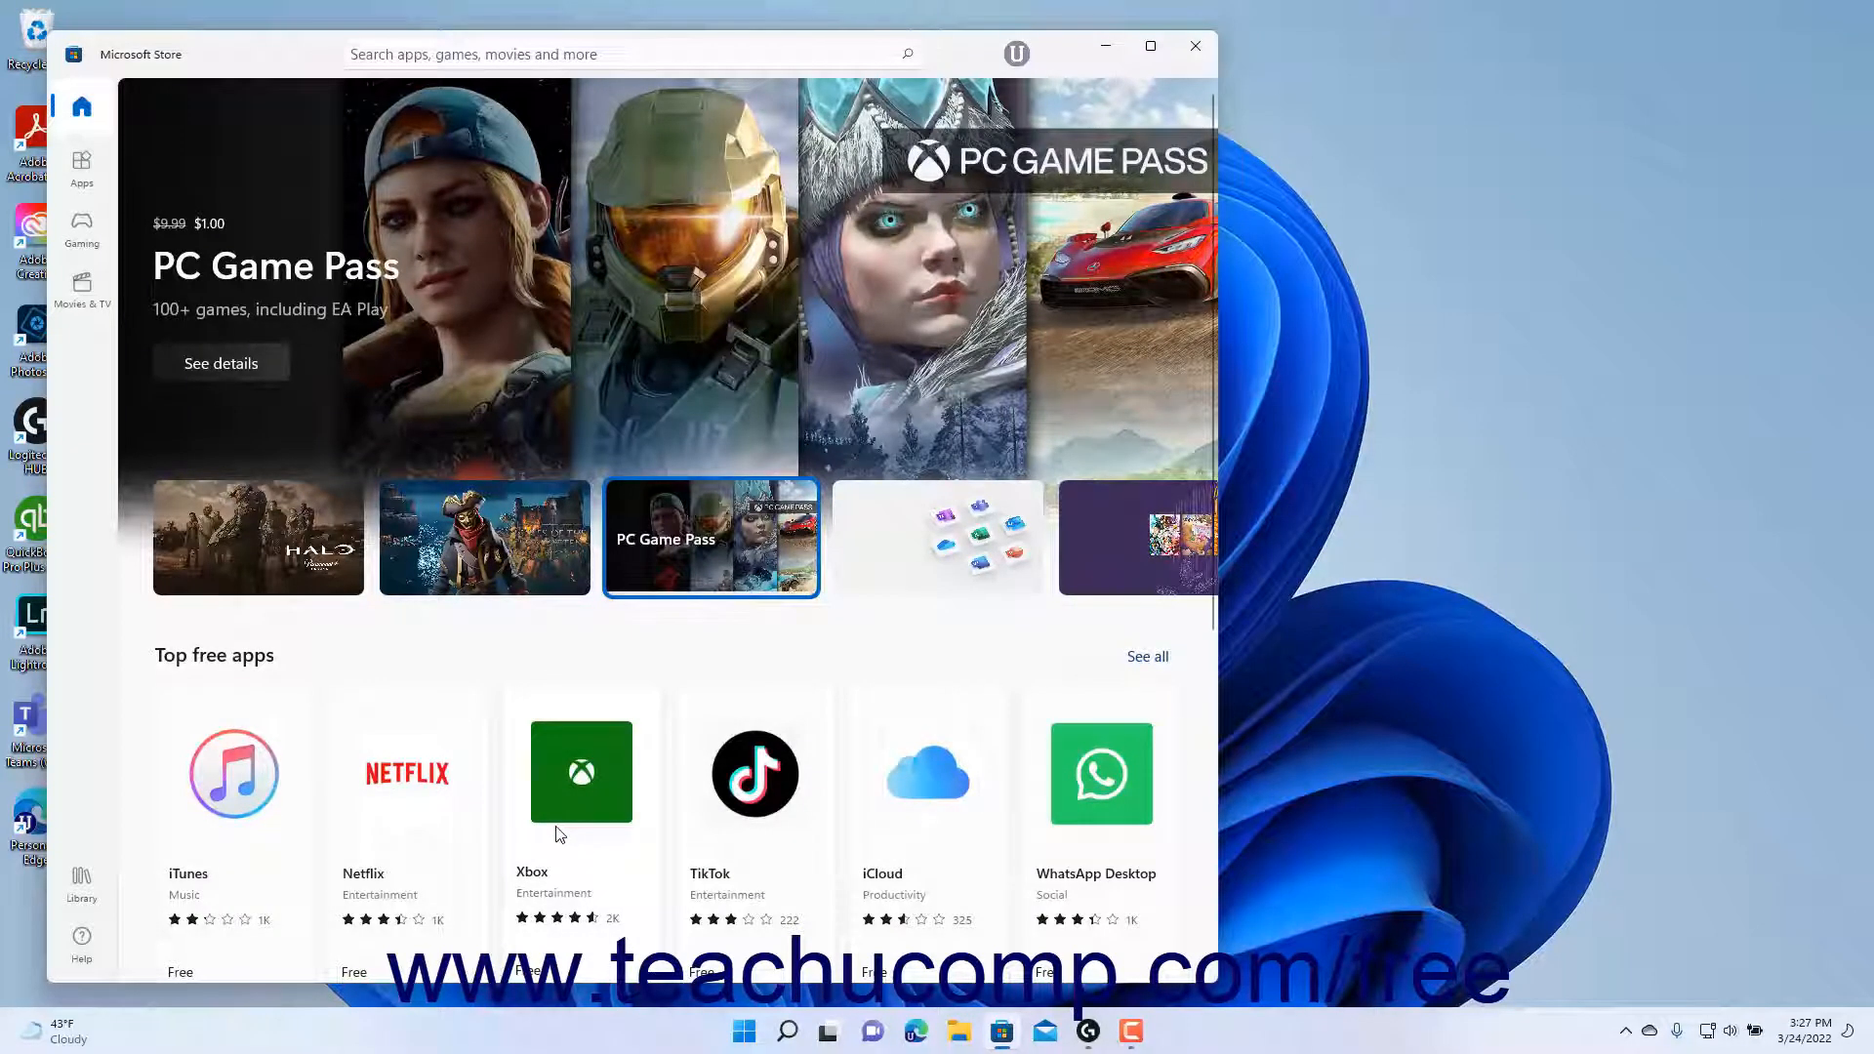
Step: Show the Xbox app's product page from the Top free apps row
click(581, 773)
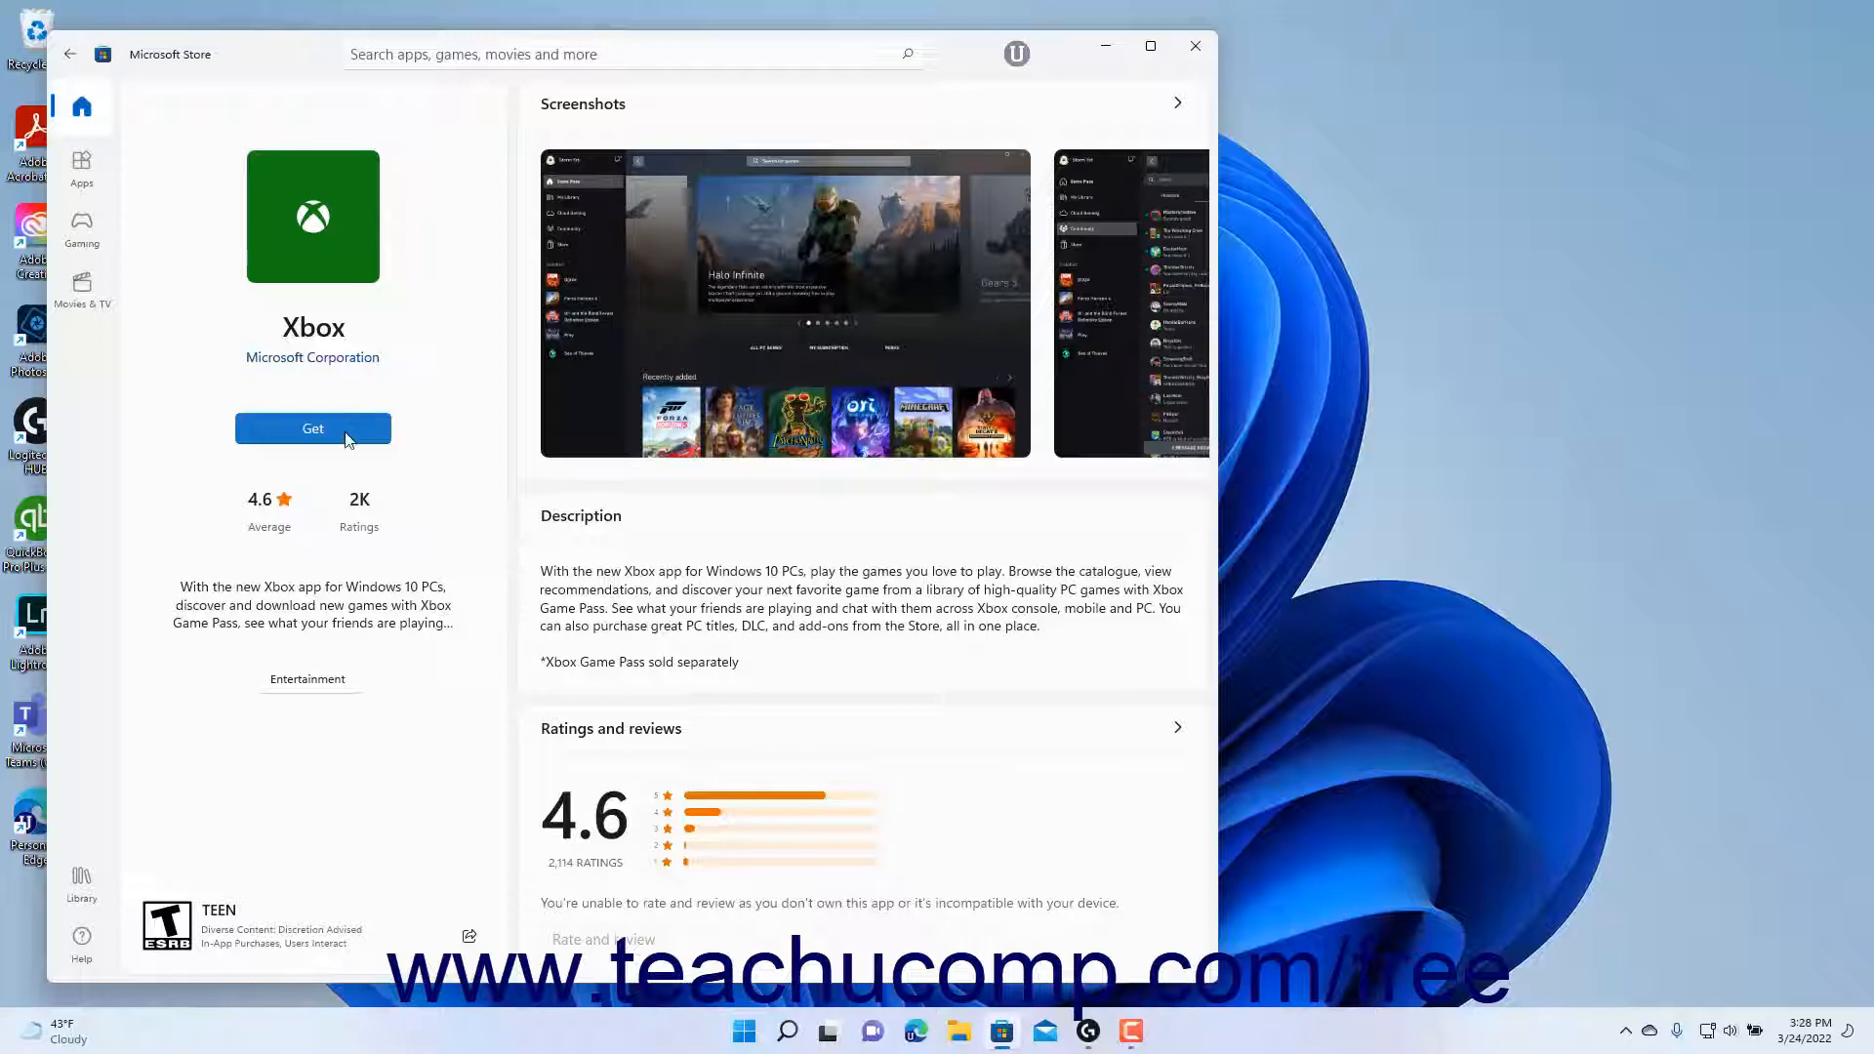
Step: Scroll the Xbox page to its system requirements and additional information
scroll(down, 3)
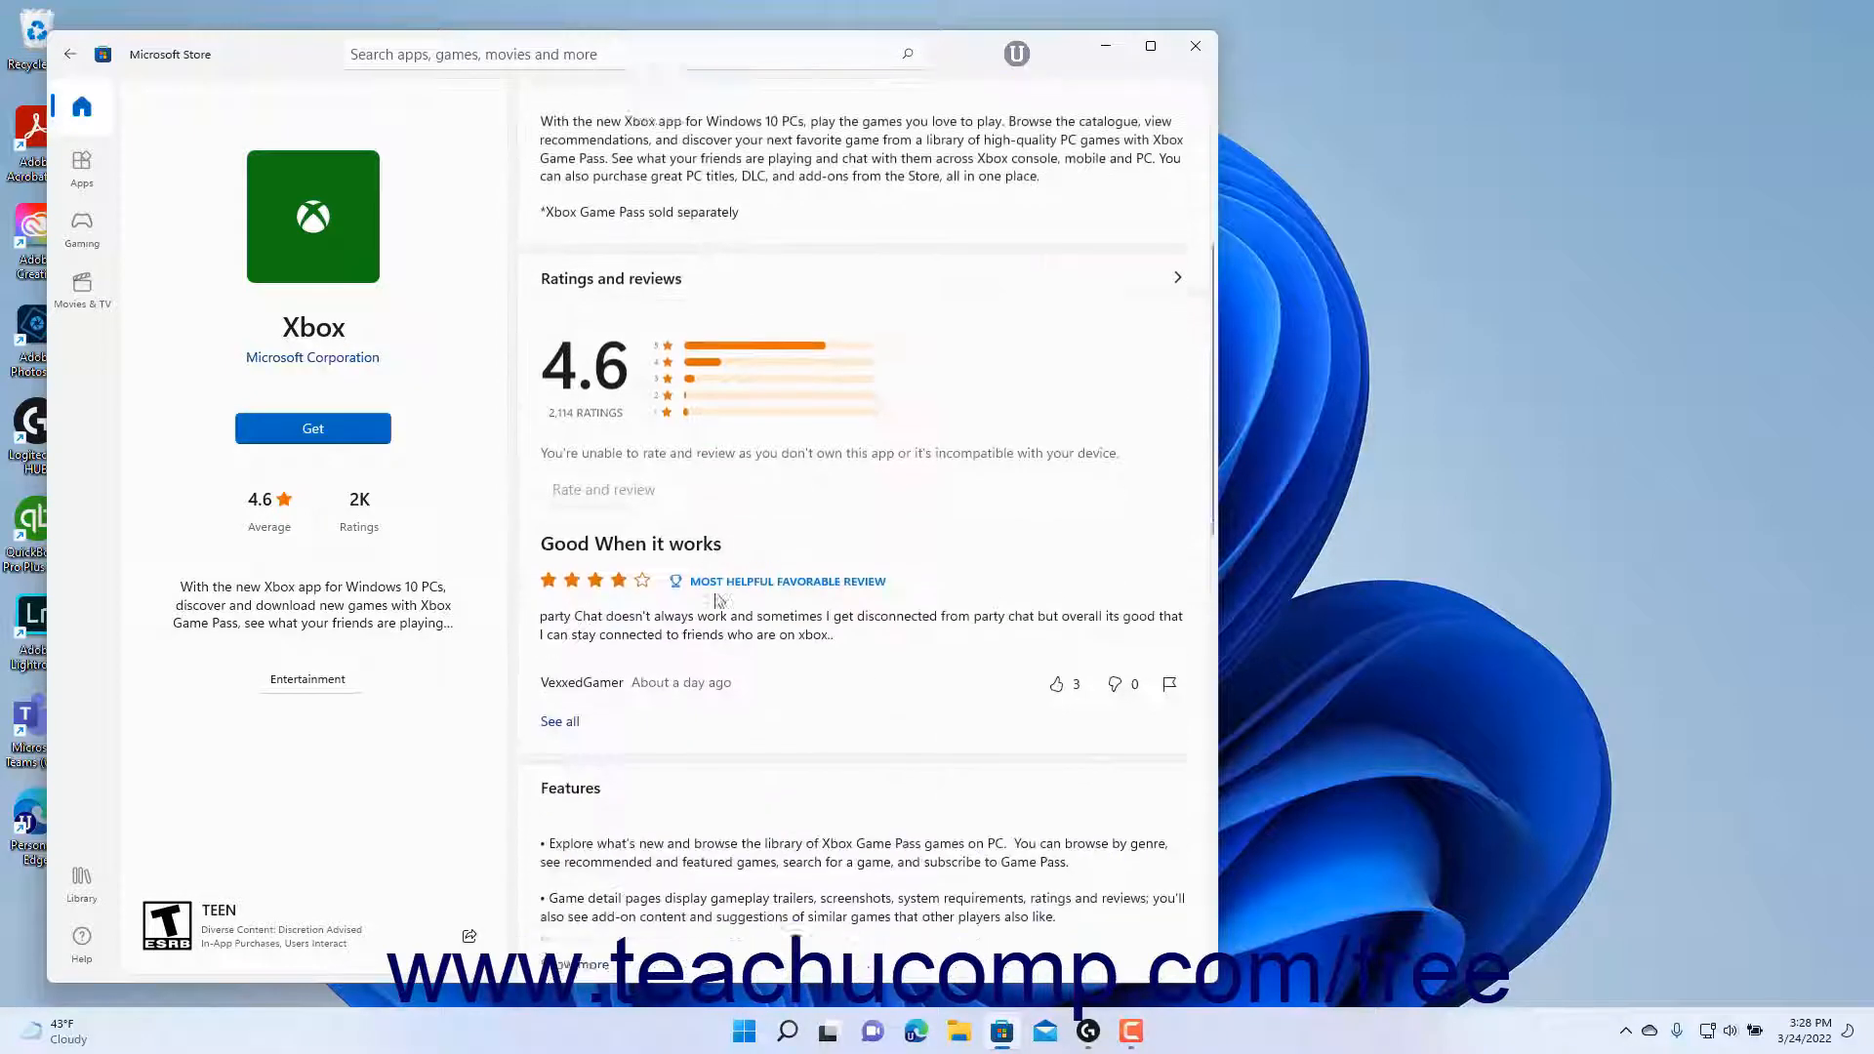
scroll(down, 3)
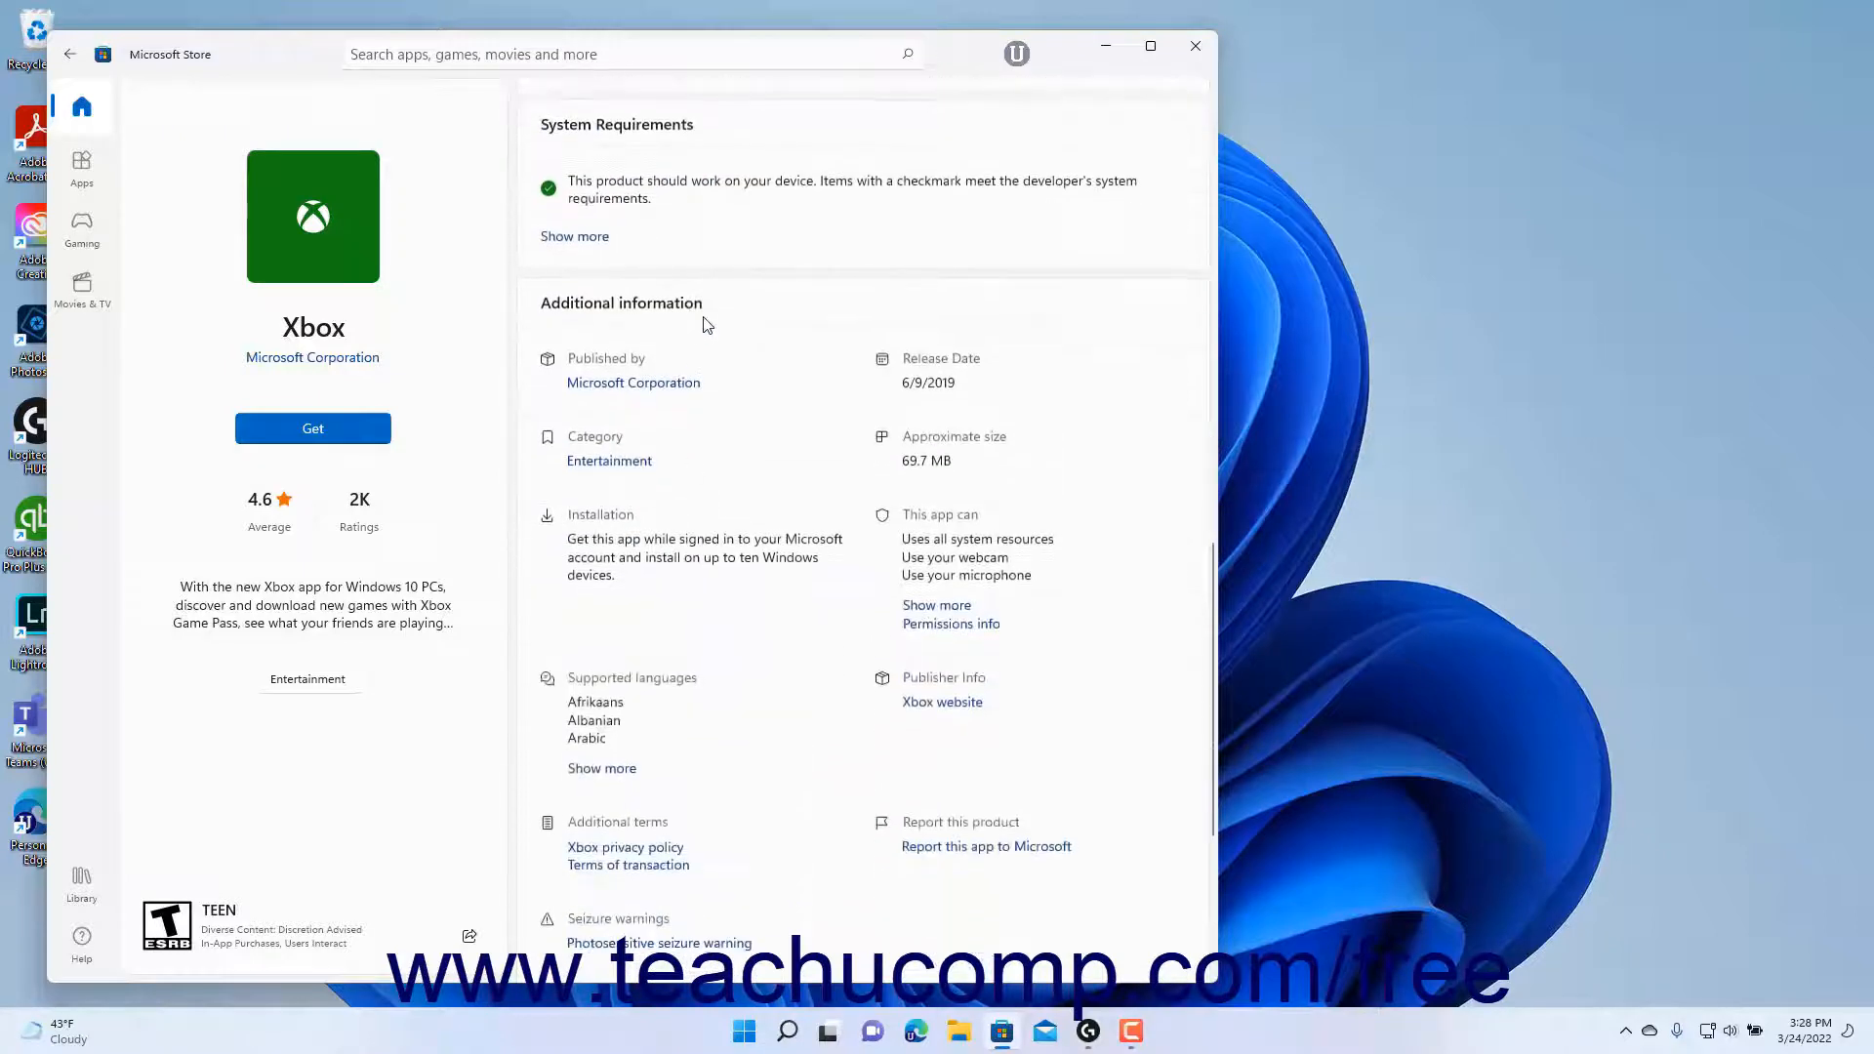
mouse_move(707, 318)
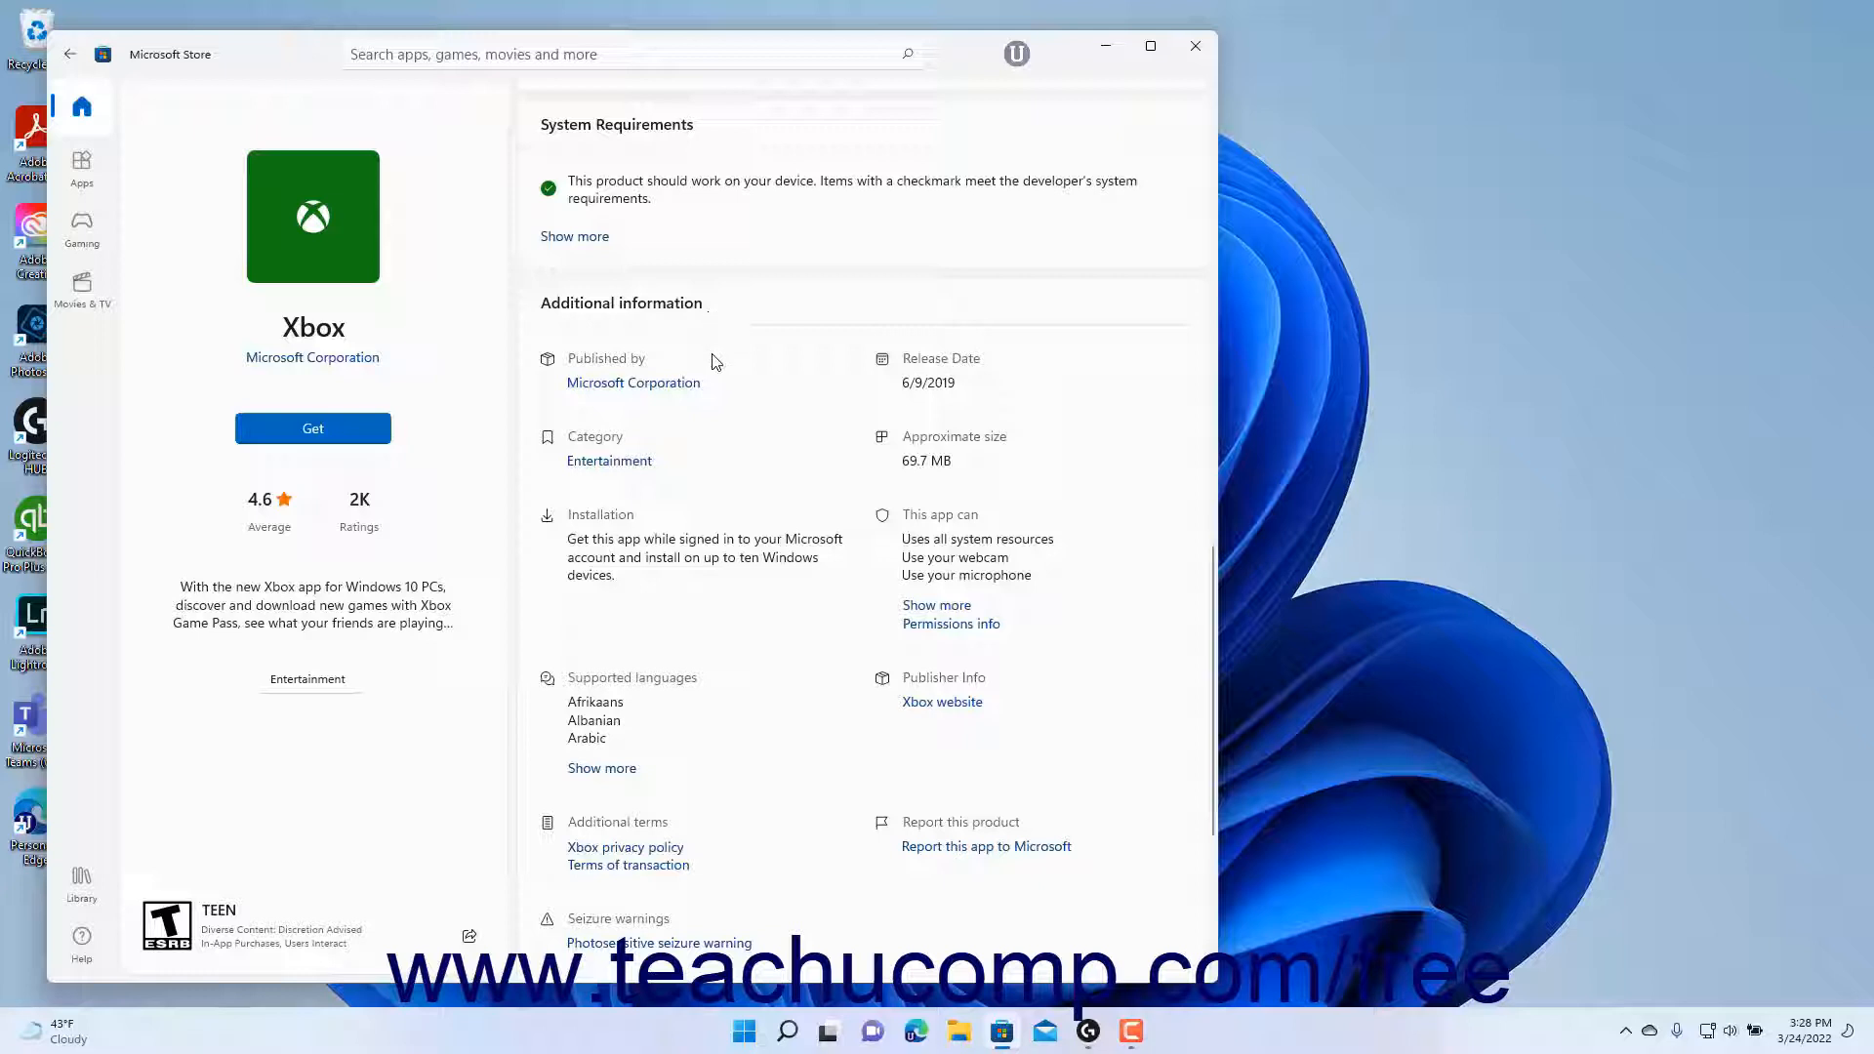
mouse_move(736, 467)
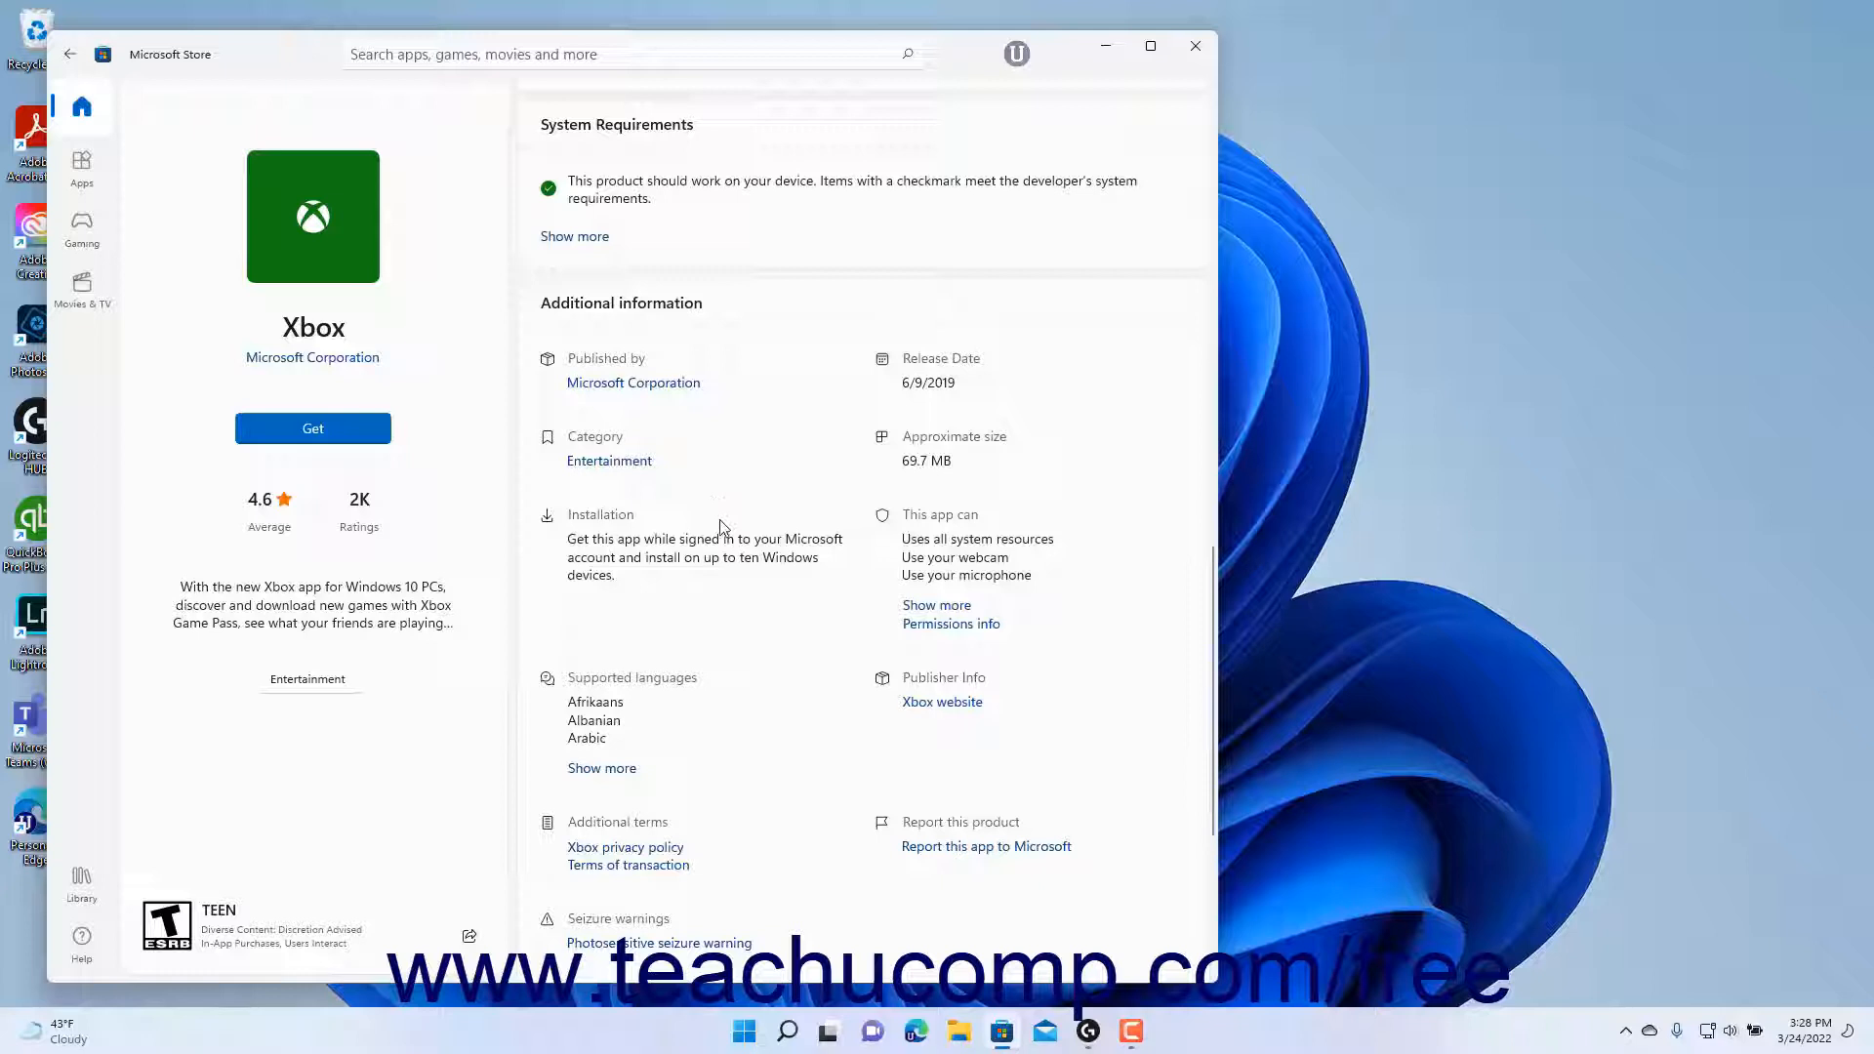
mouse_move(656, 837)
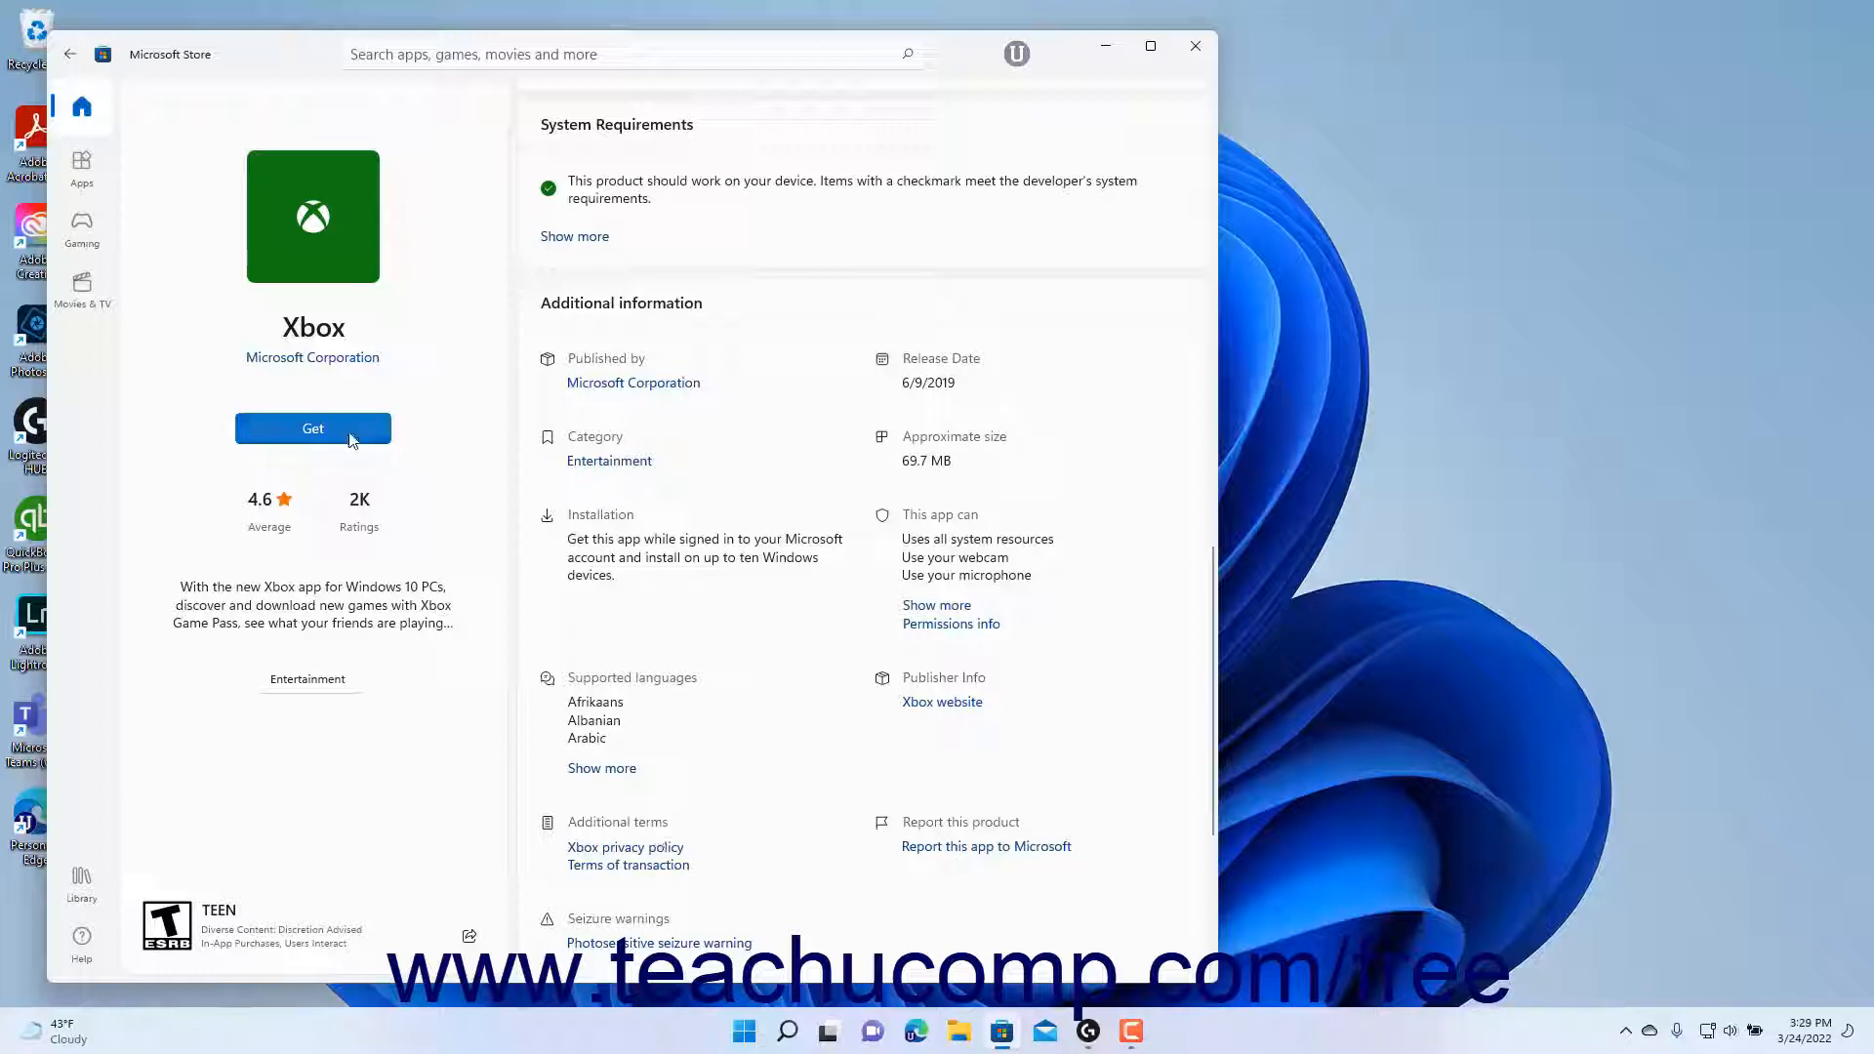
Step: Install the Xbox app with Get and show it in the Library
click(312, 427)
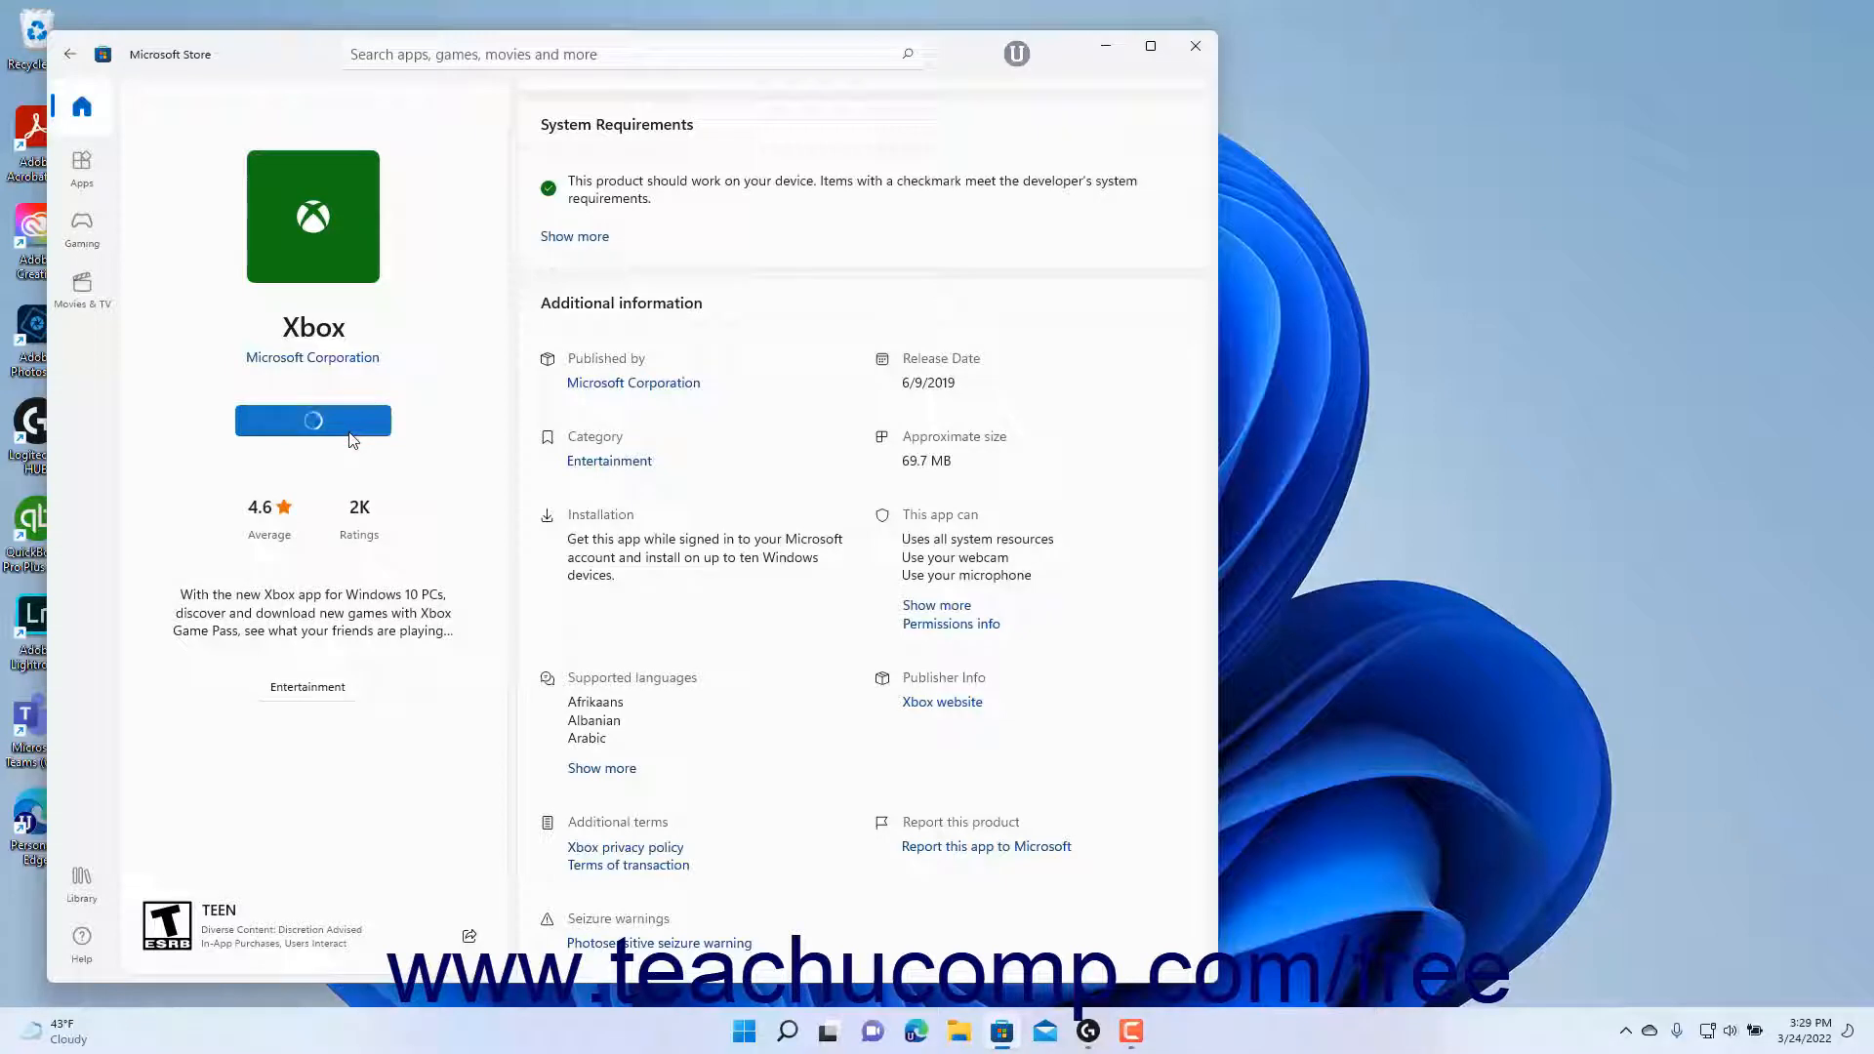
scroll(up, 3)
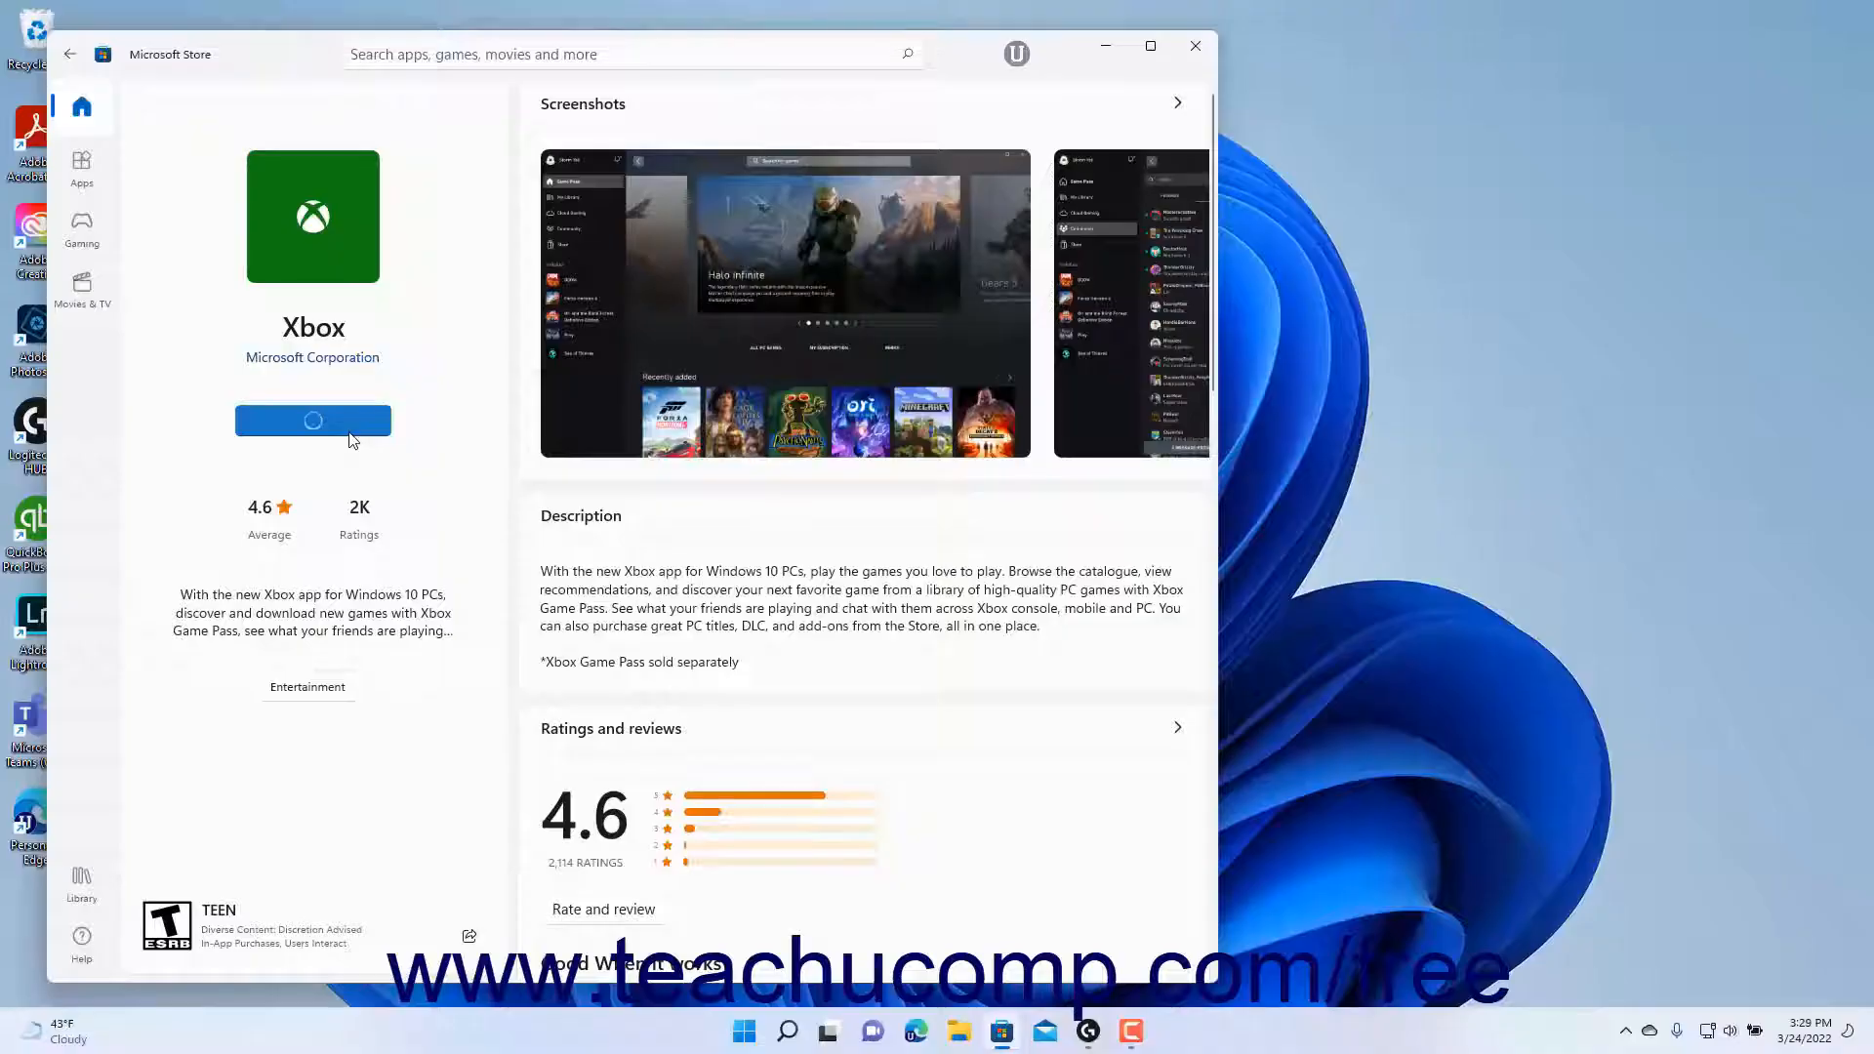
click(313, 420)
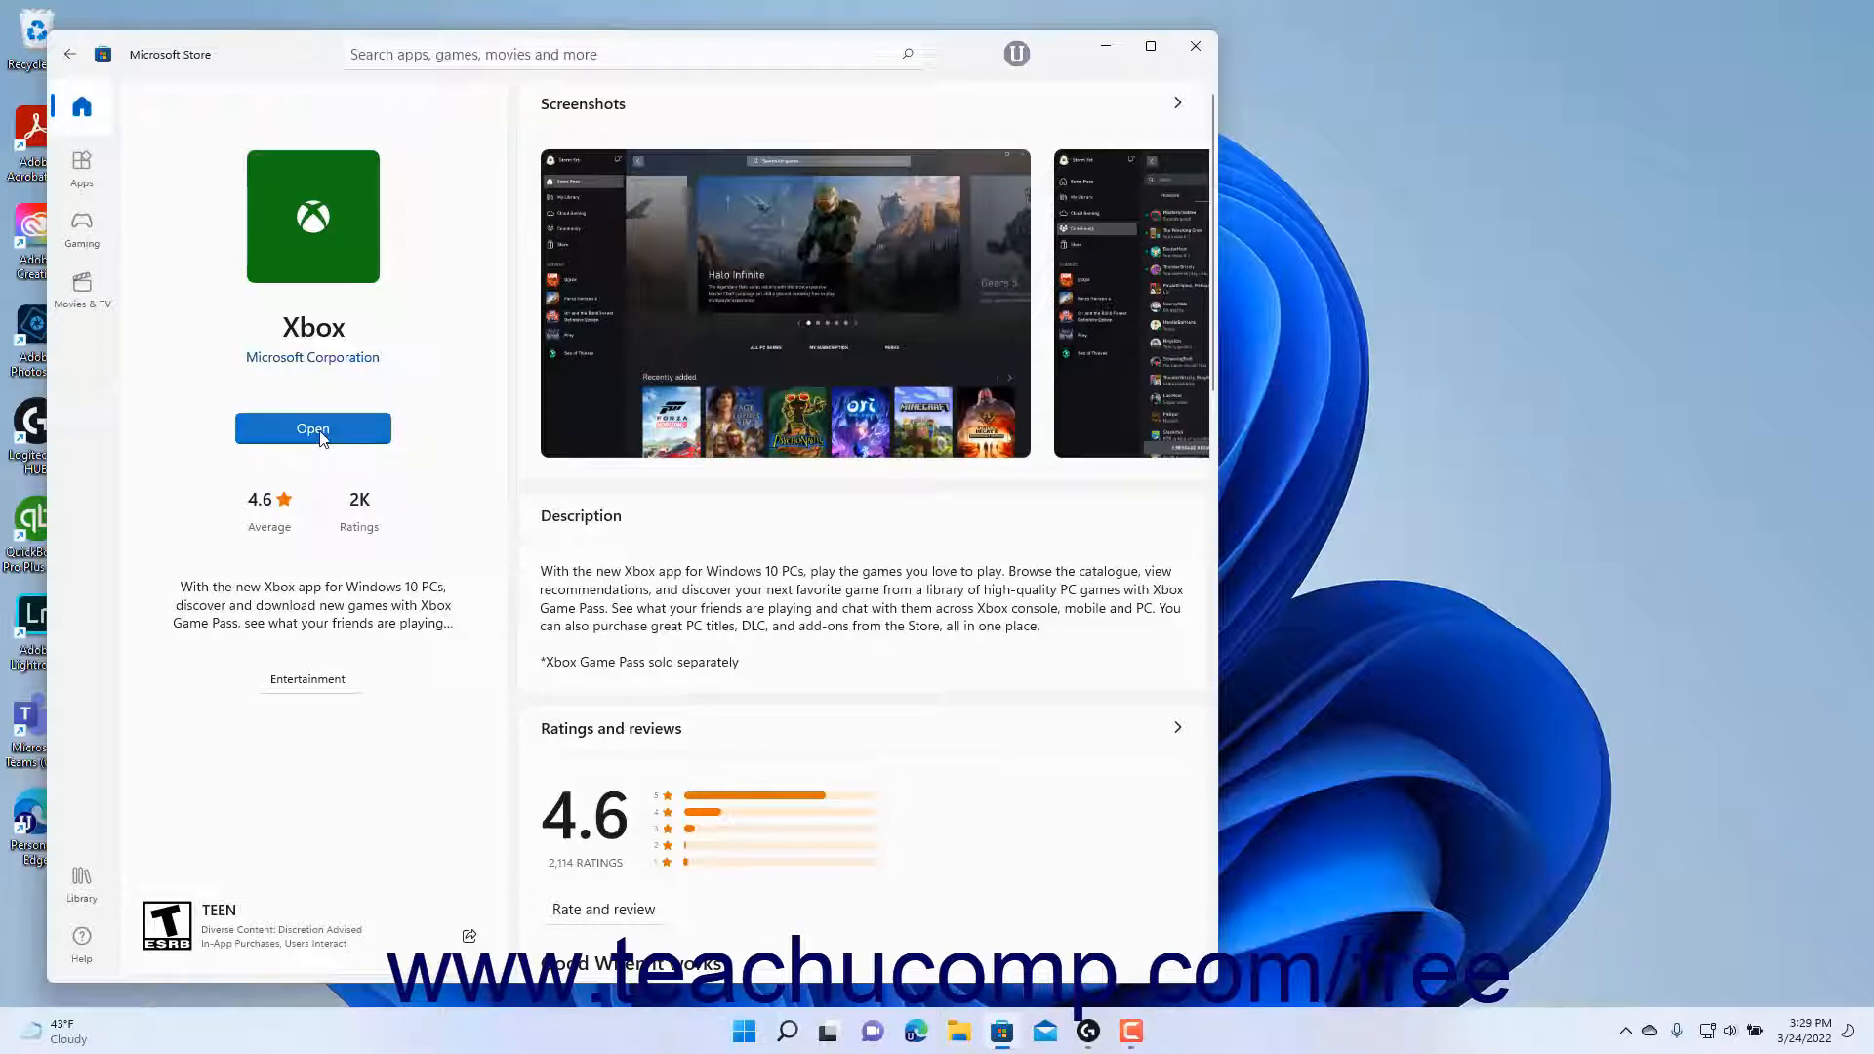
mouse_move(292, 367)
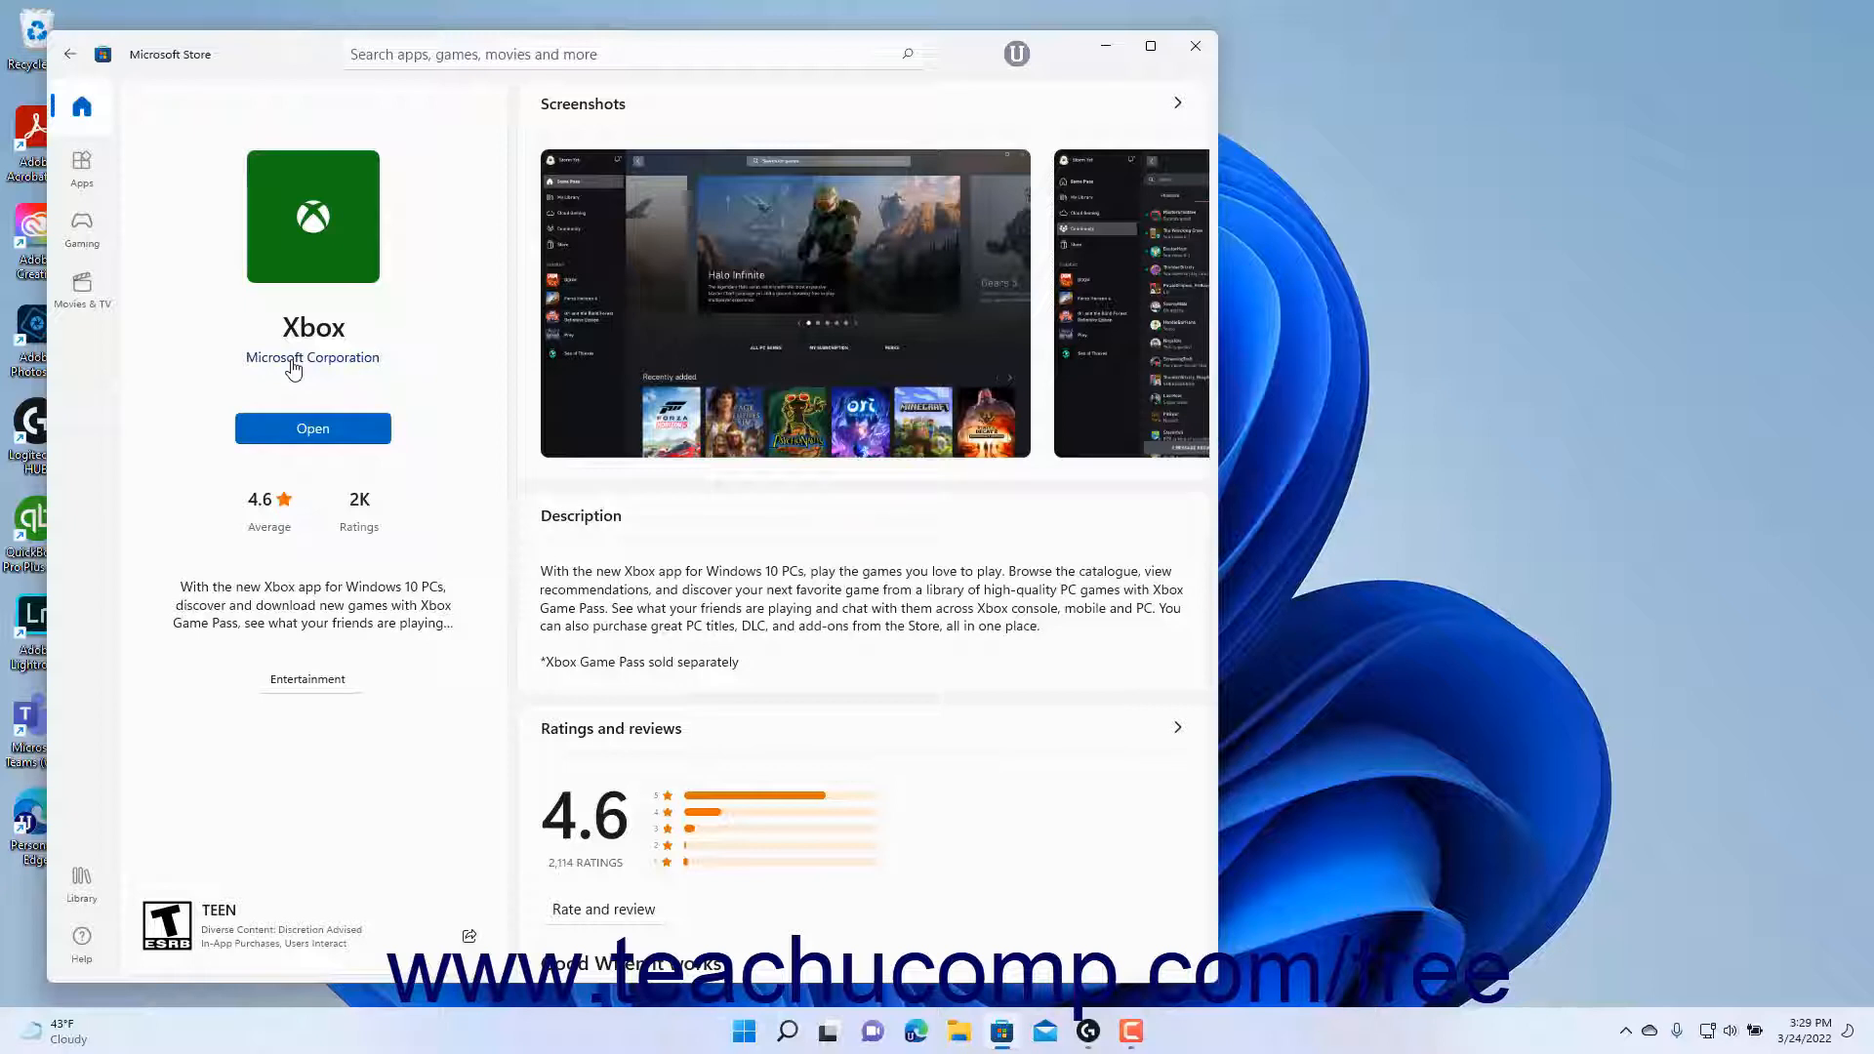
mouse_move(123, 133)
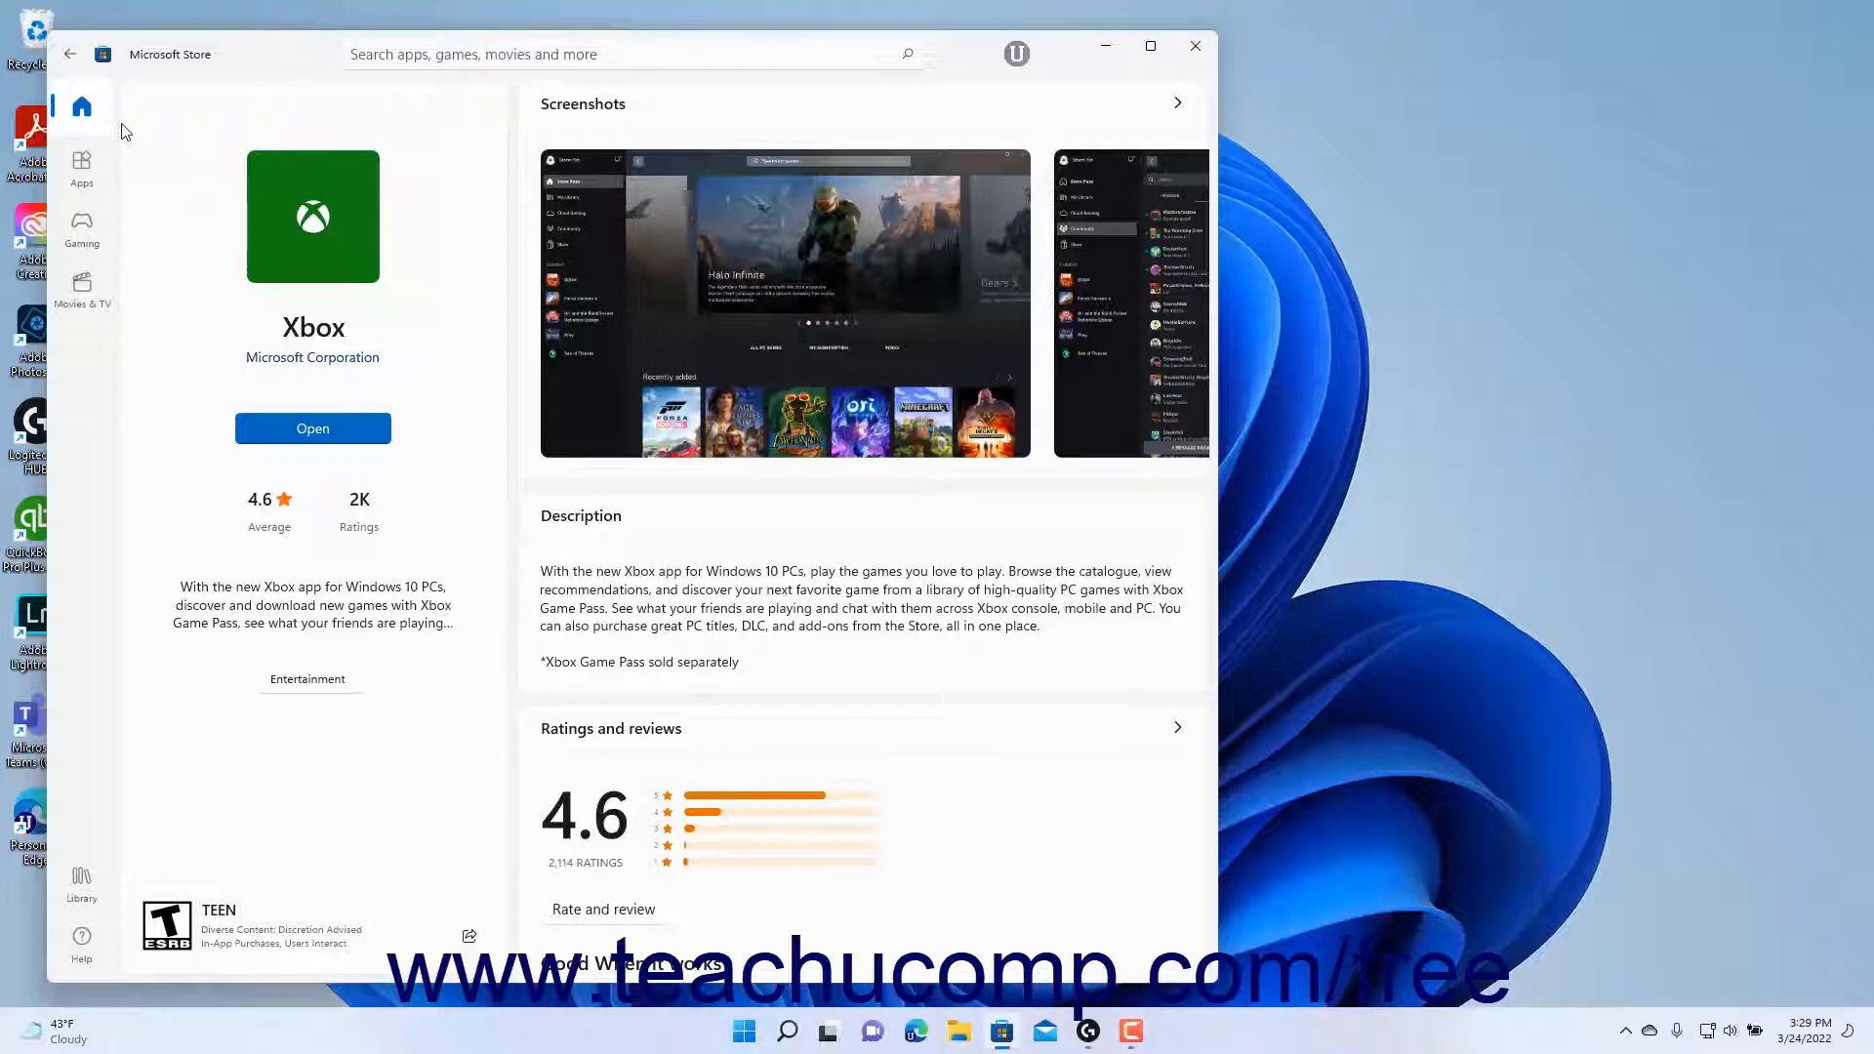
mouse_move(82, 884)
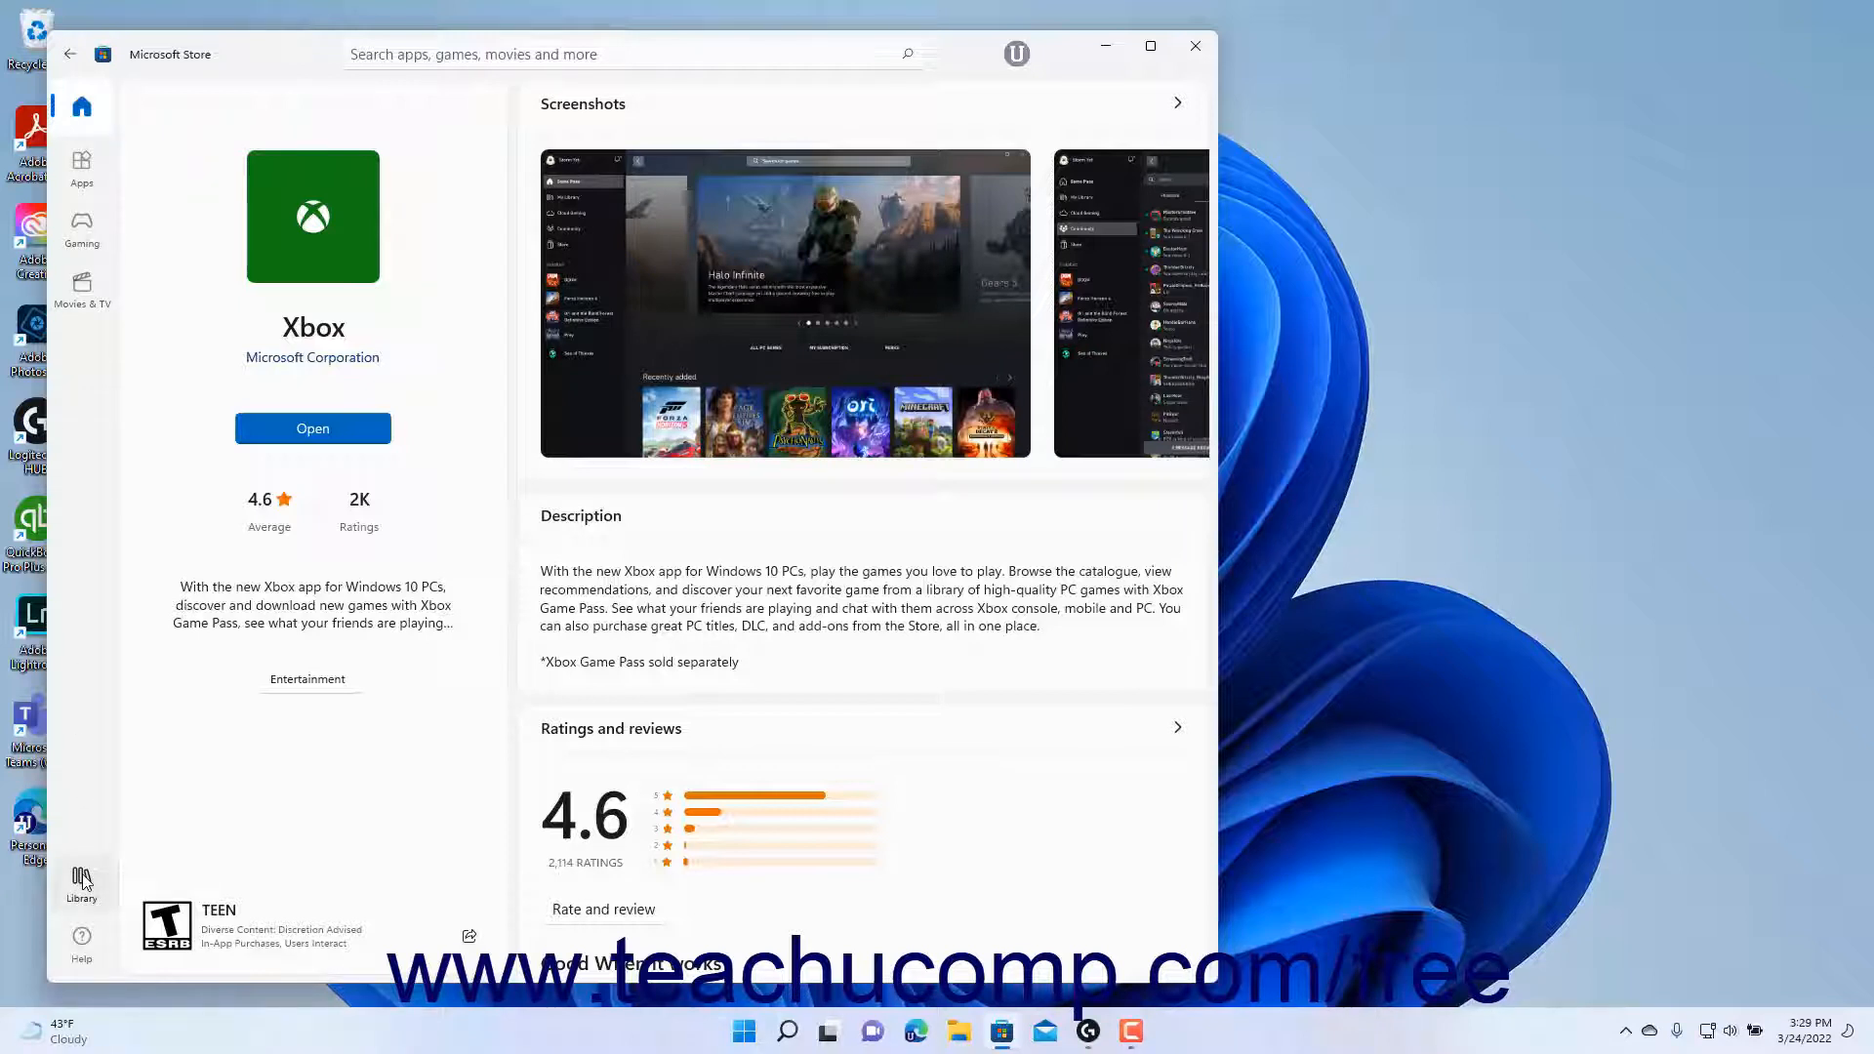
click(82, 884)
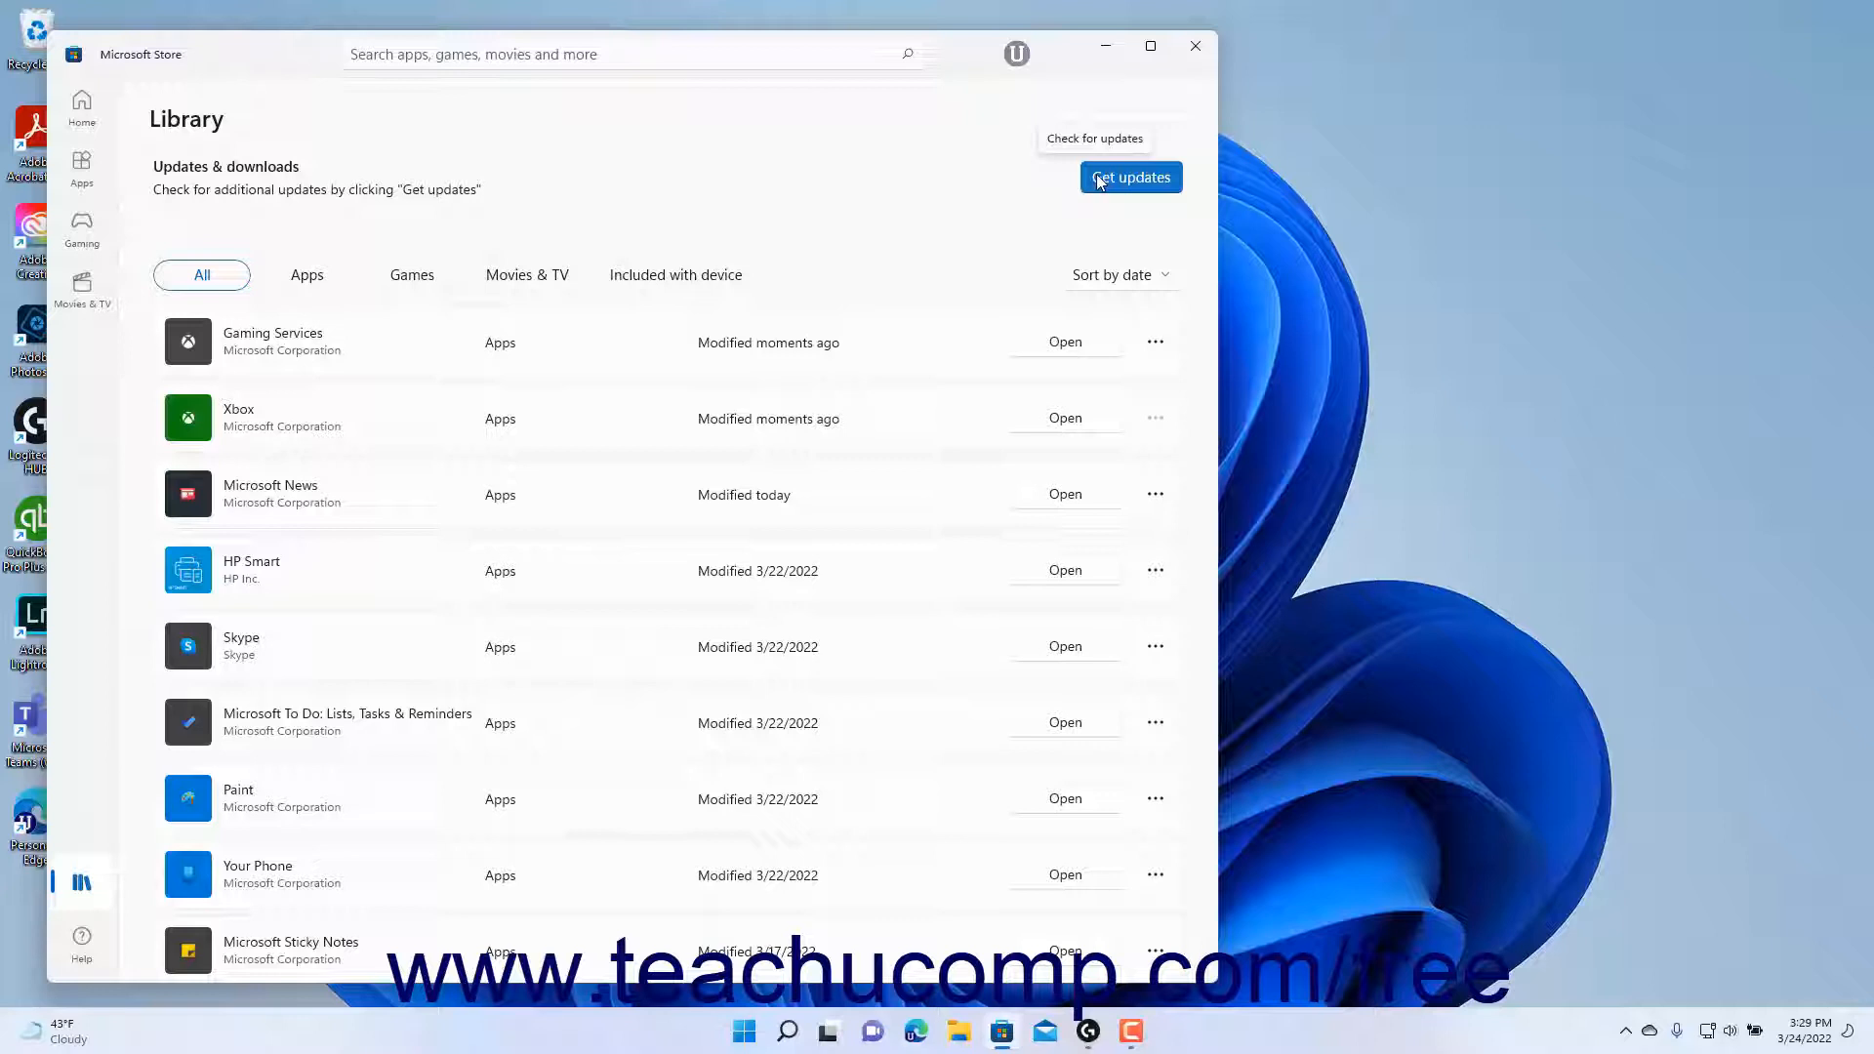
Step: Check the Library for updates, downloading the DirectX Runtime update
click(1130, 178)
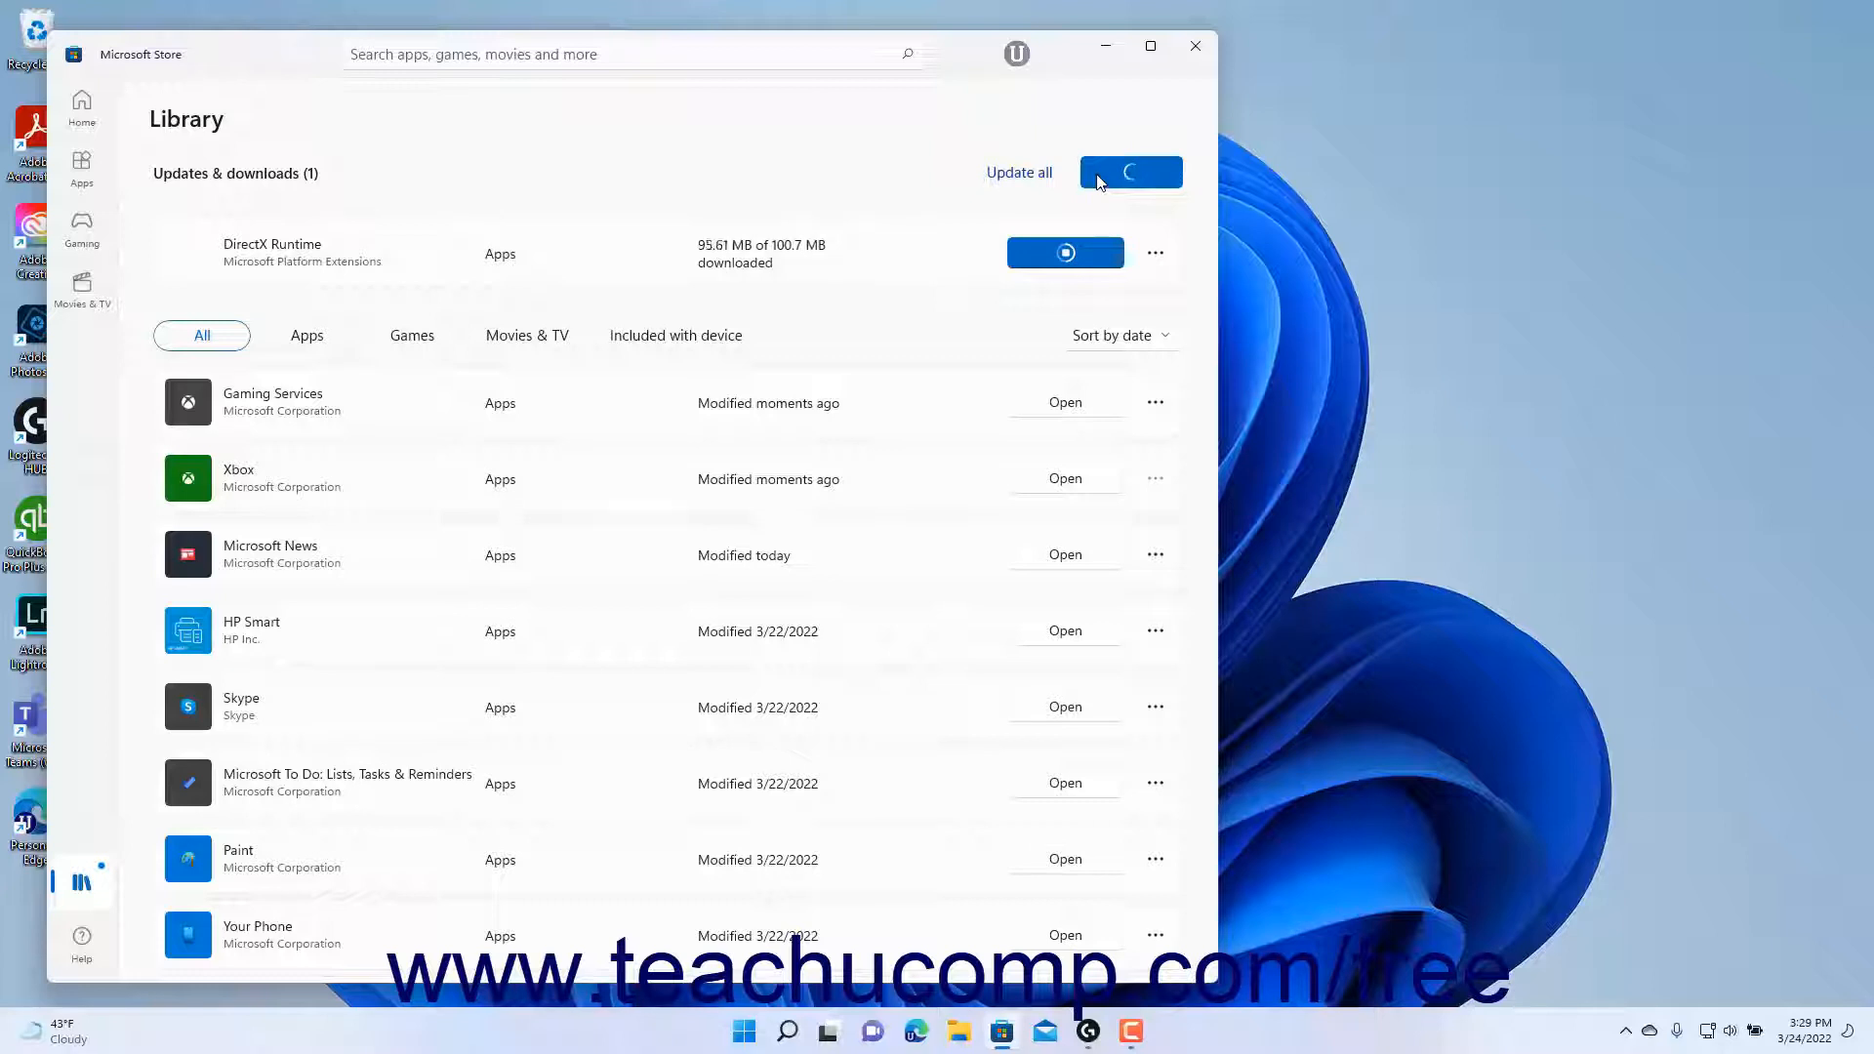
click(1130, 172)
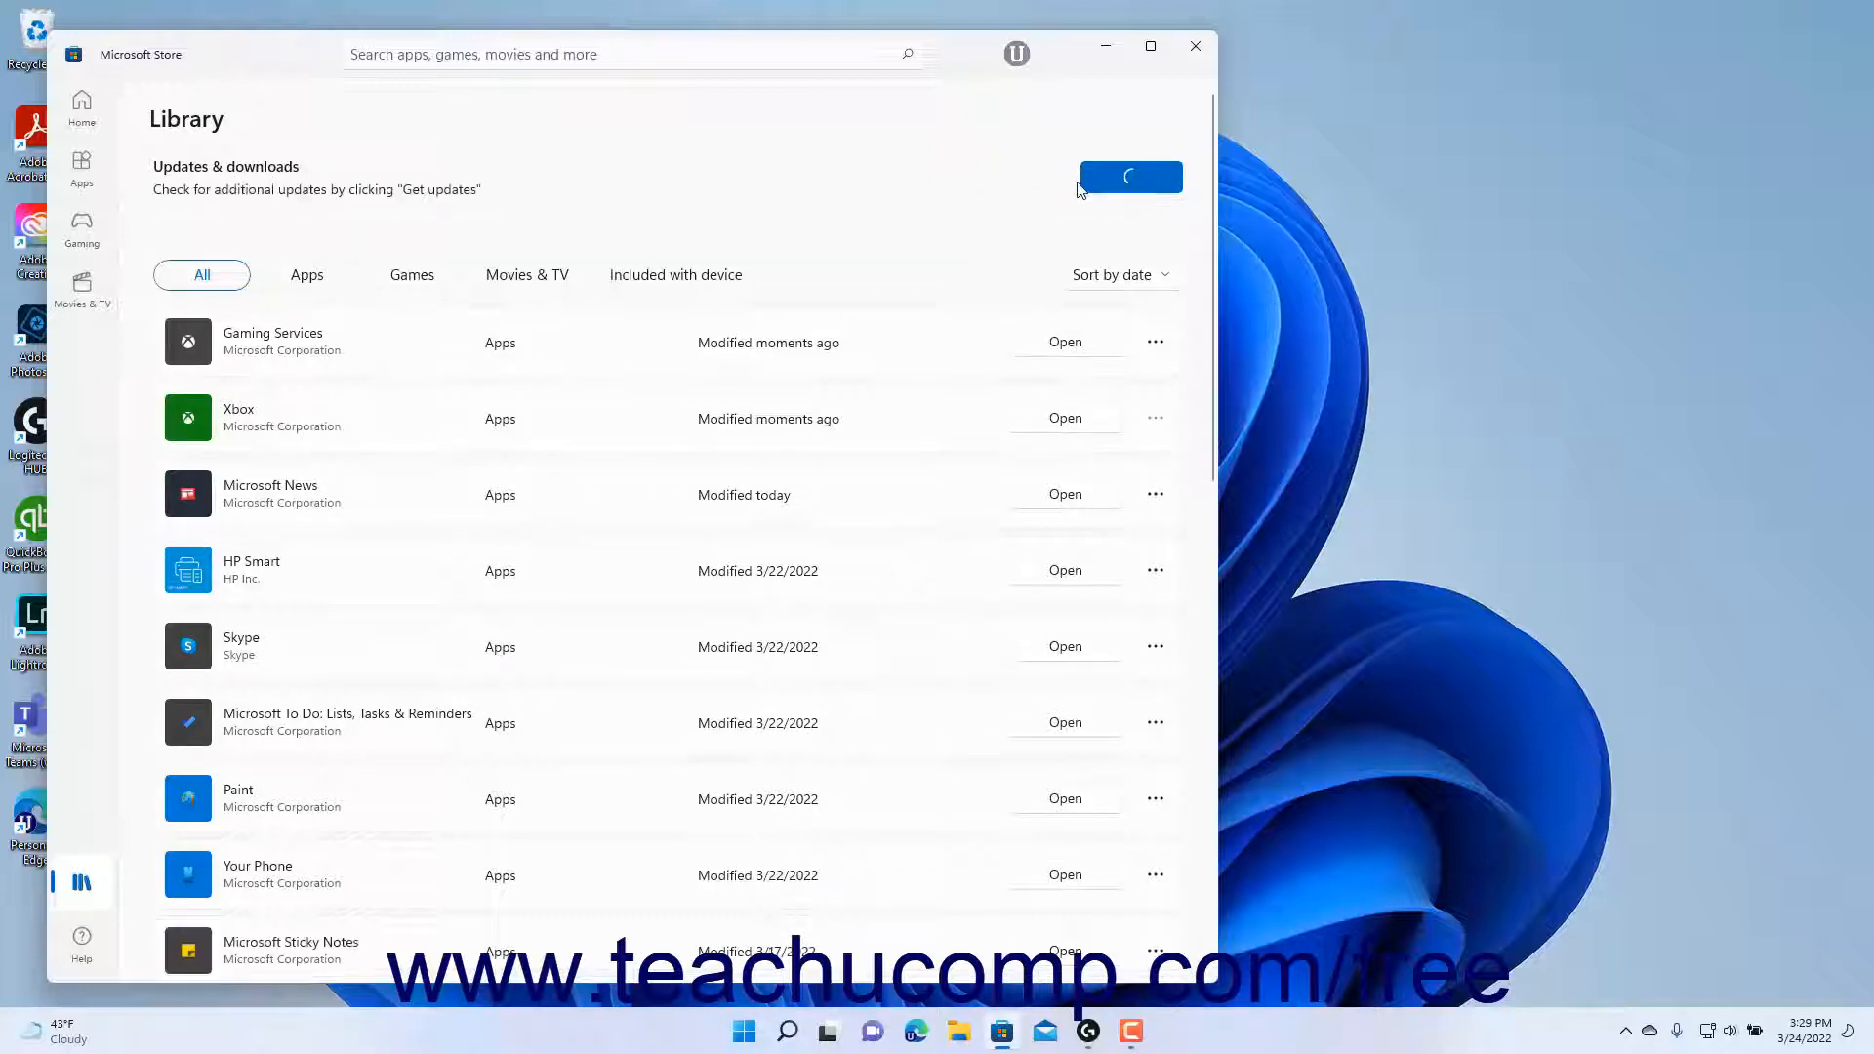
click(1130, 176)
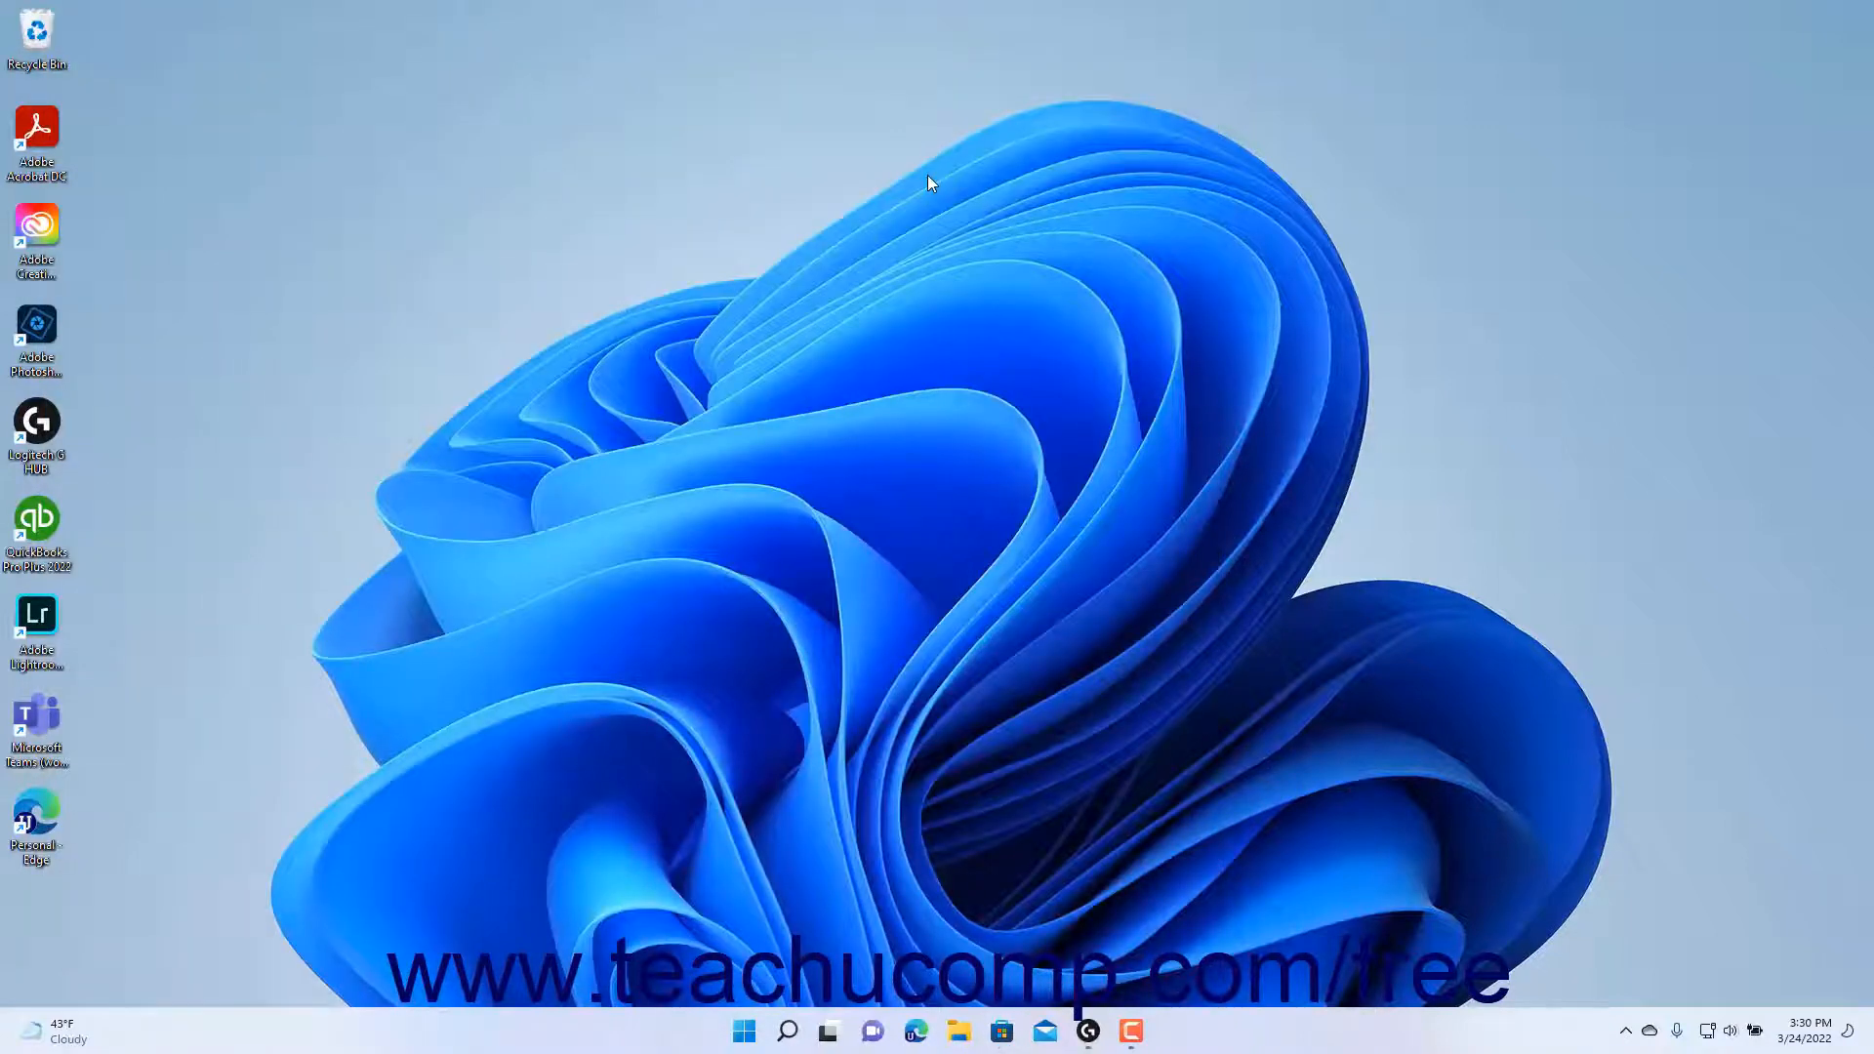
Step: Reopen Microsoft Store from the taskbar on its Home page
click(999, 1031)
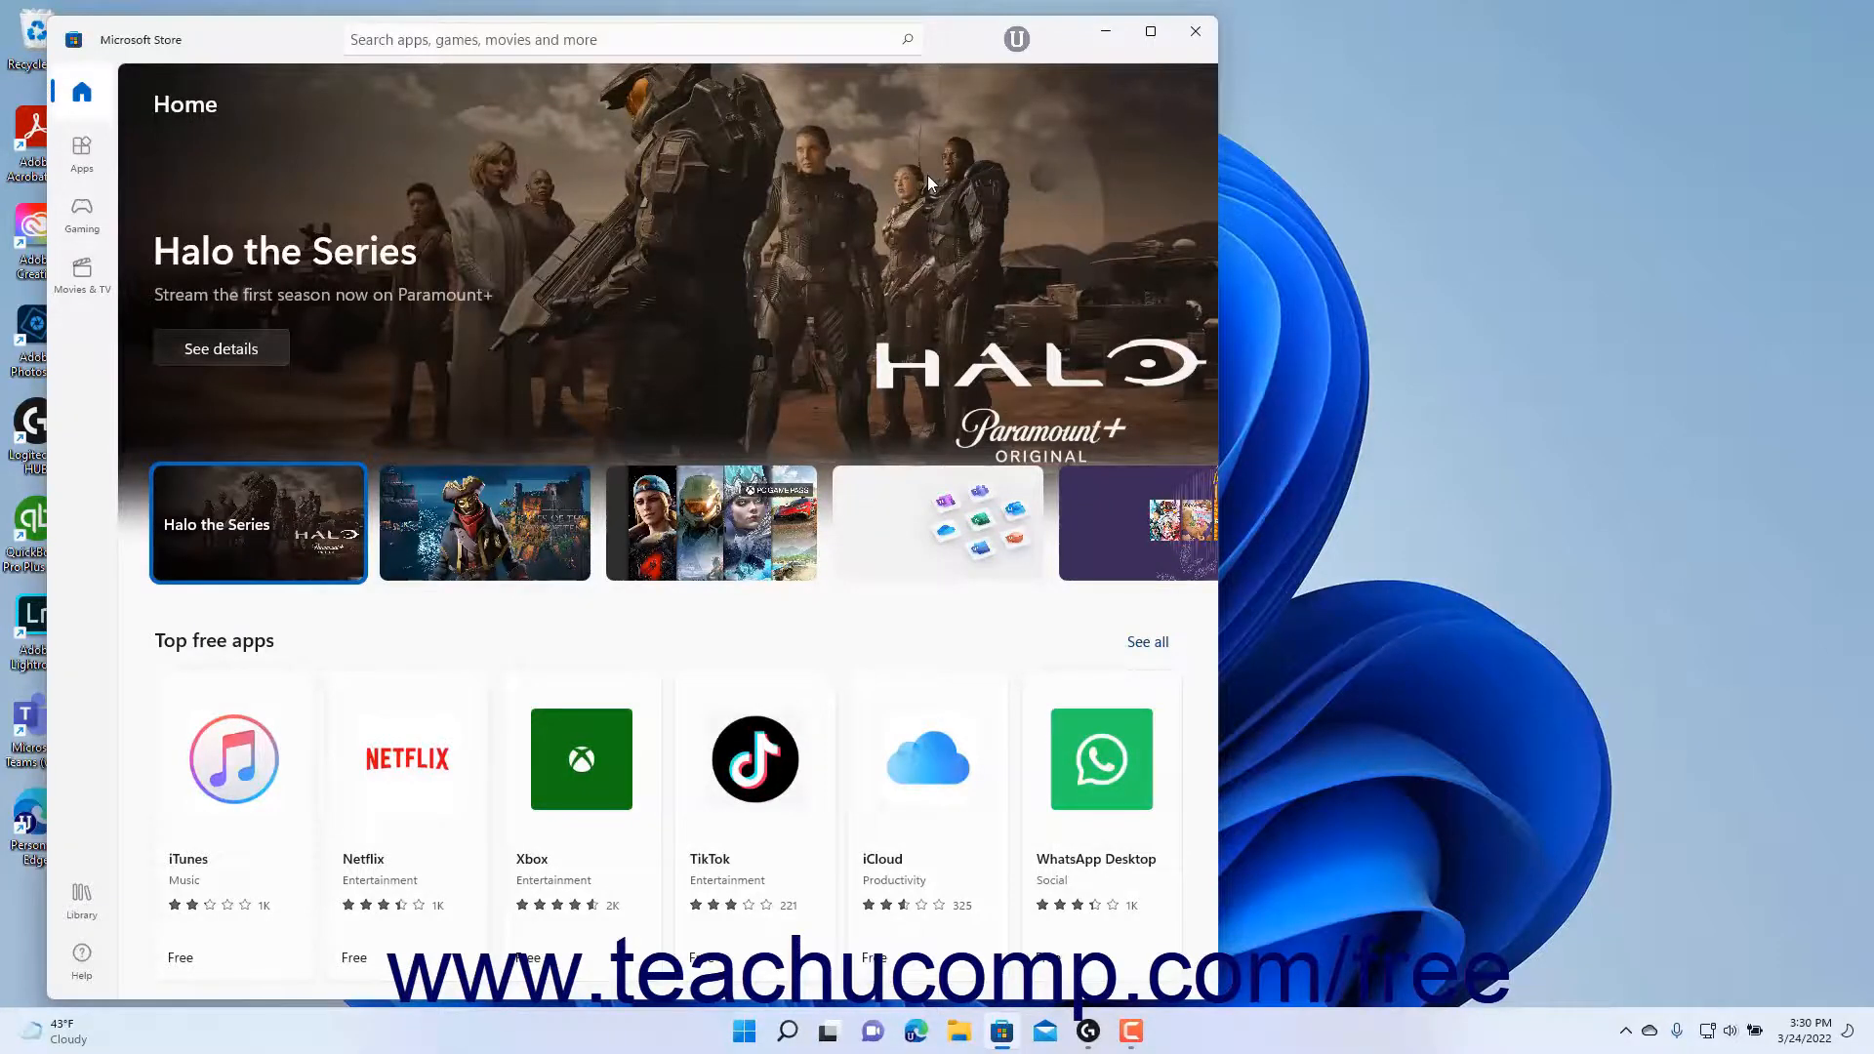
click(484, 523)
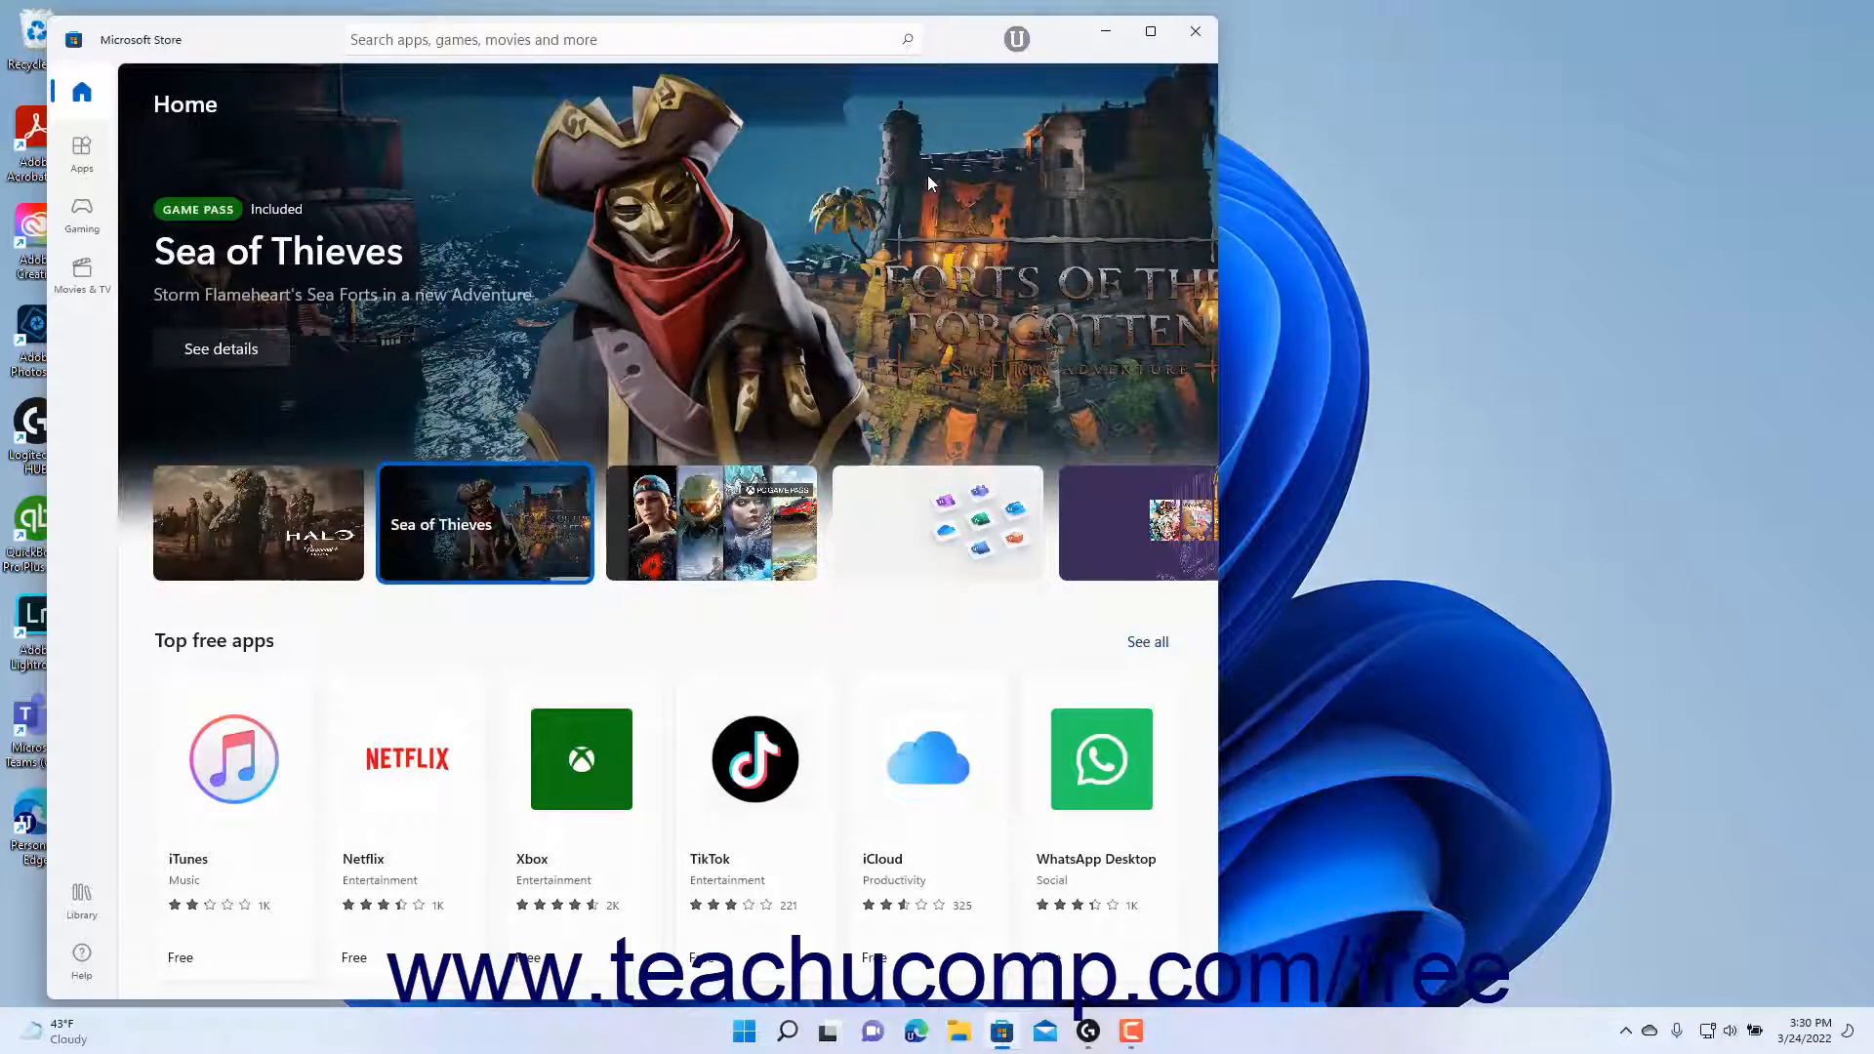
mouse_move(1014, 39)
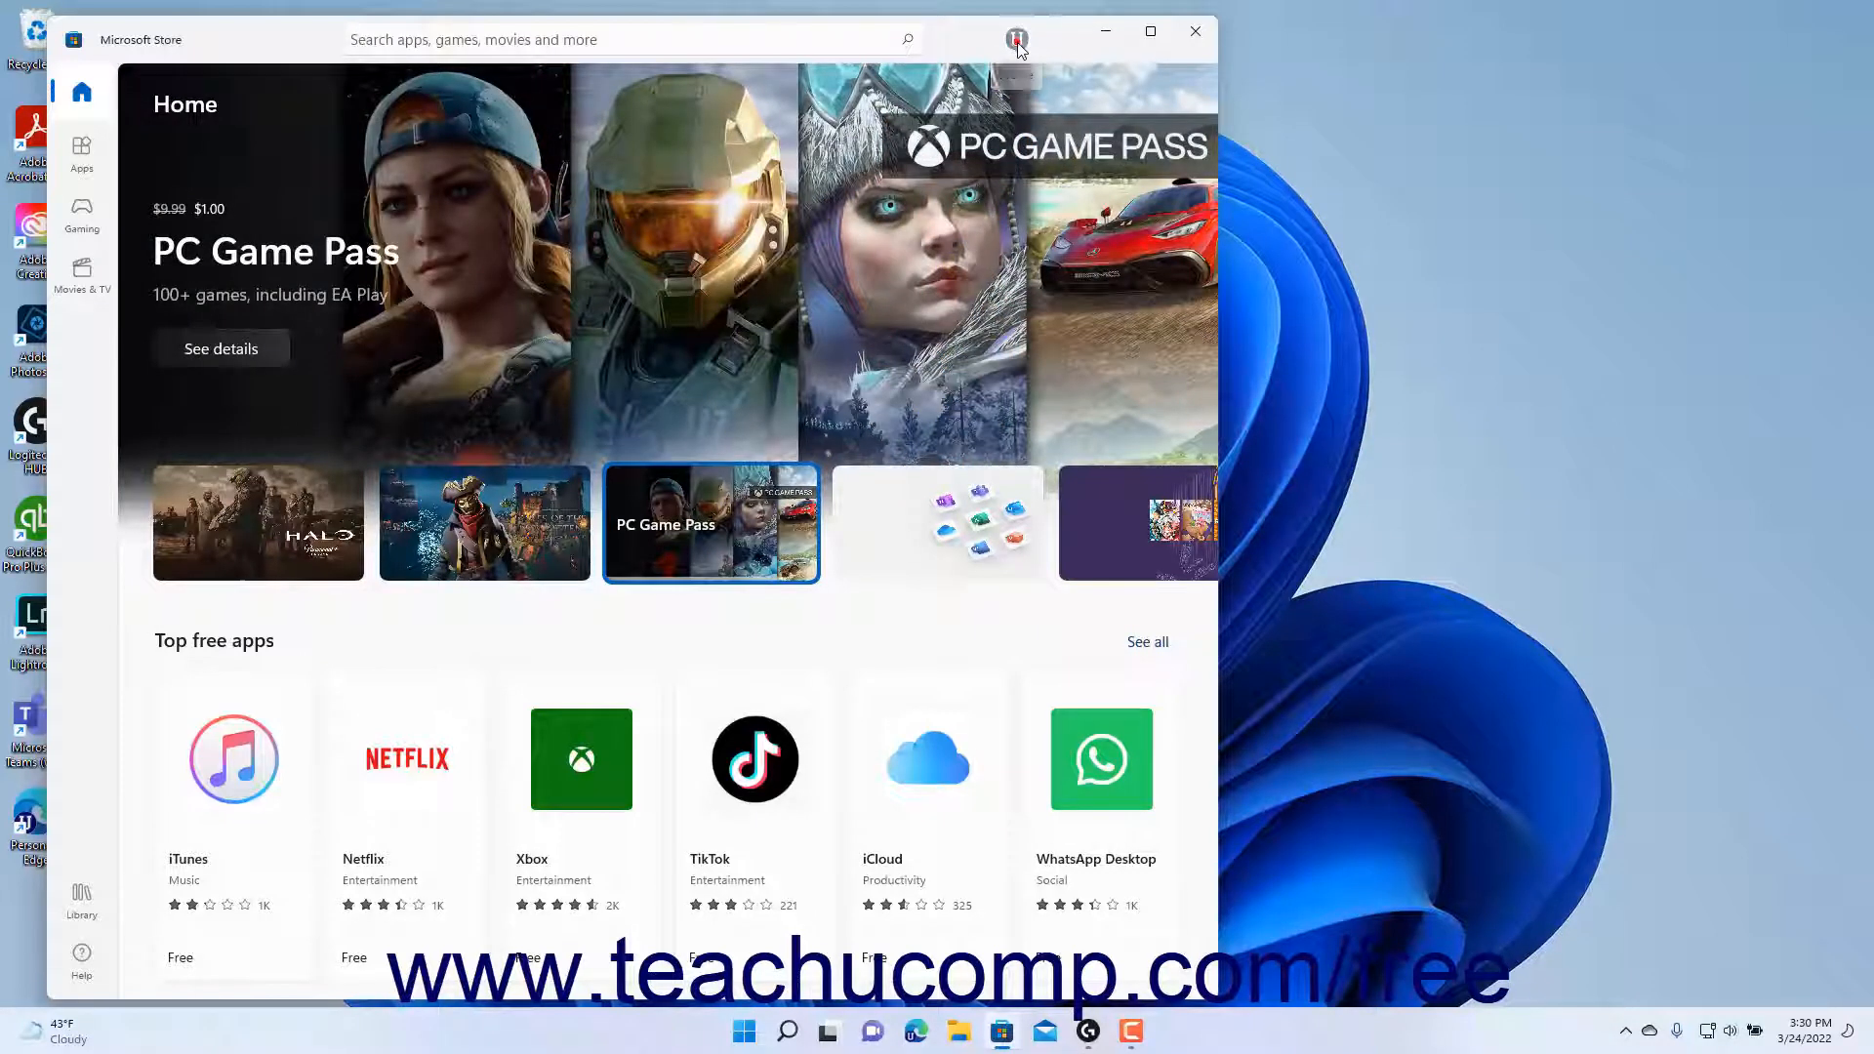
Step: Show the account menu from the profile picture
click(1015, 39)
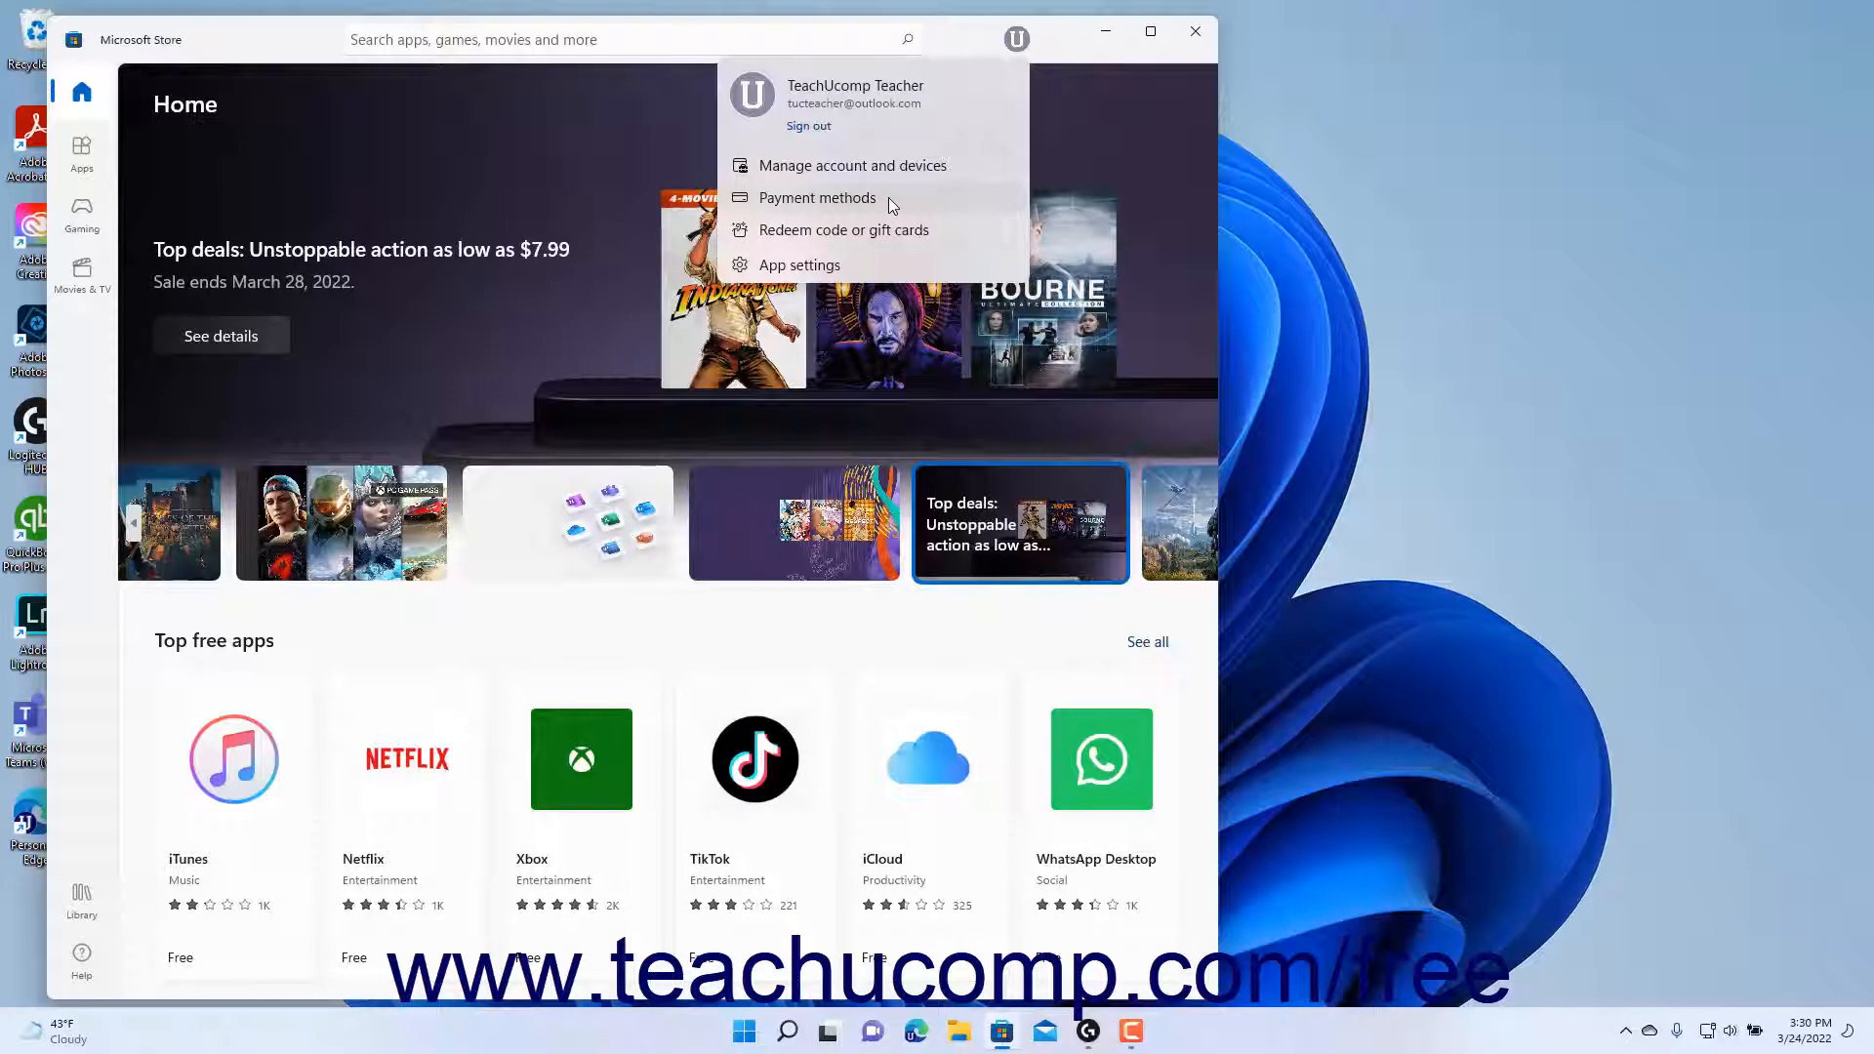
mouse_move(876, 236)
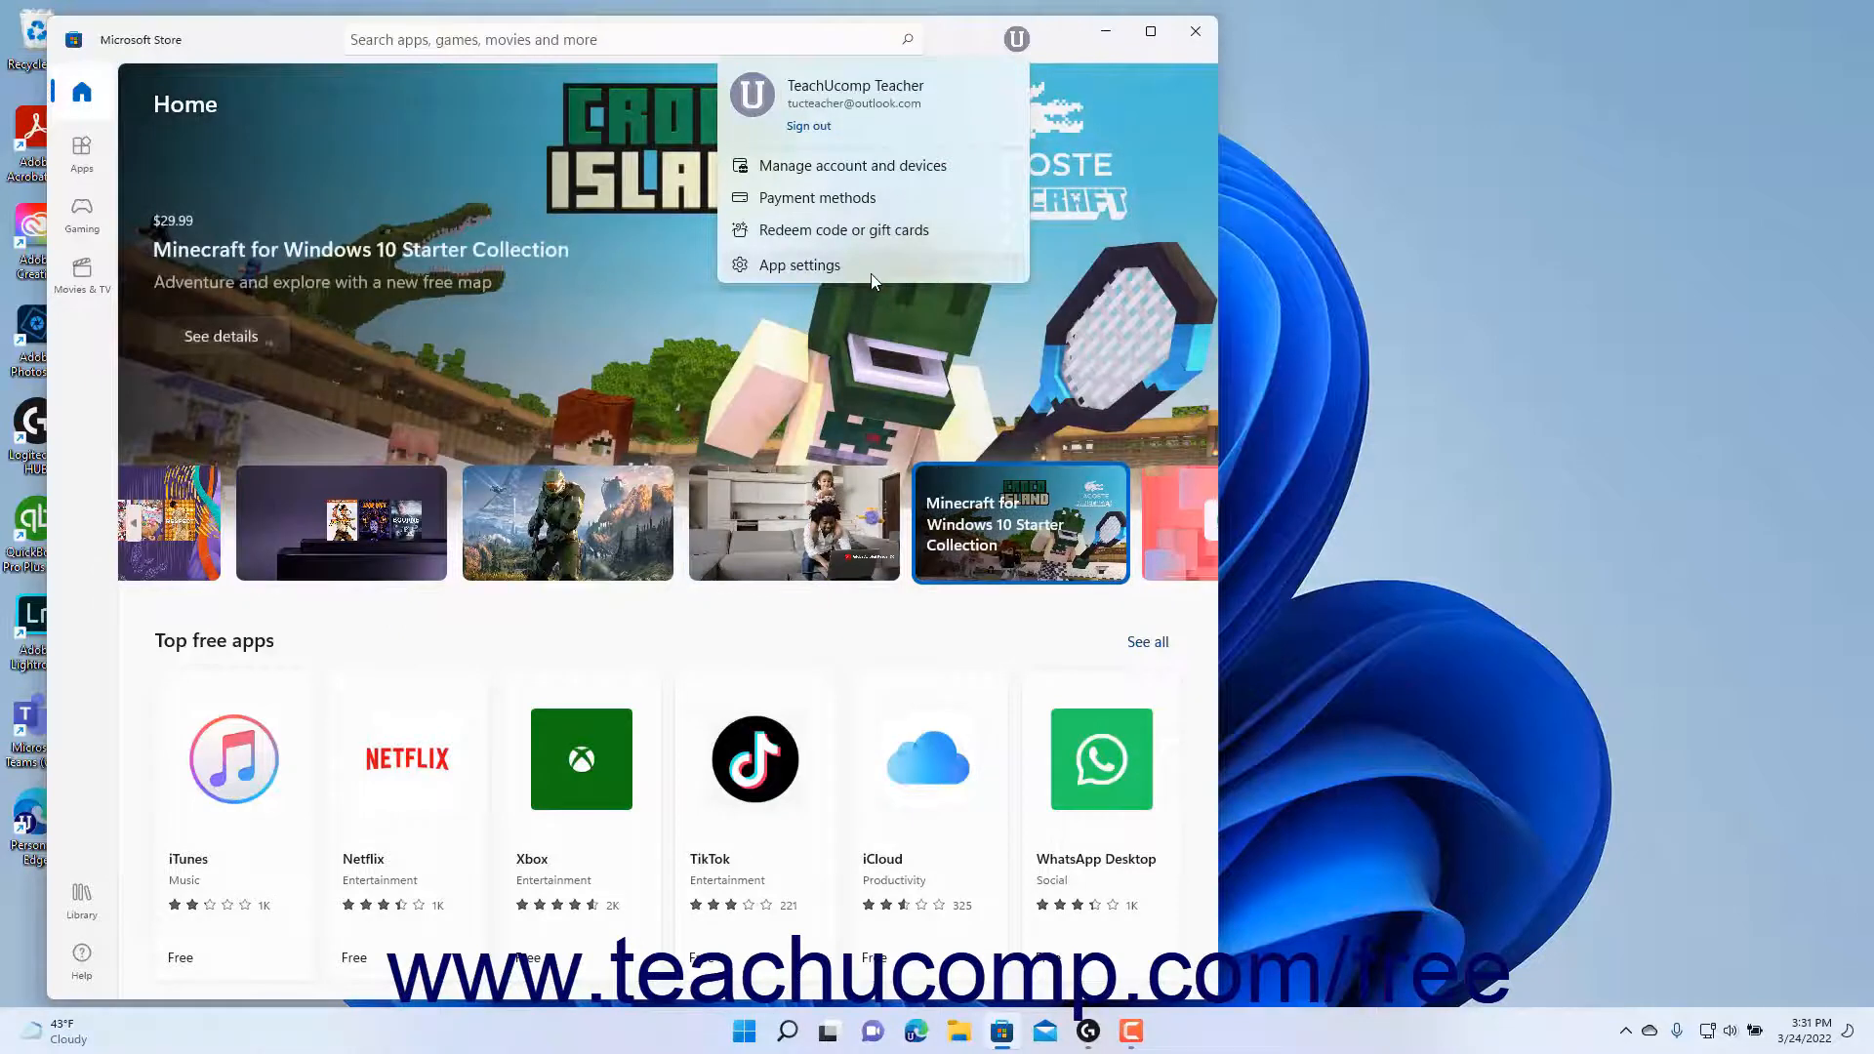
Step: Review the Store's App settings toggles and return to Home
click(796, 263)
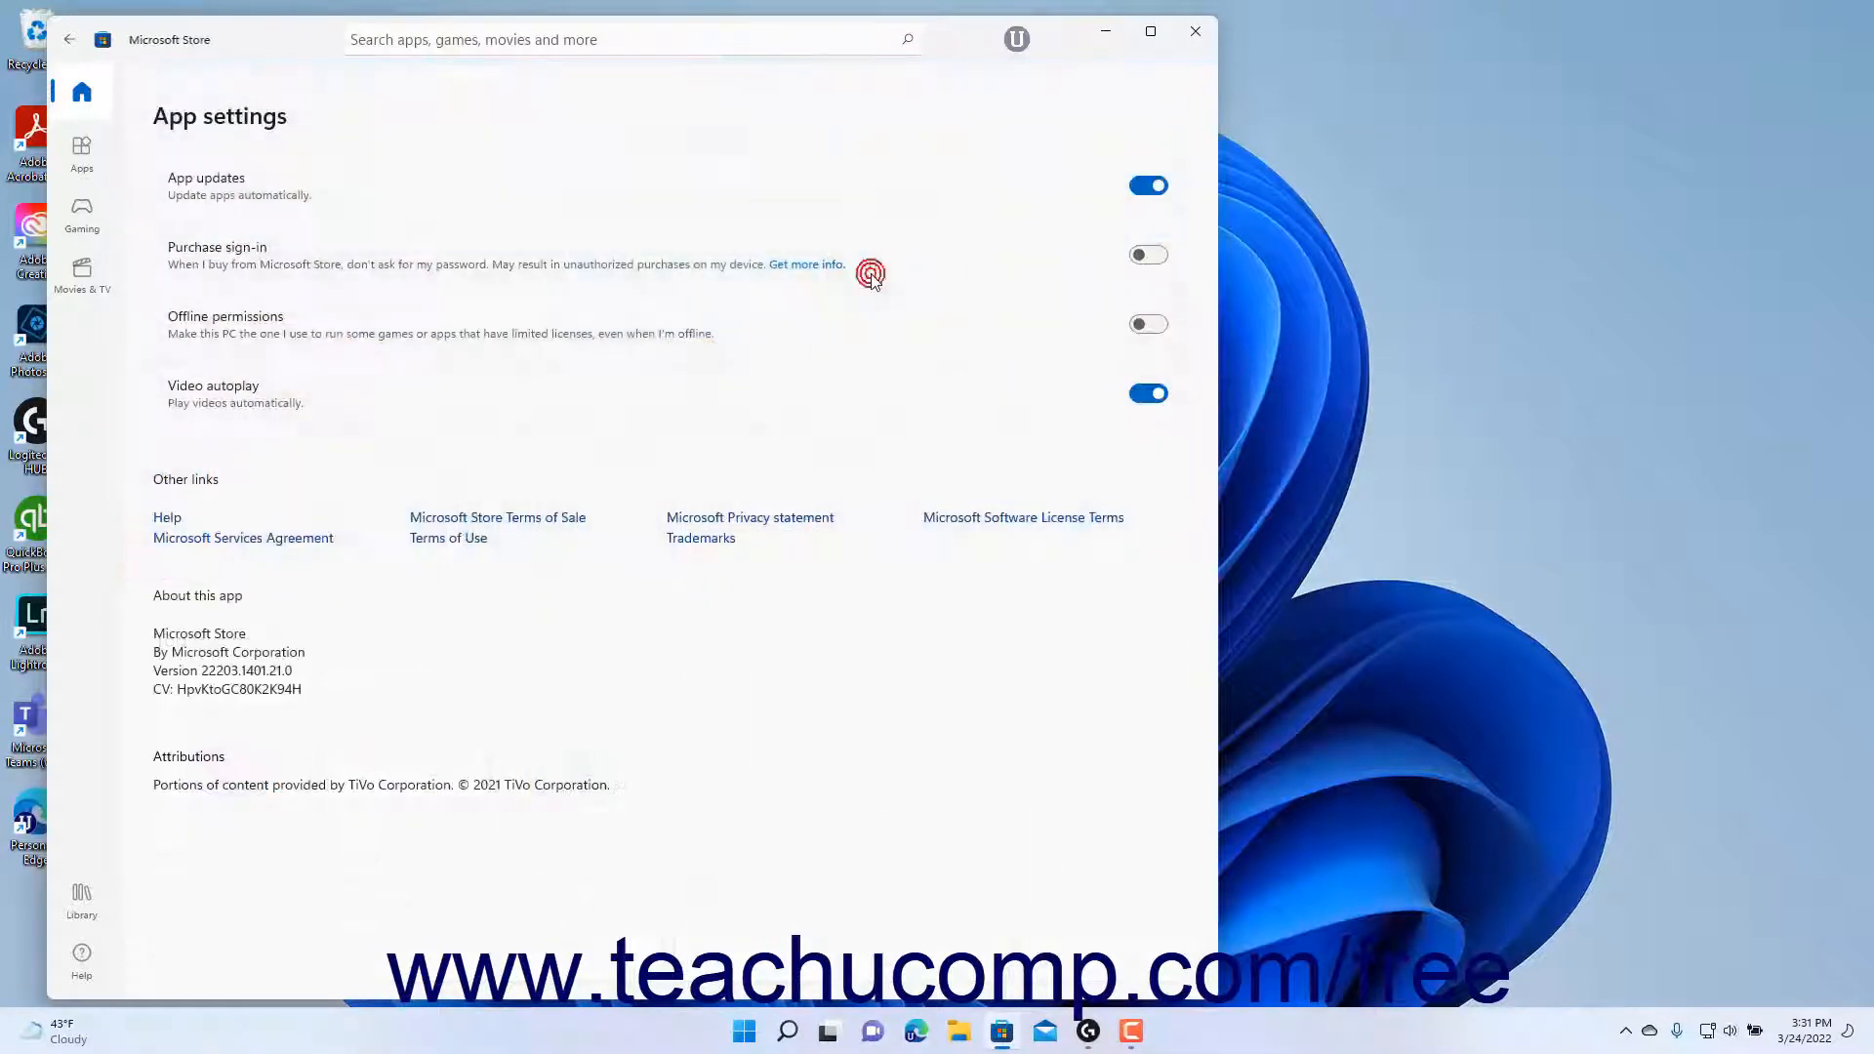
mouse_move(367, 115)
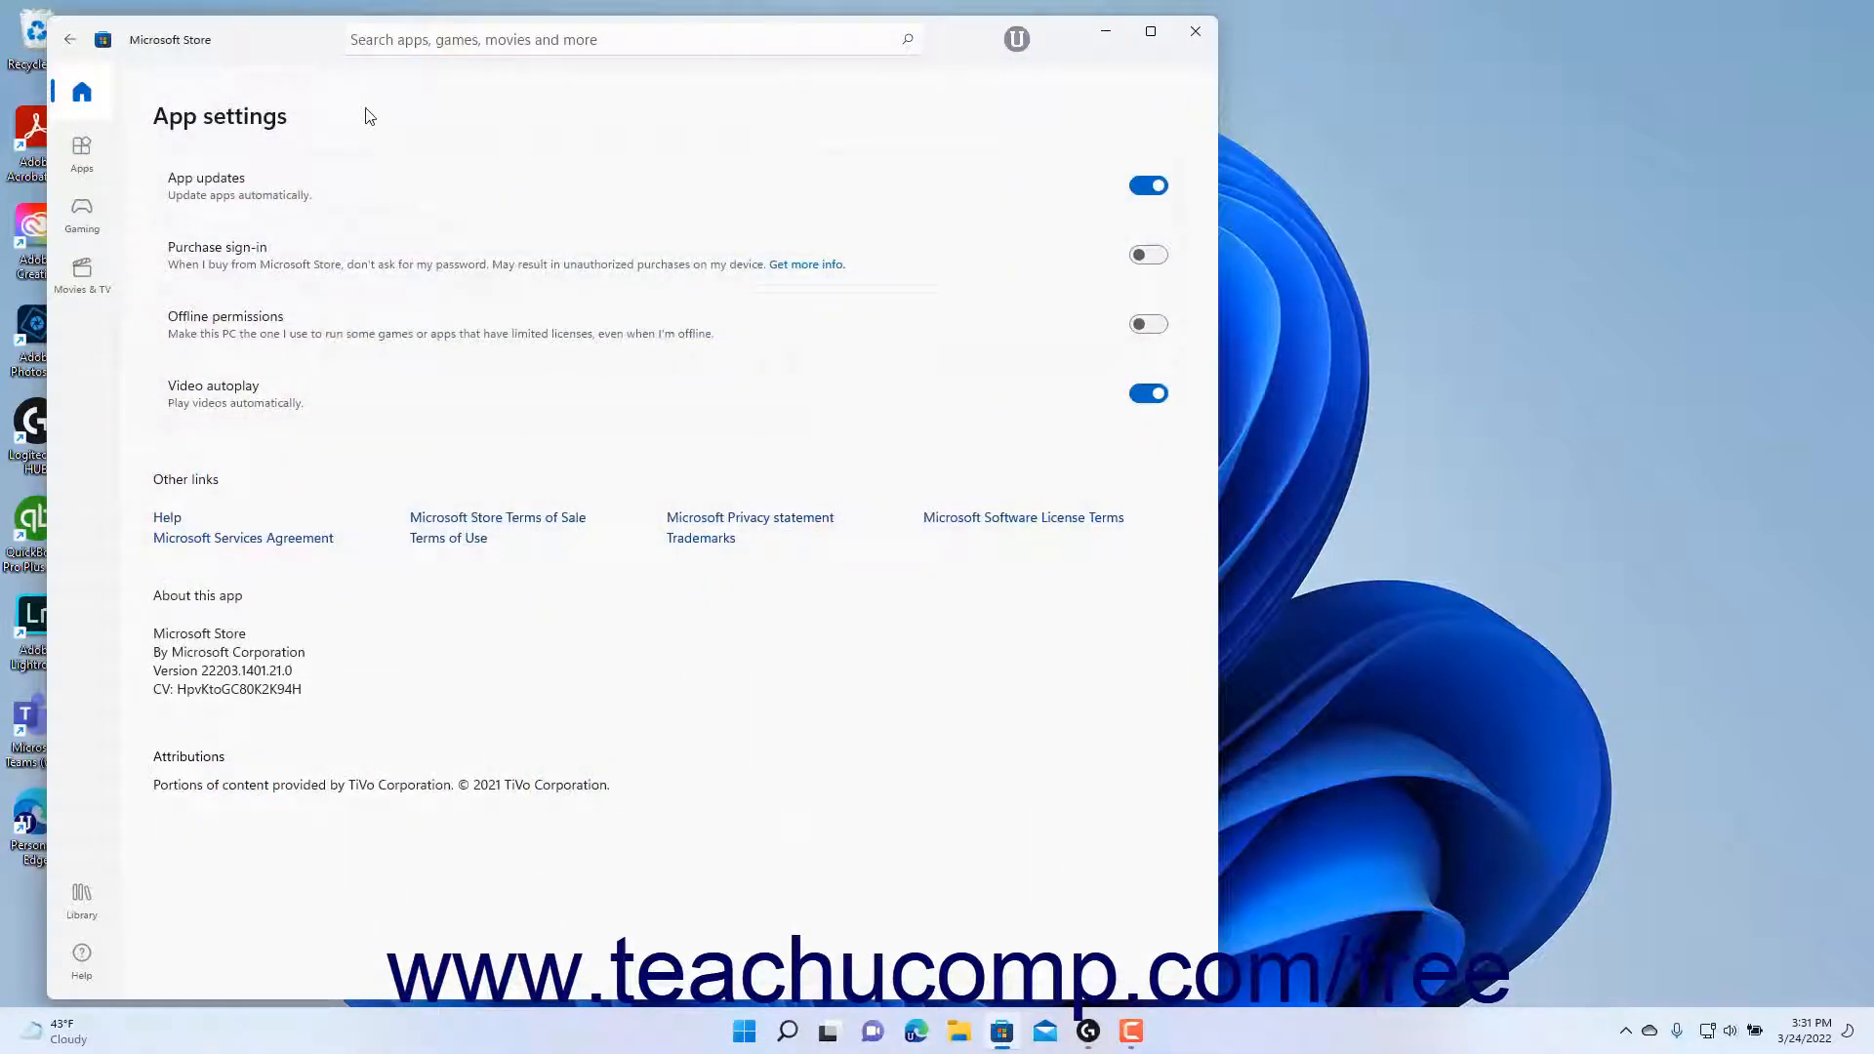
mouse_move(273, 258)
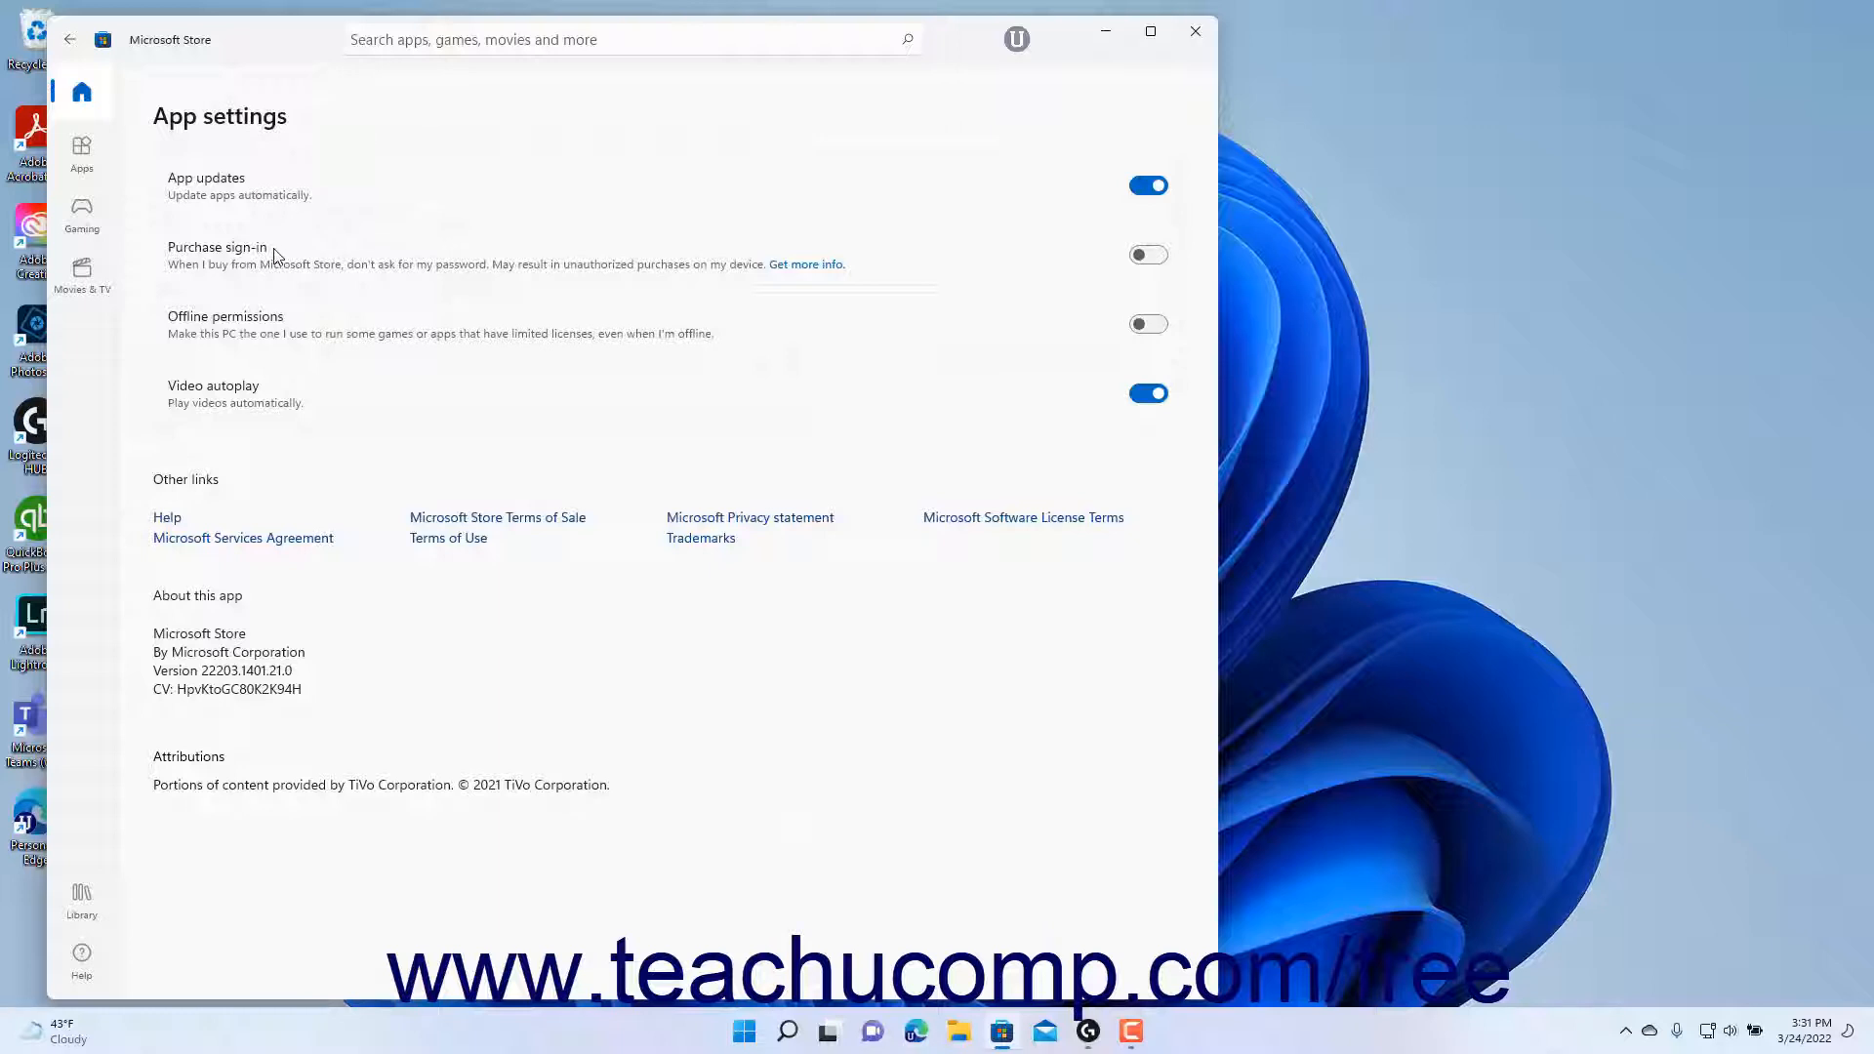
mouse_move(267, 338)
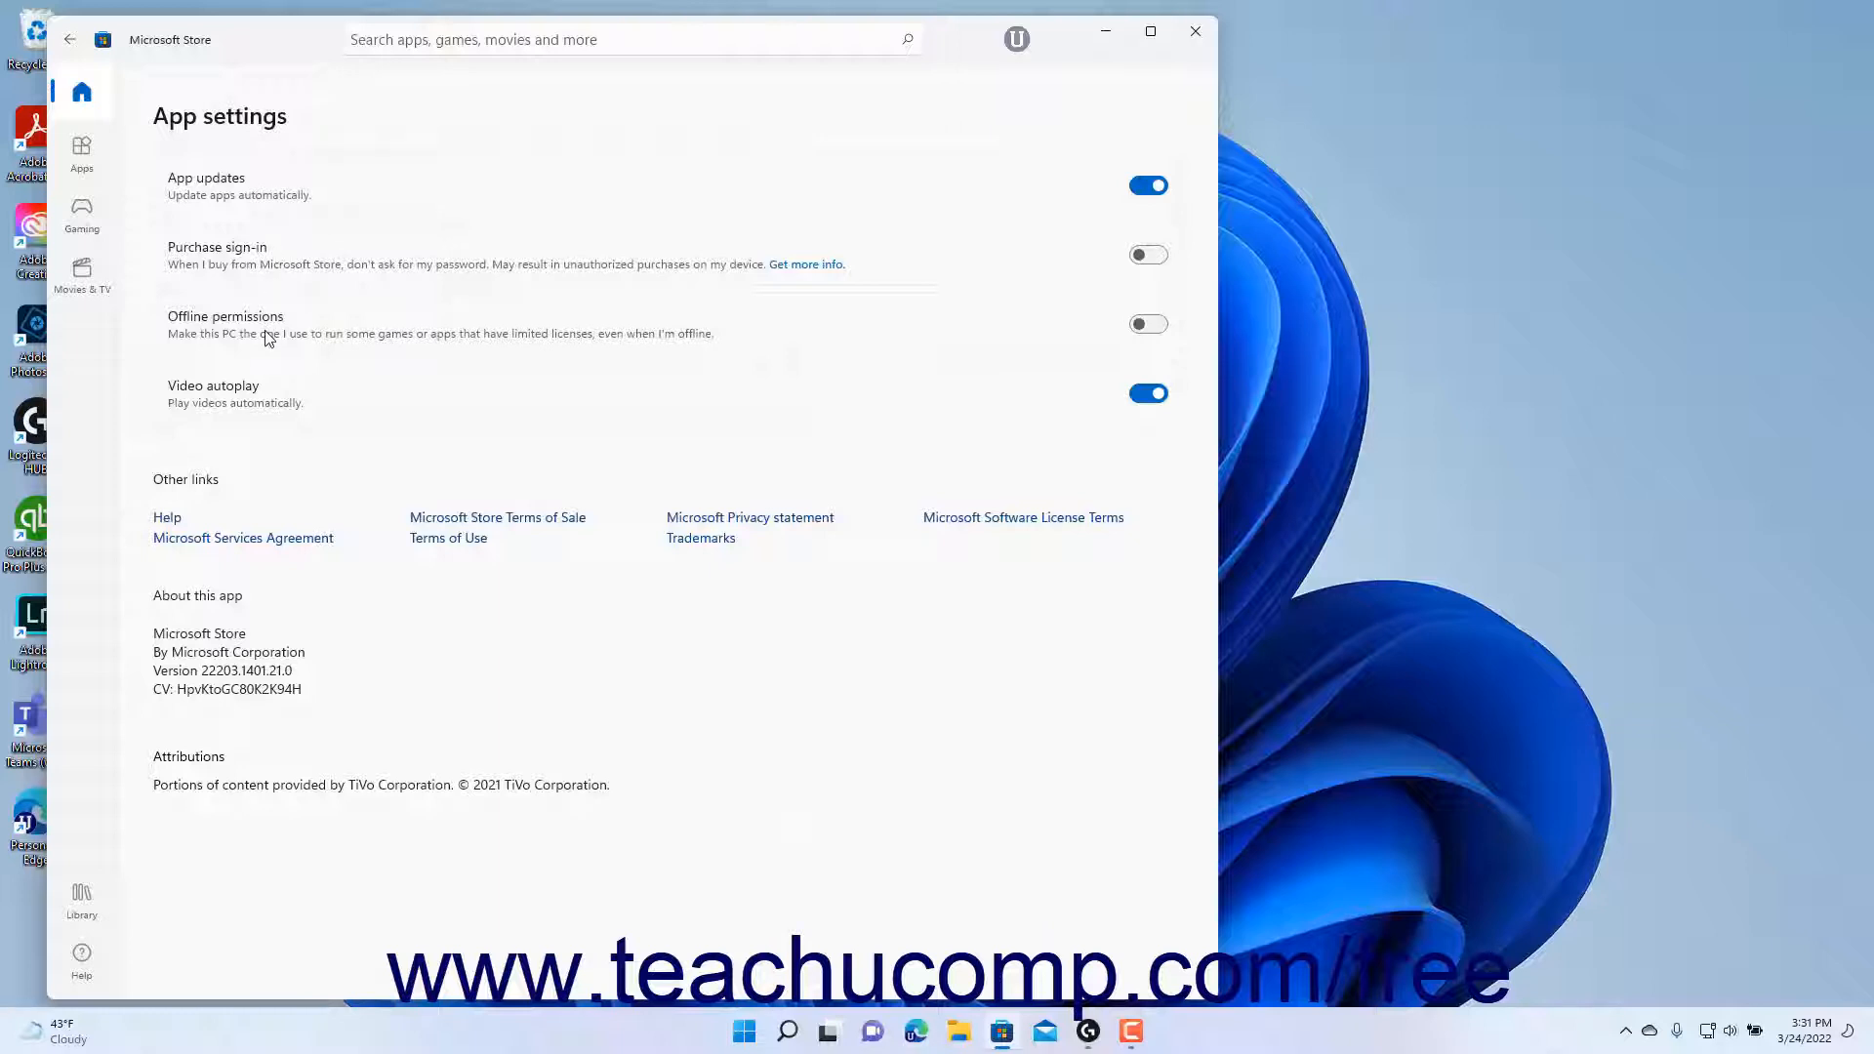
mouse_move(287, 404)
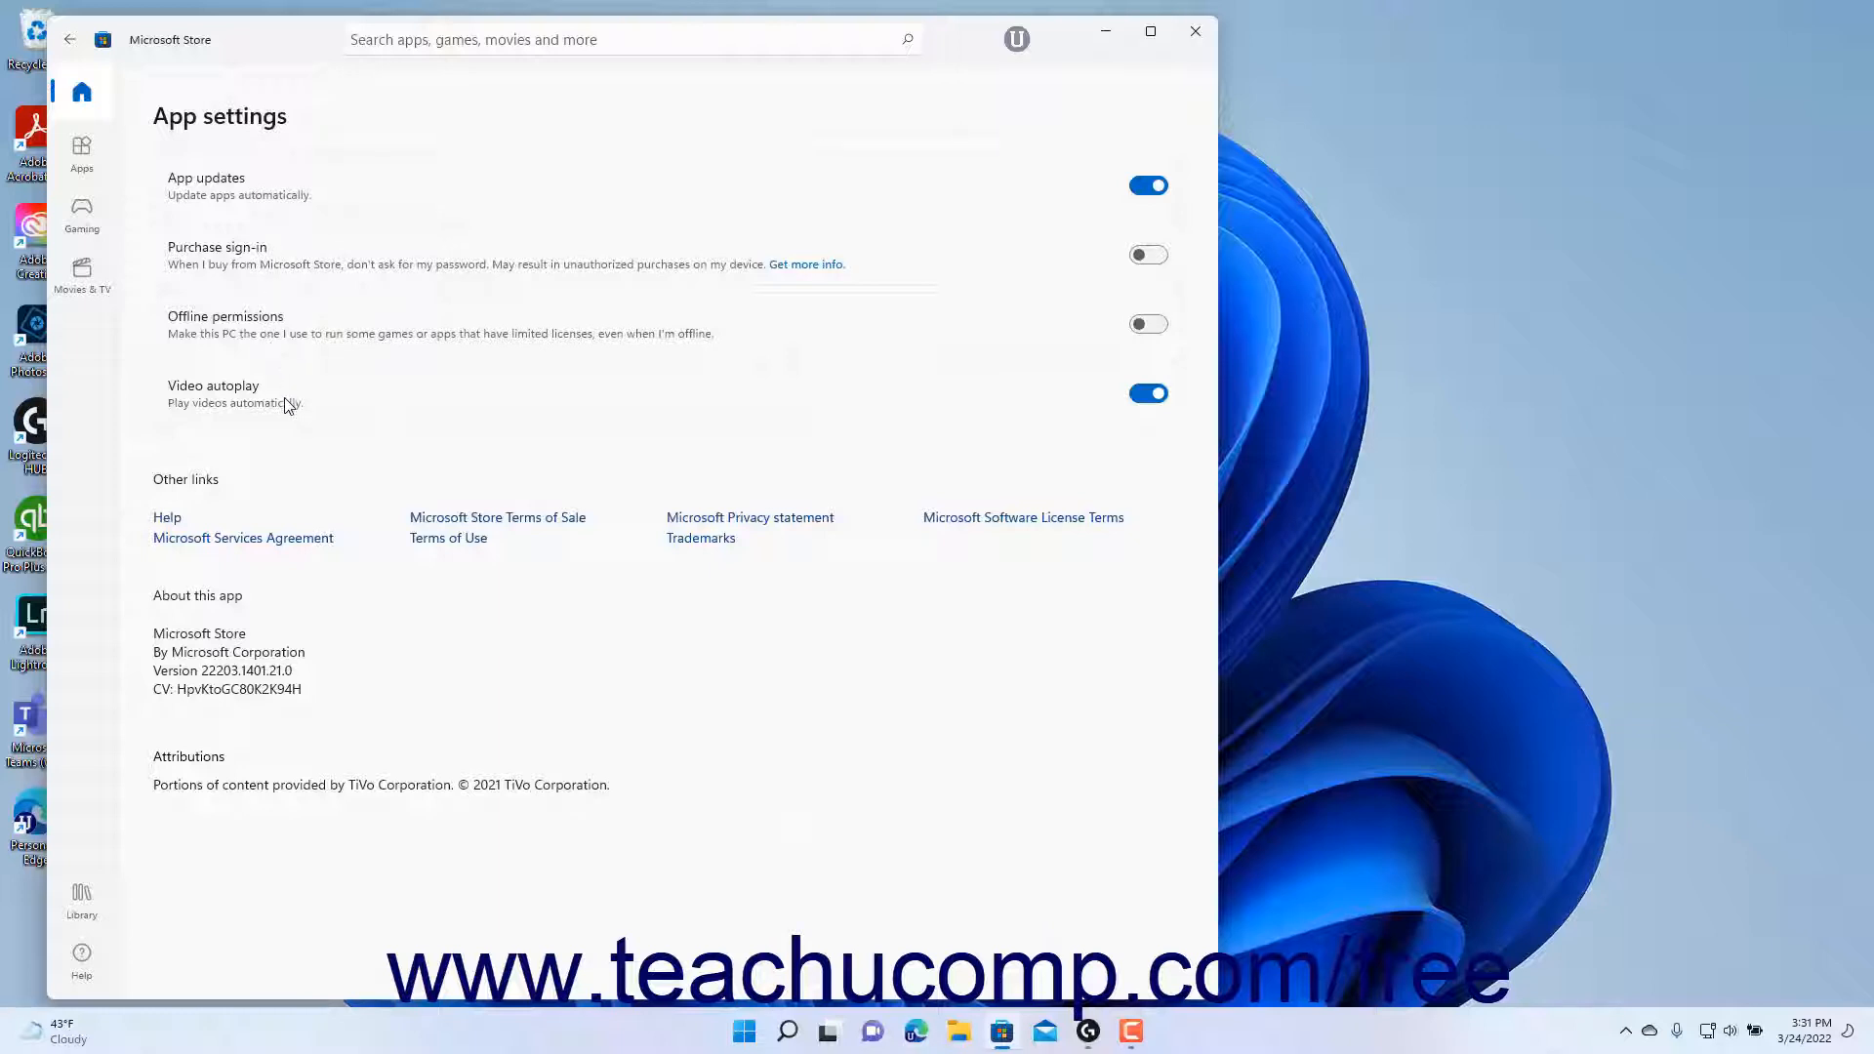
mouse_move(1069, 359)
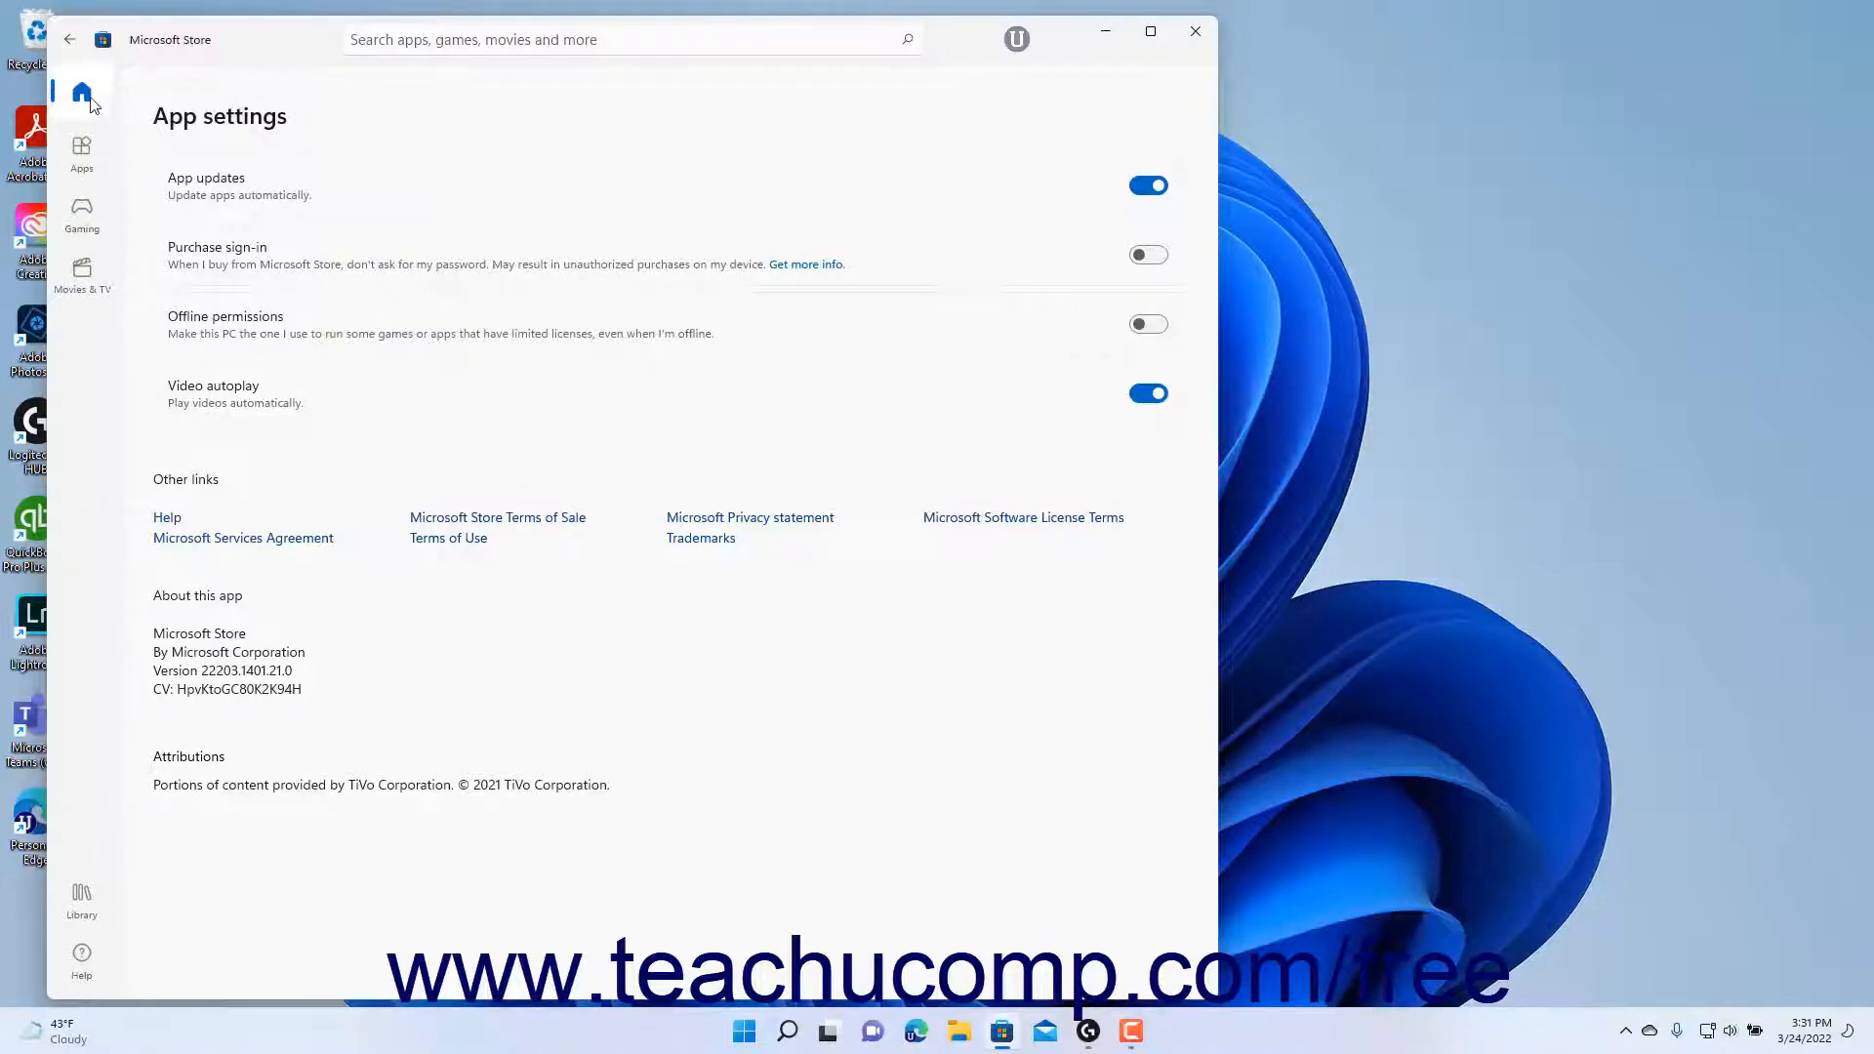
click(82, 93)
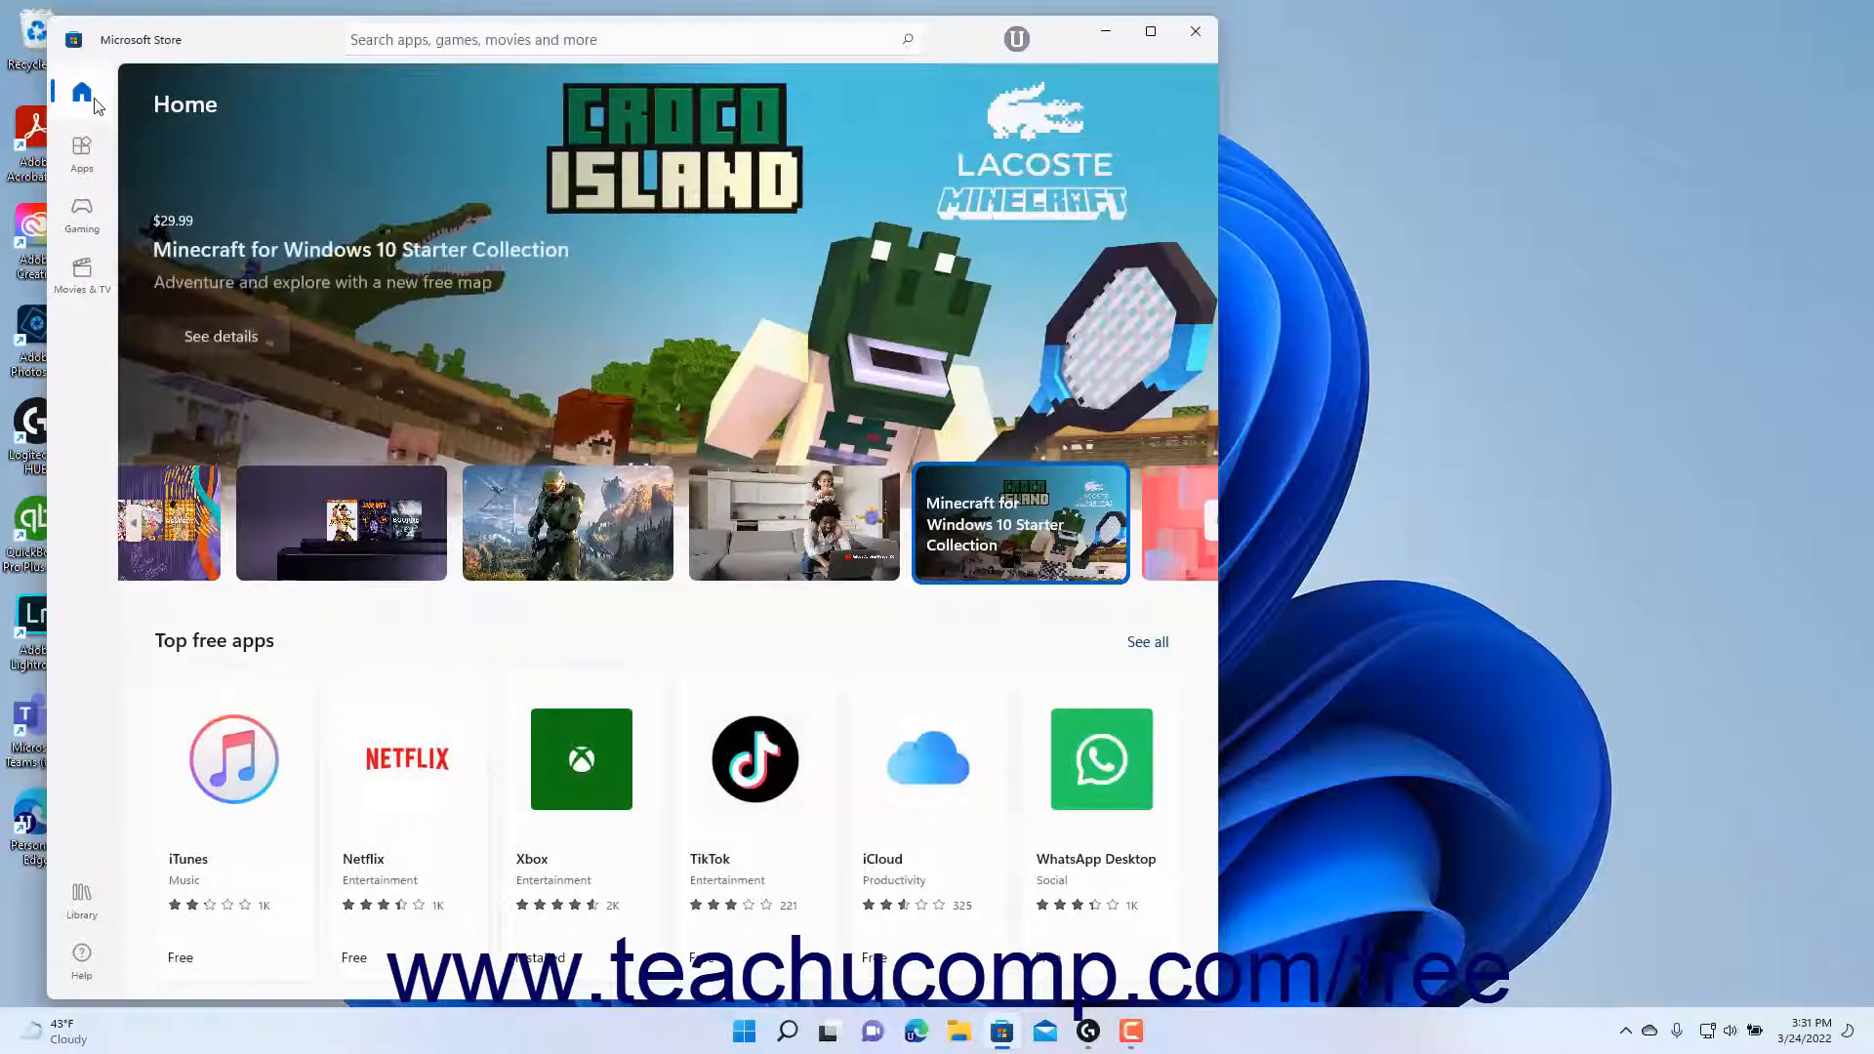